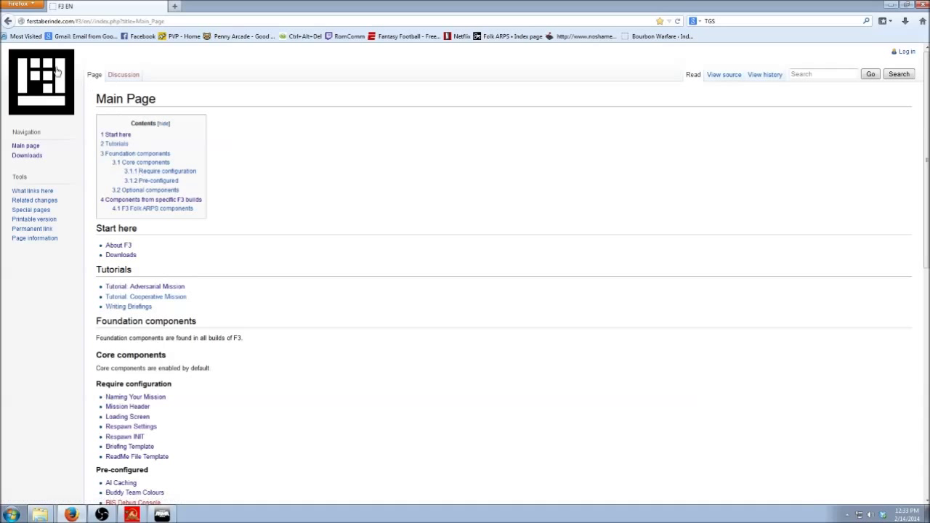
{"action": "mouse_move", "coordinate": [221, 113]}
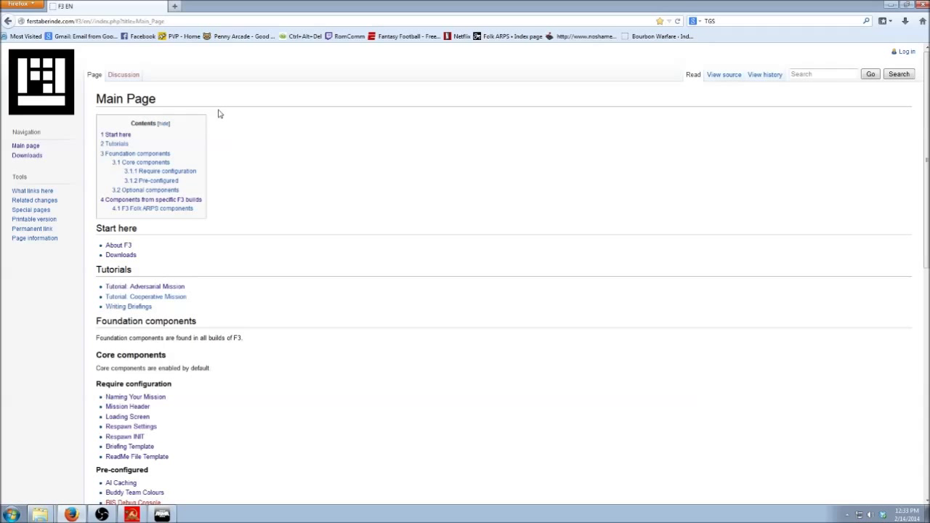
Step: Visit the F3 downloads page and wiki, then scroll description.ext down to CfgFunctions
{"action": "left_click", "coordinate": [121, 256]}
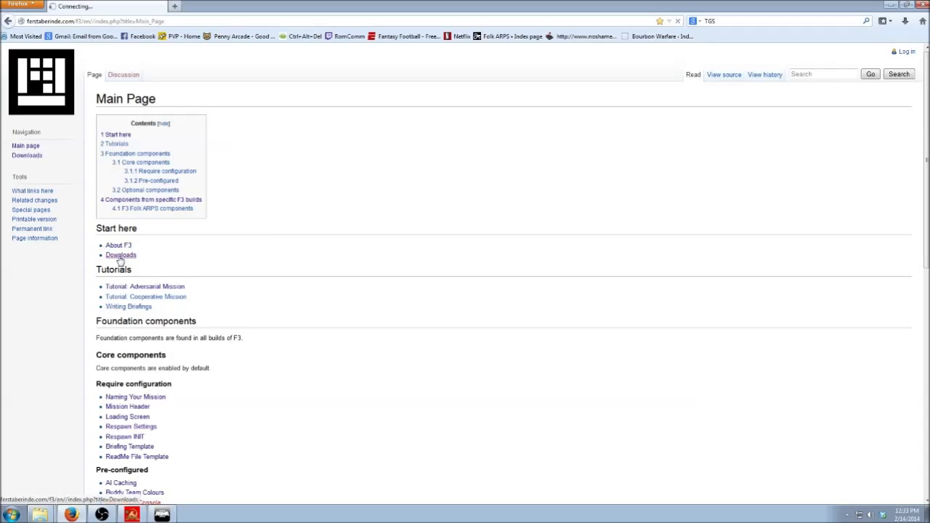
{"action": "left_click", "coordinate": [120, 255]}
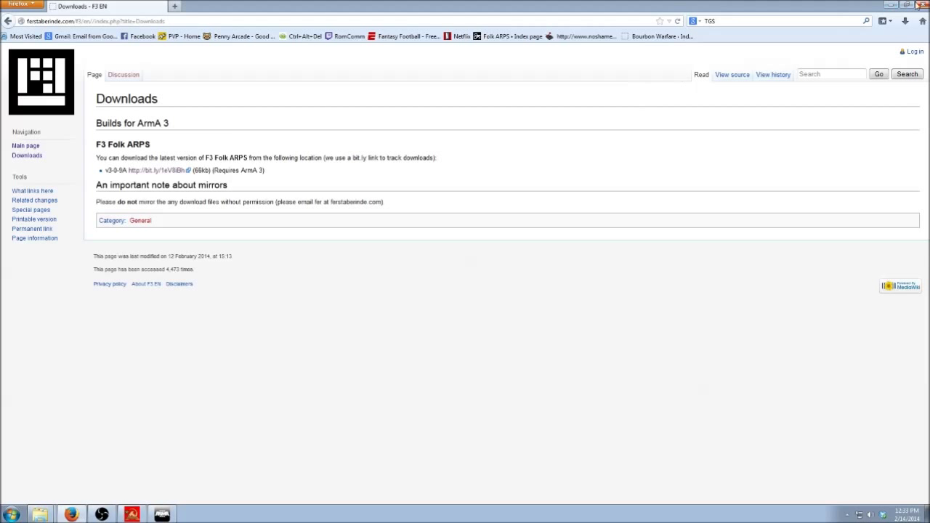
{"action": "left_click", "coordinate": [25, 145]}
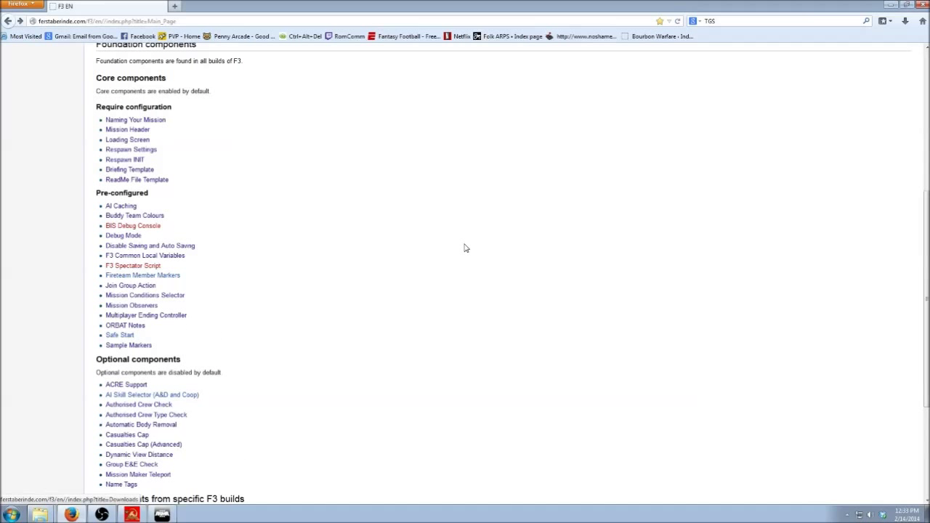
{"action": "mouse_move", "coordinate": [378, 245]}
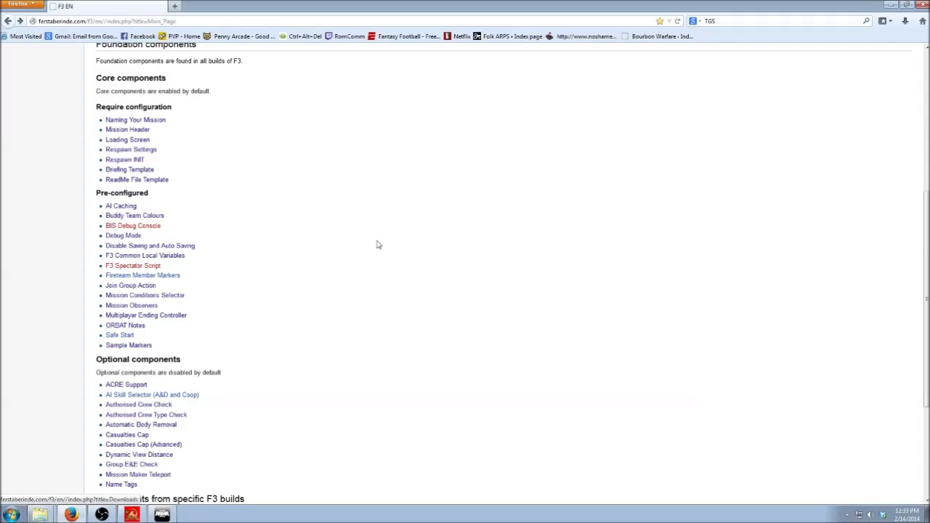
{"action": "scroll", "scroll_direction": "down", "scroll_amount": 3}
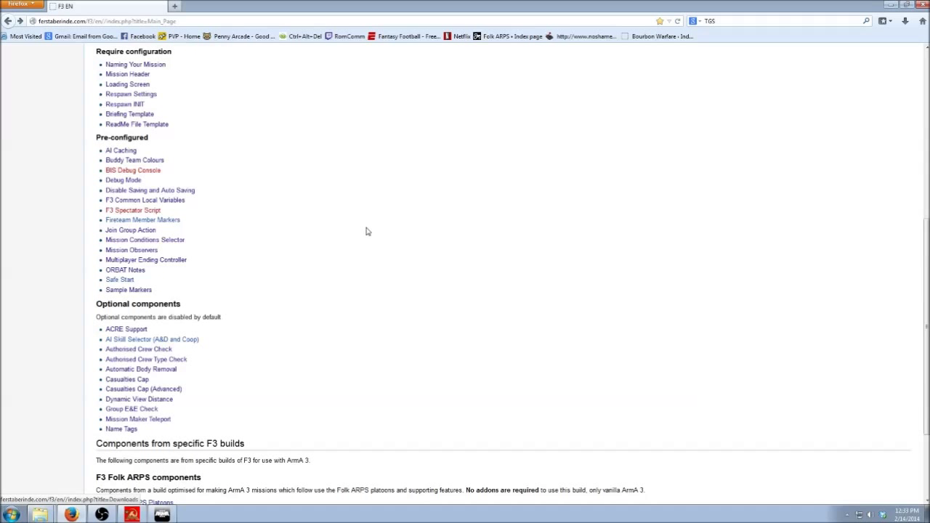
{"action": "mouse_move", "coordinate": [370, 246]}
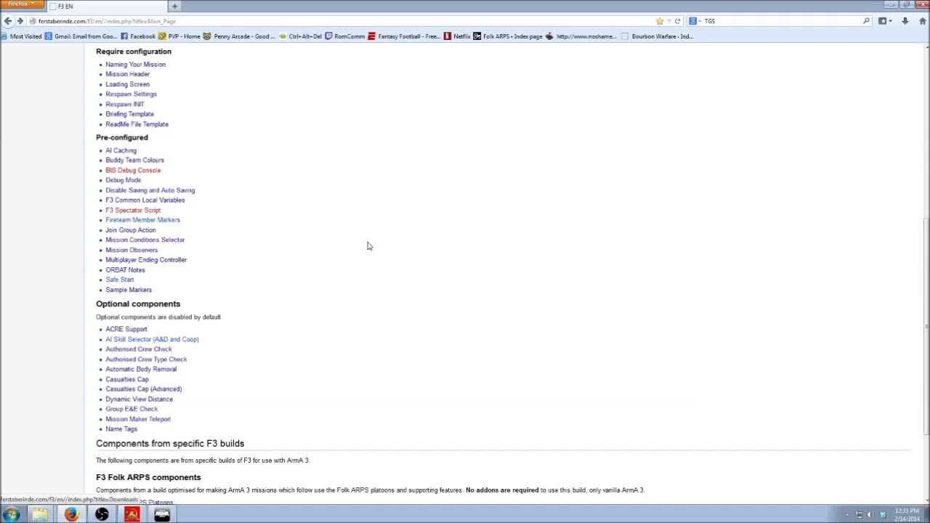
{"action": "mouse_move", "coordinate": [303, 293]}
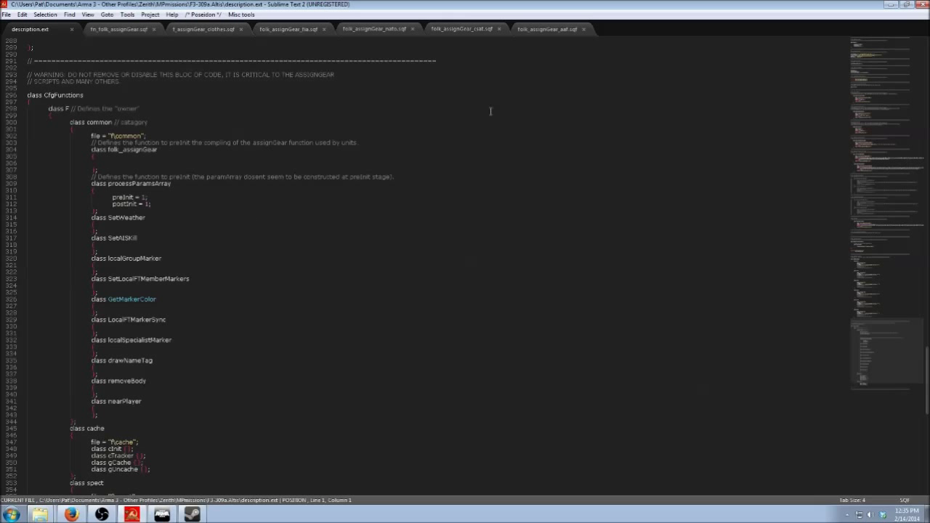
{"action": "mouse_move", "coordinate": [866, 136]}
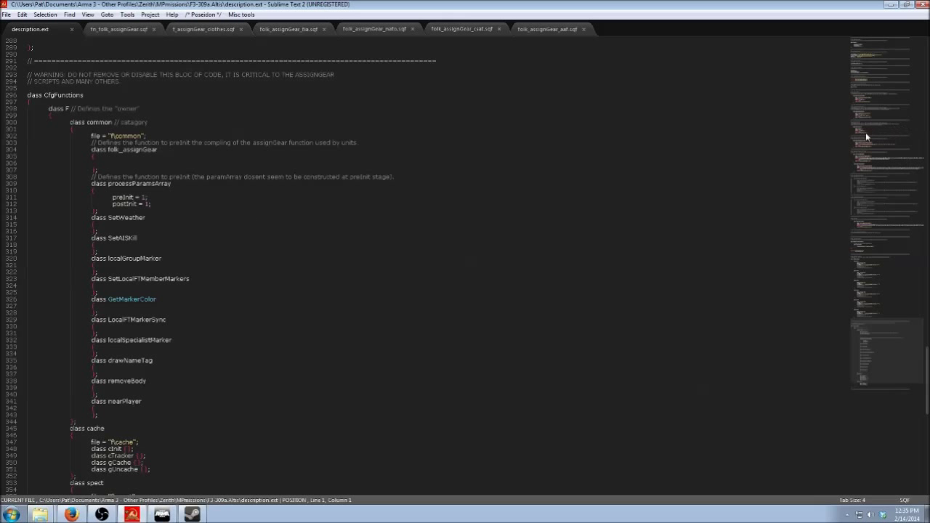
{"action": "scroll", "scroll_direction": "down", "scroll_amount": 3}
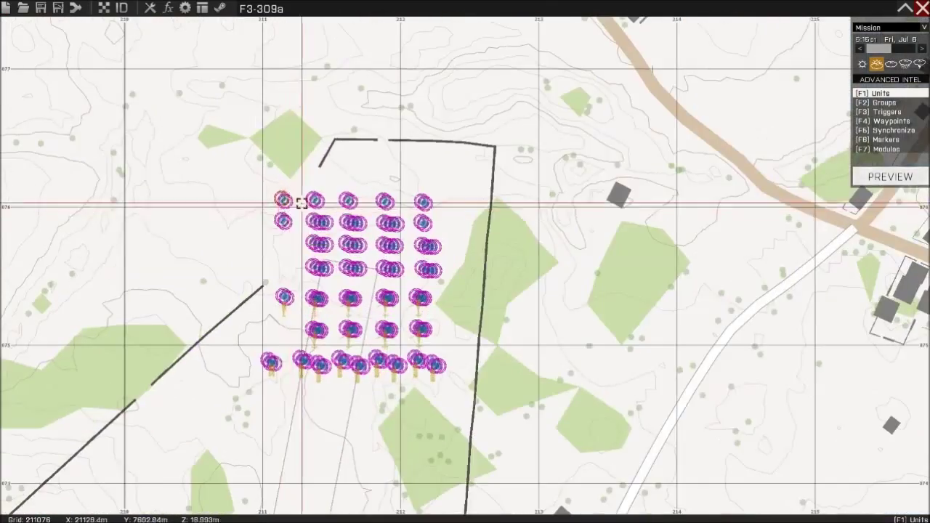
{"action": "double_click", "coordinate": [301, 203]}
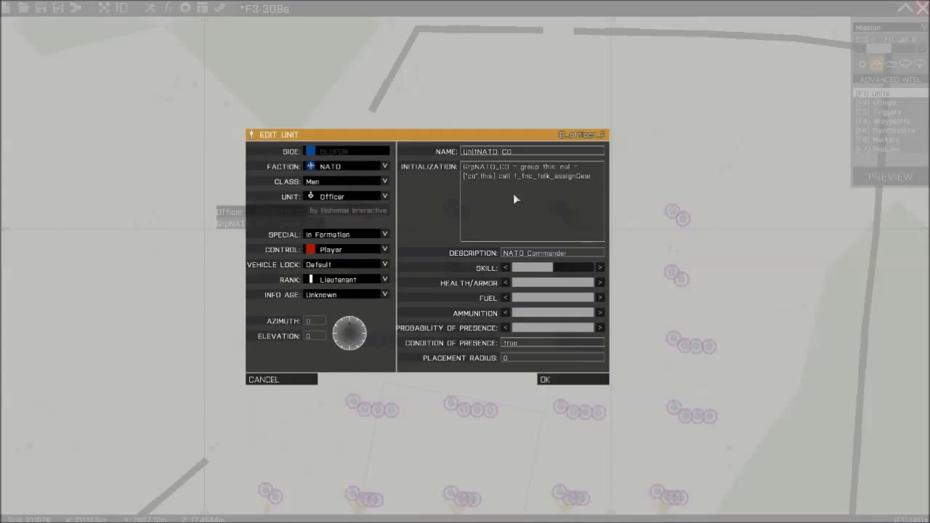
{"action": "mouse_move", "coordinate": [556, 170]}
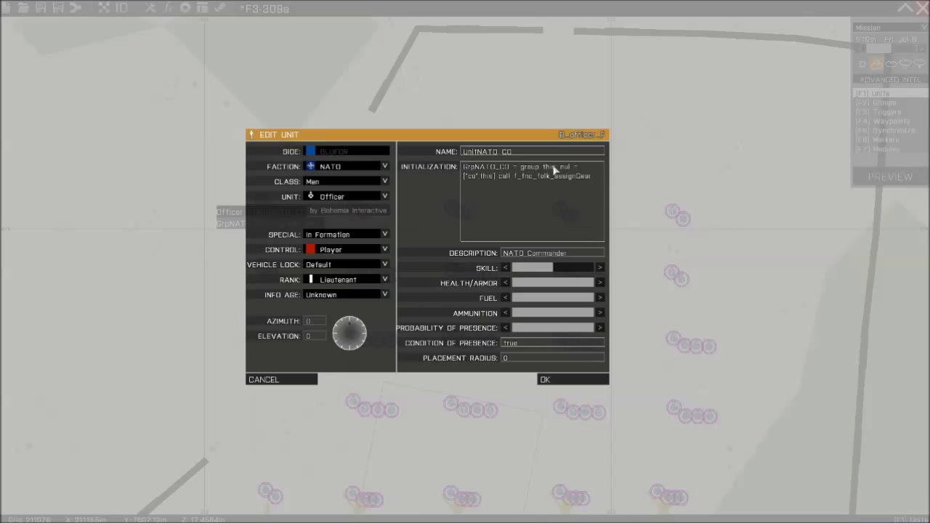
{"action": "triple_click", "coordinate": [524, 166]}
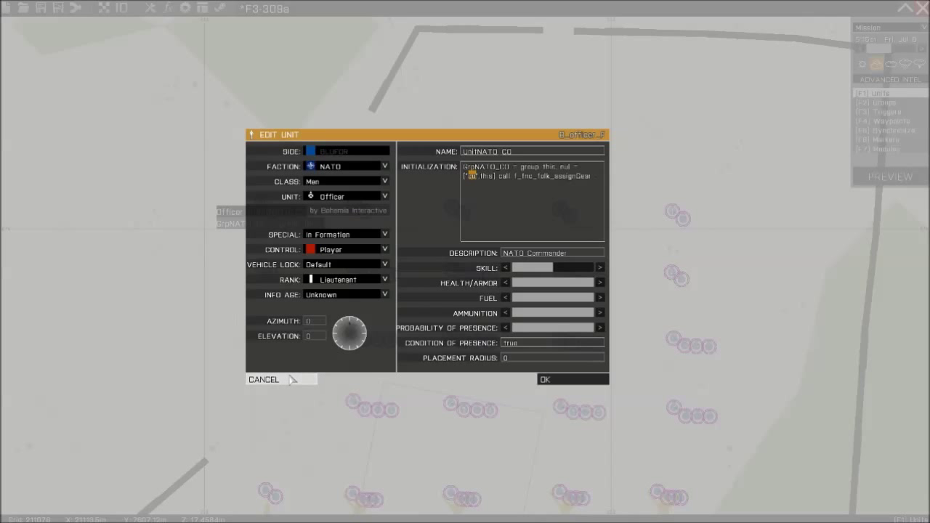
{"action": "left_click", "coordinate": [544, 380]}
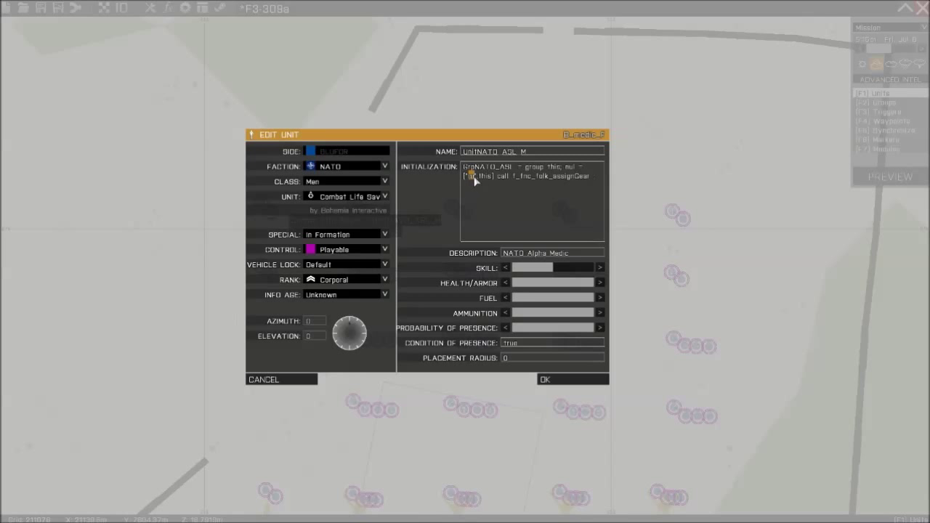
{"action": "left_click", "coordinate": [545, 379]}
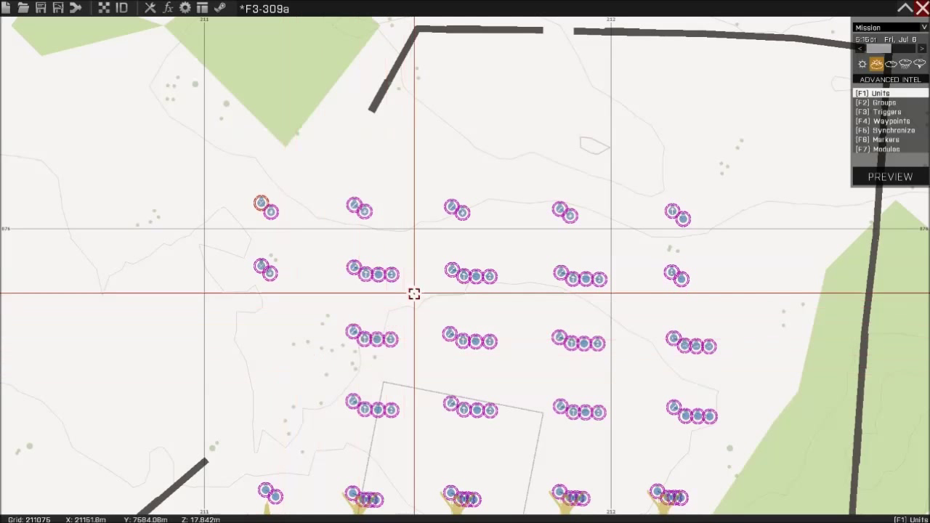
{"action": "double_click", "coordinate": [262, 203]}
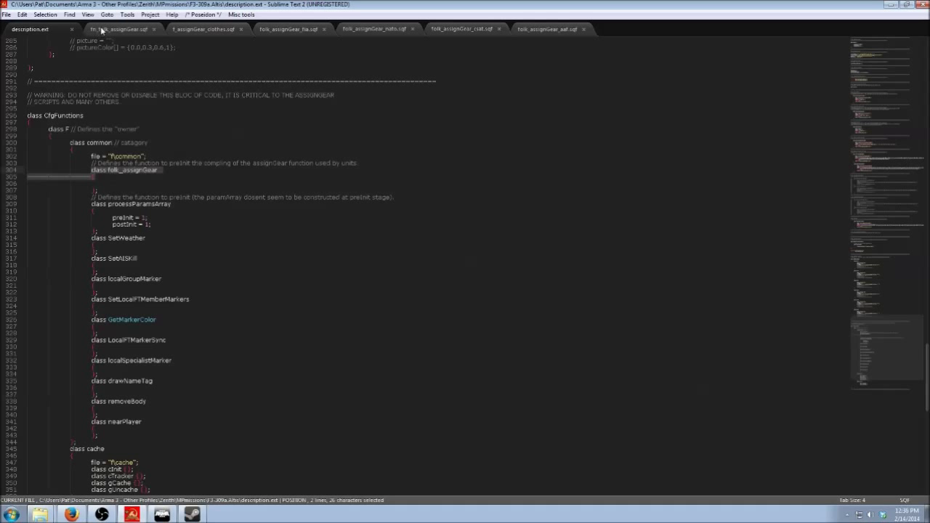
Step: Show fn_folk_assignGear.sqf and open f\common in Explorer, selecting fn_folk_assignGear
{"action": "left_click", "coordinate": [120, 29]}
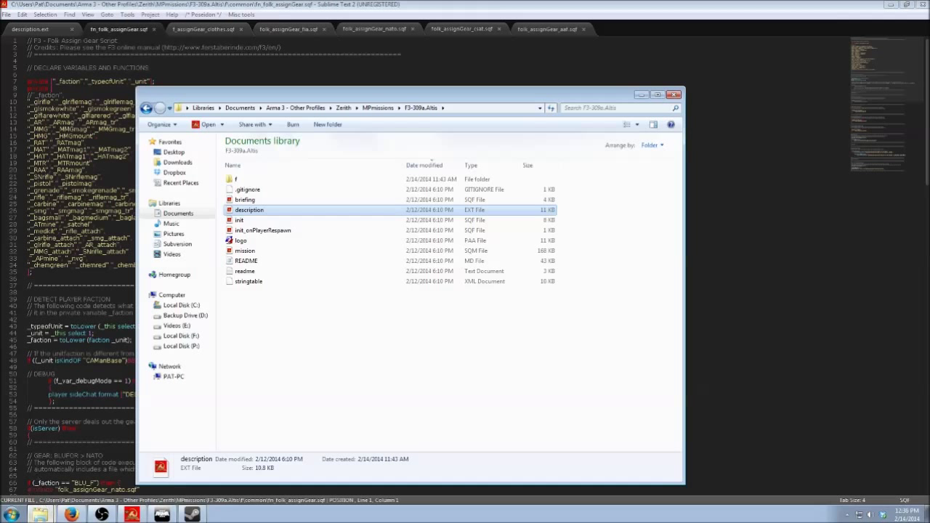
{"action": "double_click", "coordinate": [235, 179]}
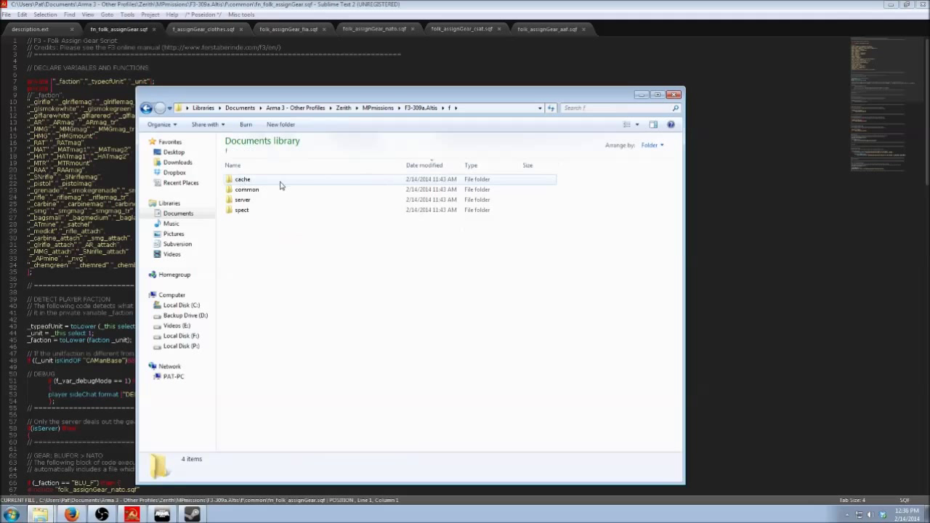
{"action": "double_click", "coordinate": [246, 190]}
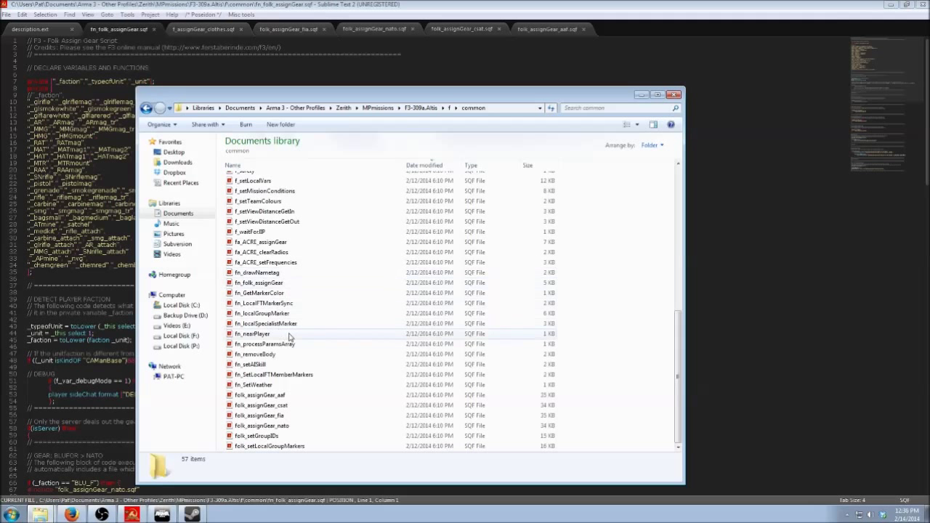
{"action": "mouse_move", "coordinate": [263, 343]}
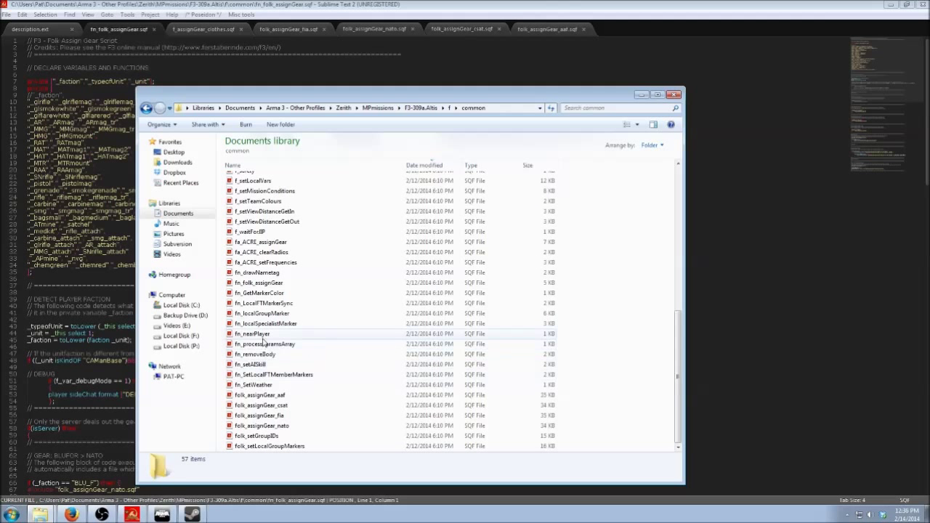
{"action": "left_click", "coordinate": [258, 272]}
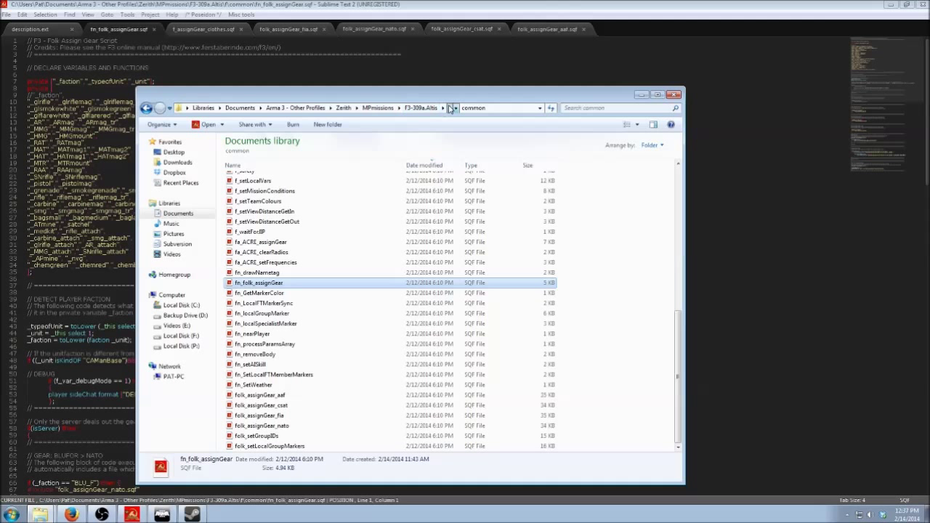
Step: Return to the f folder, check cache, common, server and spect, then reopen common
{"action": "left_click", "coordinate": [450, 107]}
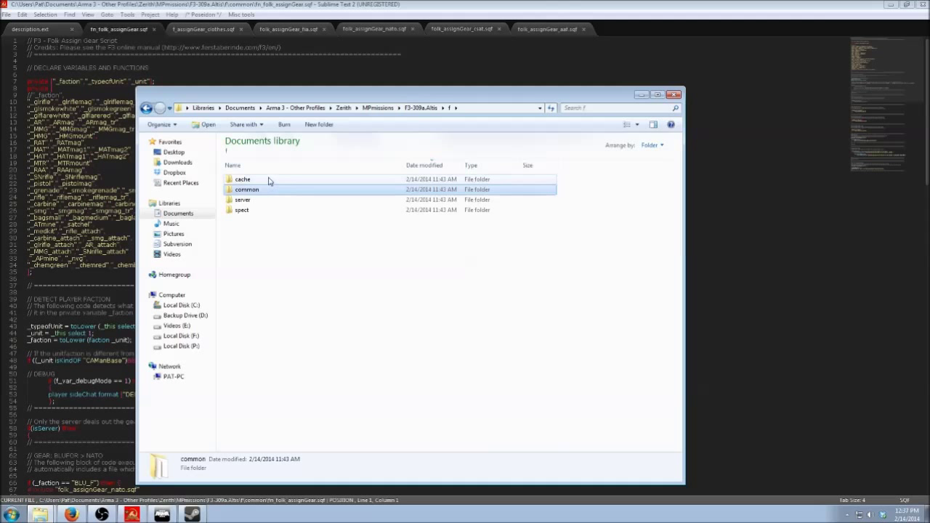
{"action": "left_click", "coordinate": [242, 179]}
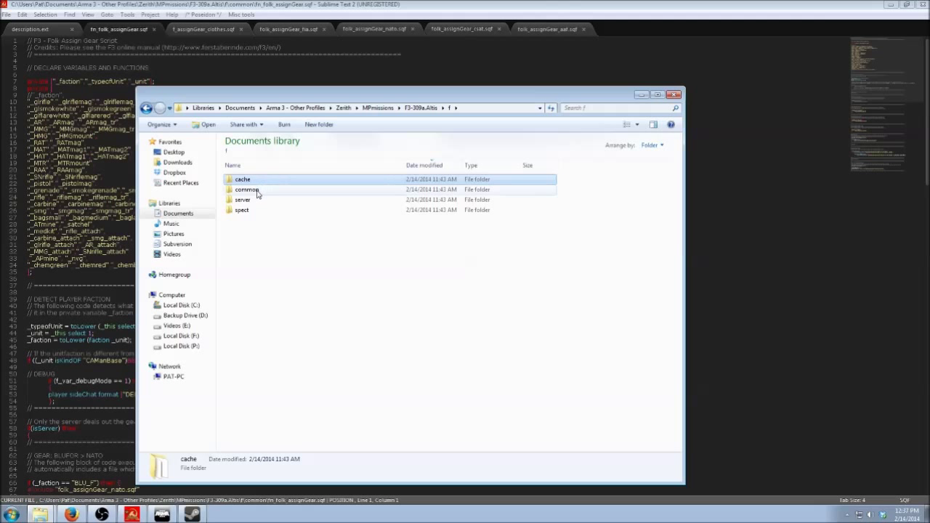
{"action": "left_click", "coordinate": [247, 190]}
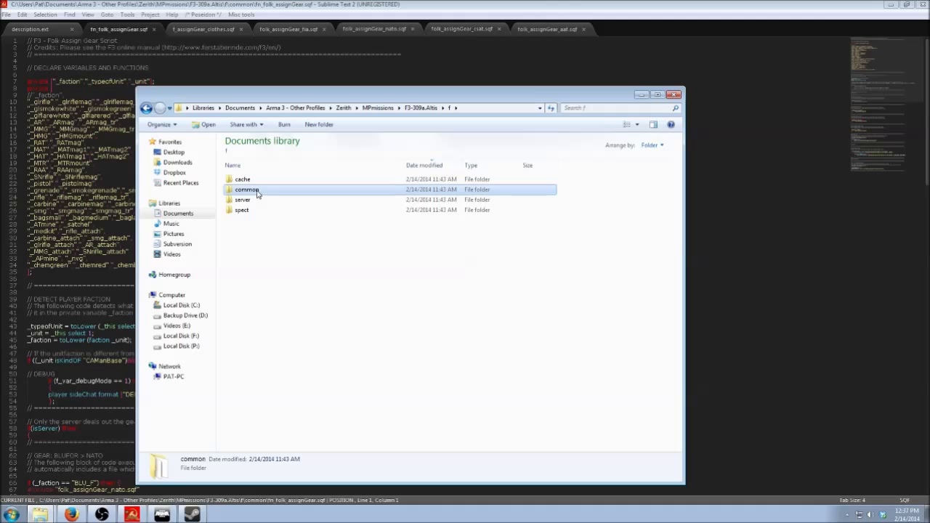
{"action": "left_click", "coordinate": [242, 200]}
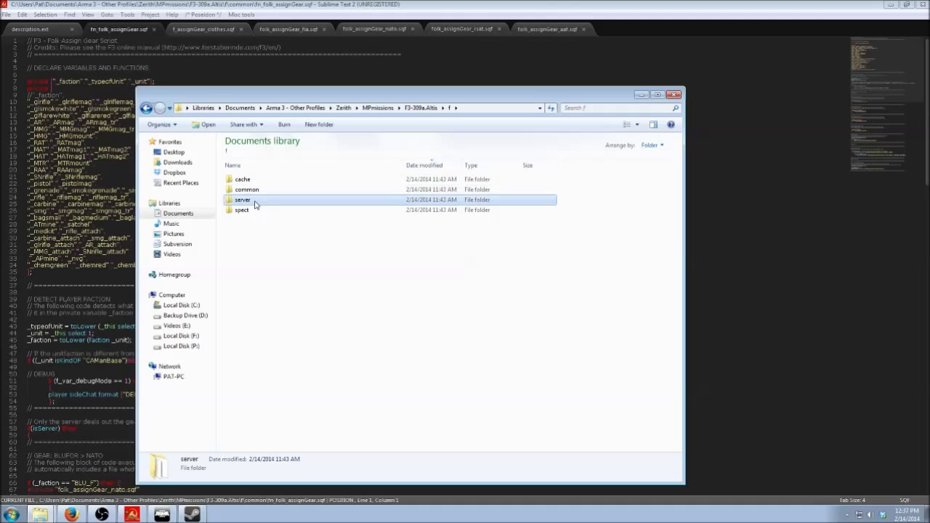
{"action": "mouse_move", "coordinate": [266, 203]}
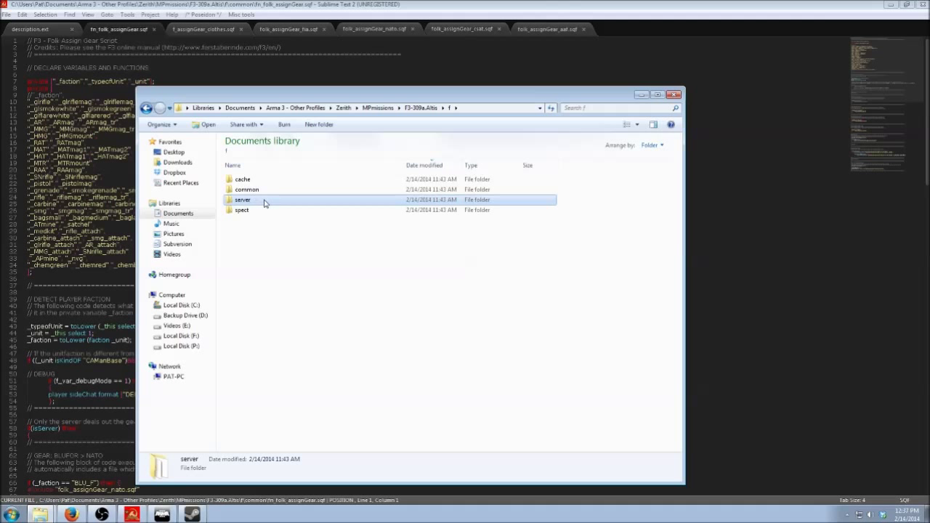
{"action": "left_click", "coordinate": [242, 210]}
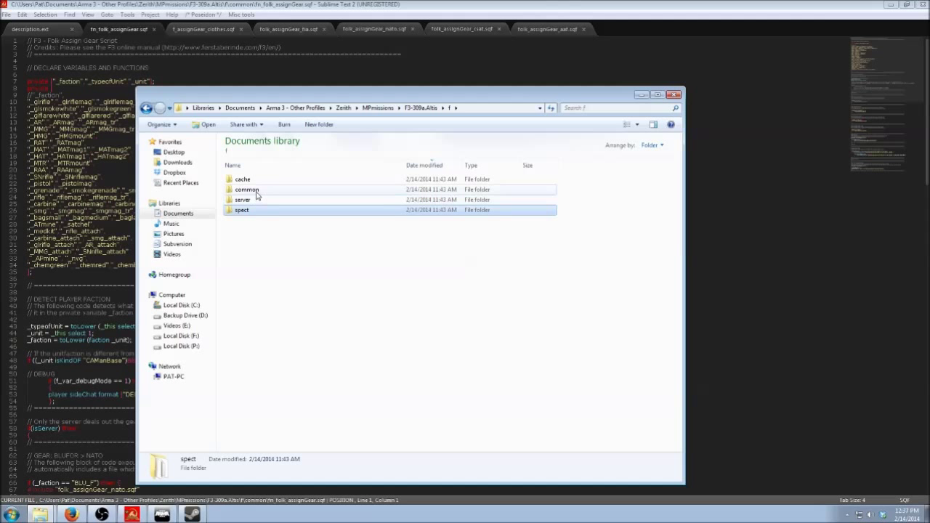
{"action": "double_click", "coordinate": [246, 189]}
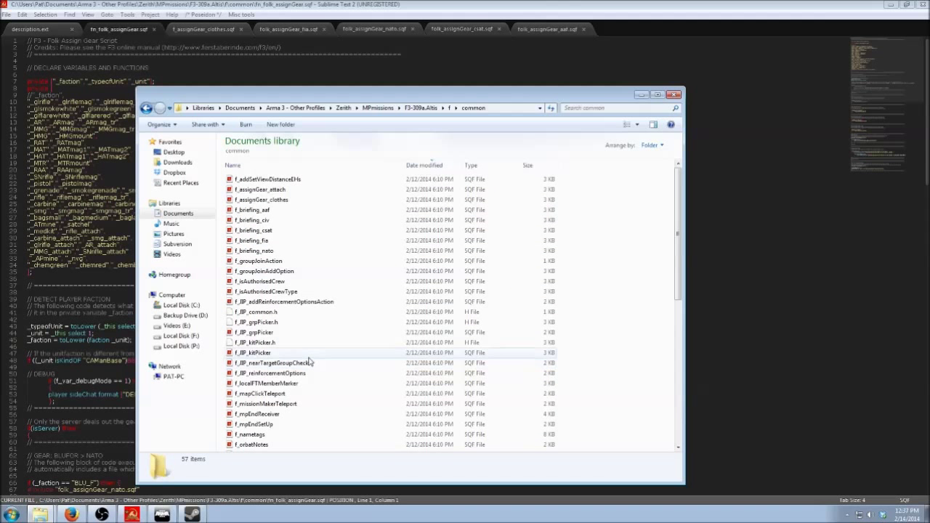
{"action": "mouse_move", "coordinate": [306, 342]}
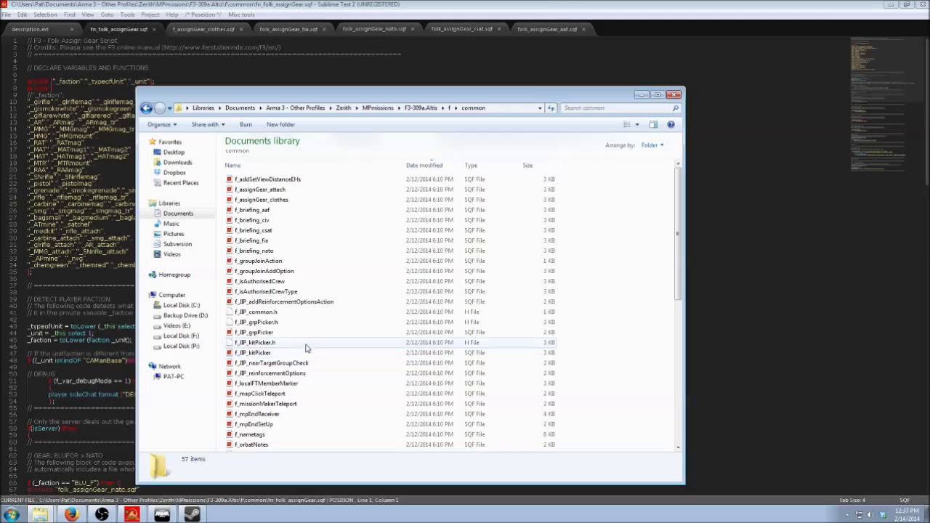
{"action": "scroll", "scroll_direction": "down", "scroll_amount": 3}
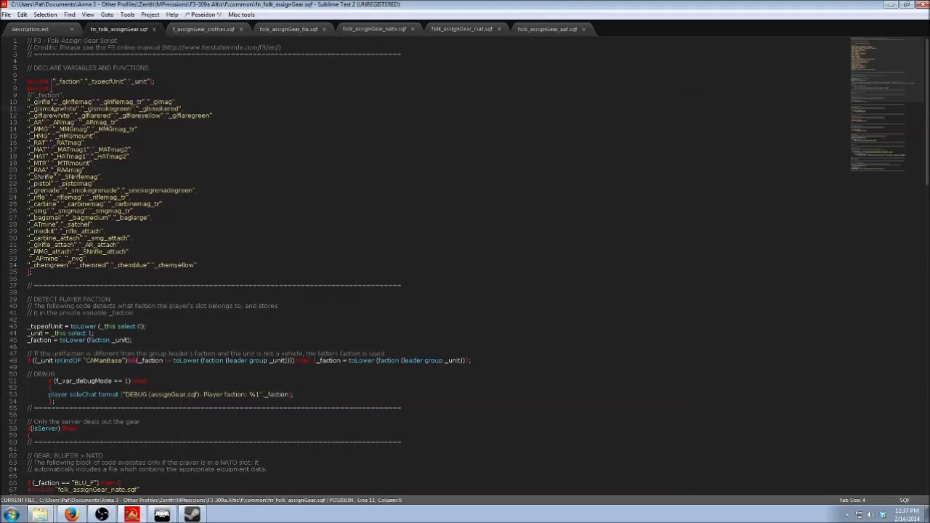
{"action": "scroll", "scroll_direction": "down", "scroll_amount": 3}
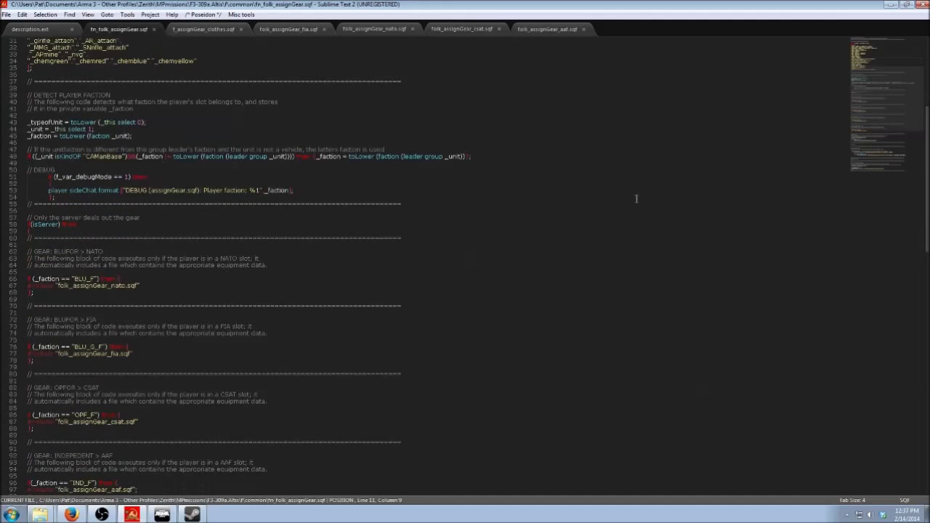
{"action": "scroll", "scroll_direction": "down", "scroll_amount": 3}
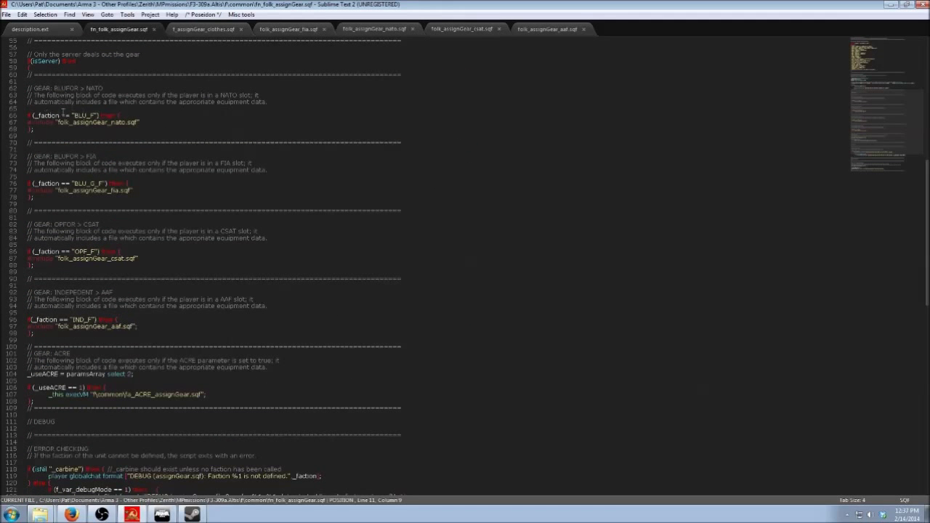
{"action": "double_click", "coordinate": [95, 122]}
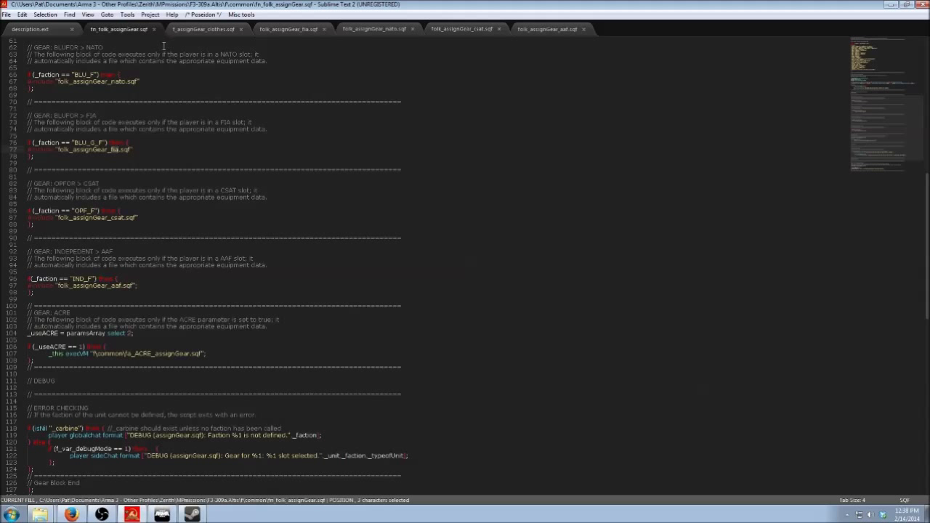
{"action": "mouse_move", "coordinate": [313, 39]}
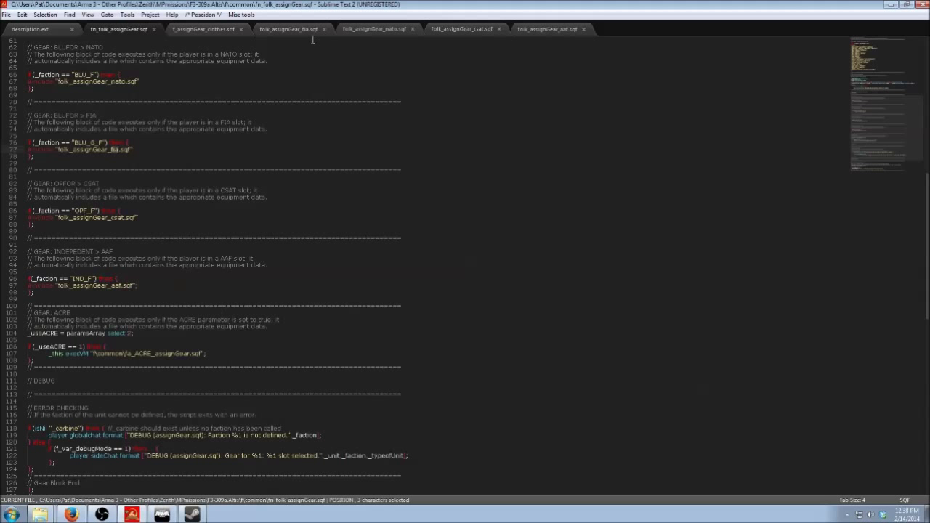
Step: In f\common, select the folk_assignGear aaf, nato and fia files in turn
{"action": "left_click", "coordinate": [549, 29]}
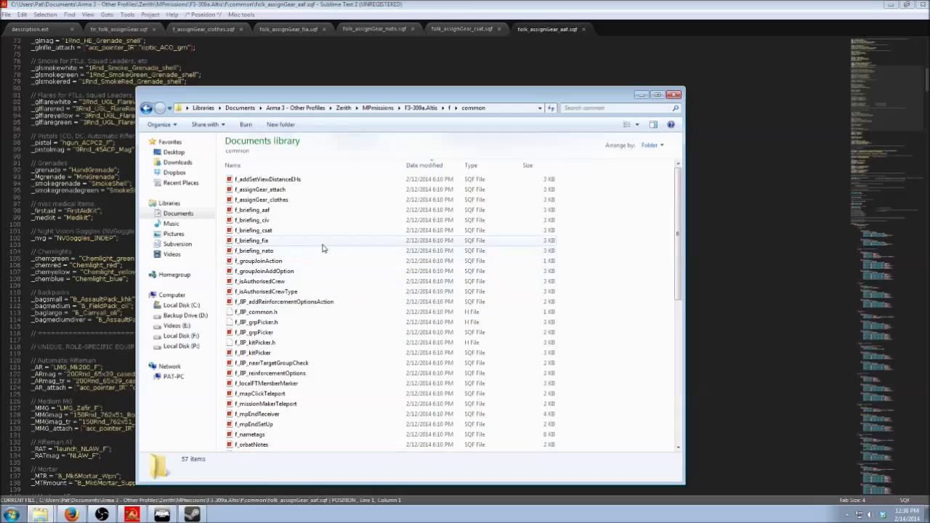
{"action": "scroll", "scroll_direction": "down", "scroll_amount": 3}
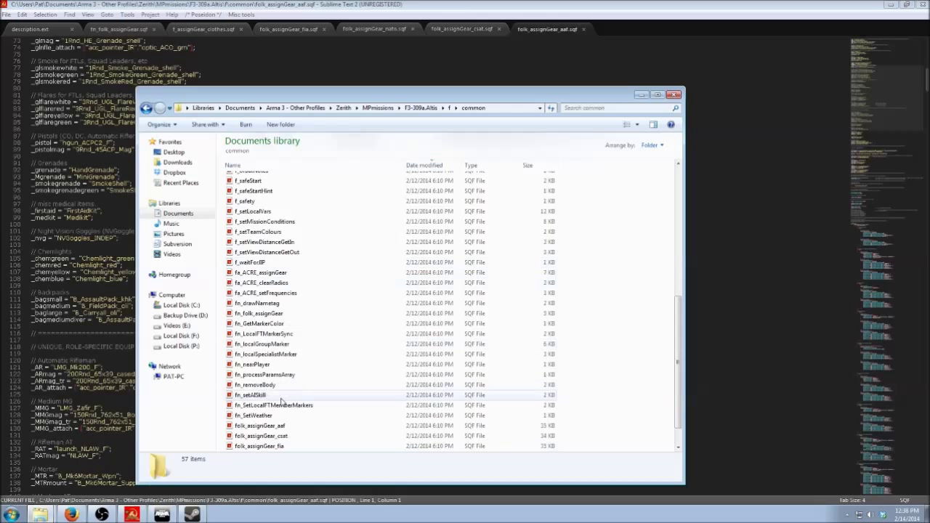
{"action": "left_click", "coordinate": [259, 395]}
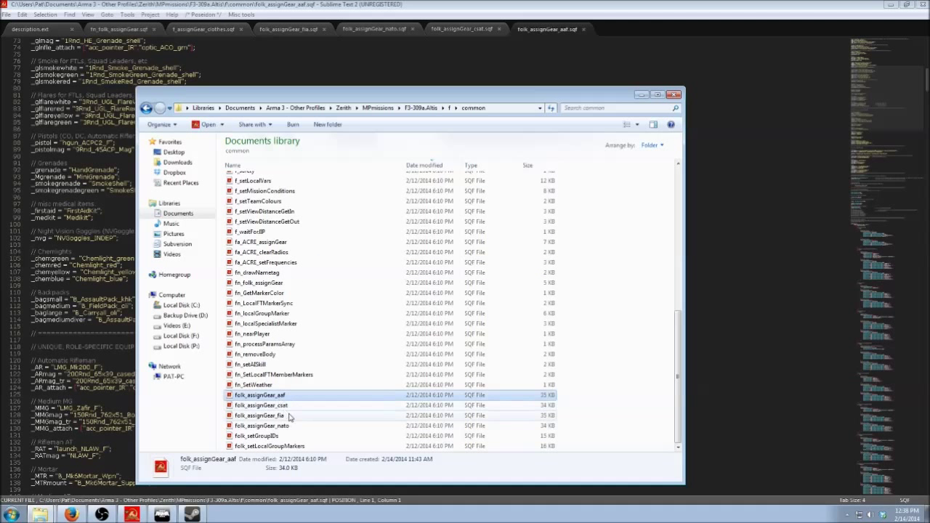
{"action": "left_click", "coordinate": [262, 395]}
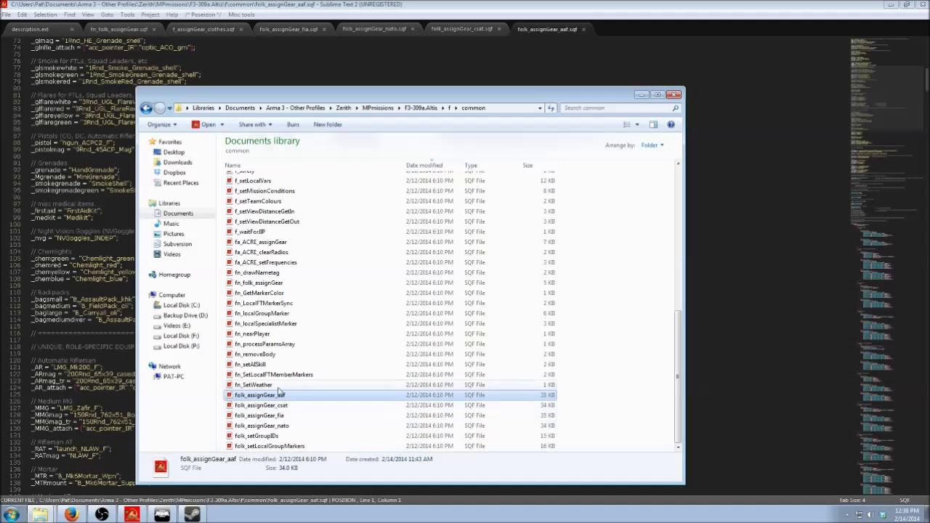
{"action": "left_click", "coordinate": [262, 425]}
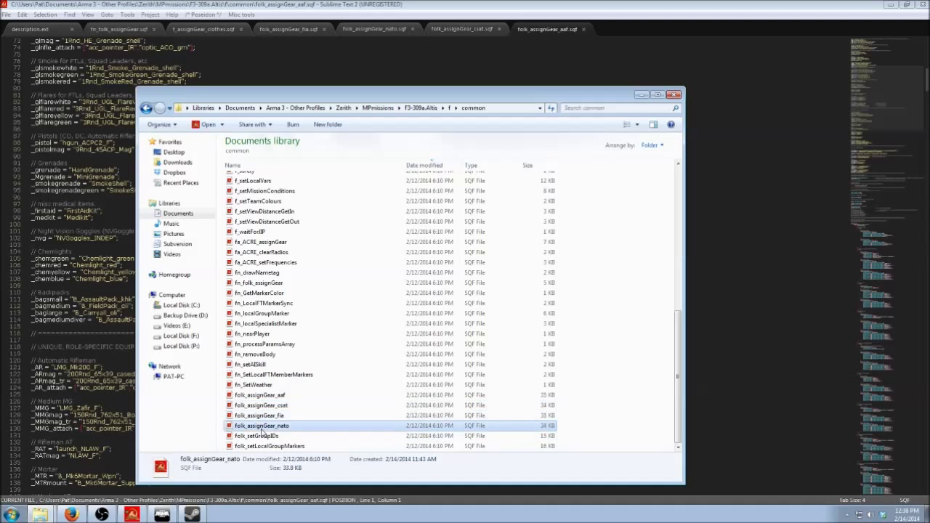
{"action": "left_click", "coordinate": [259, 395]}
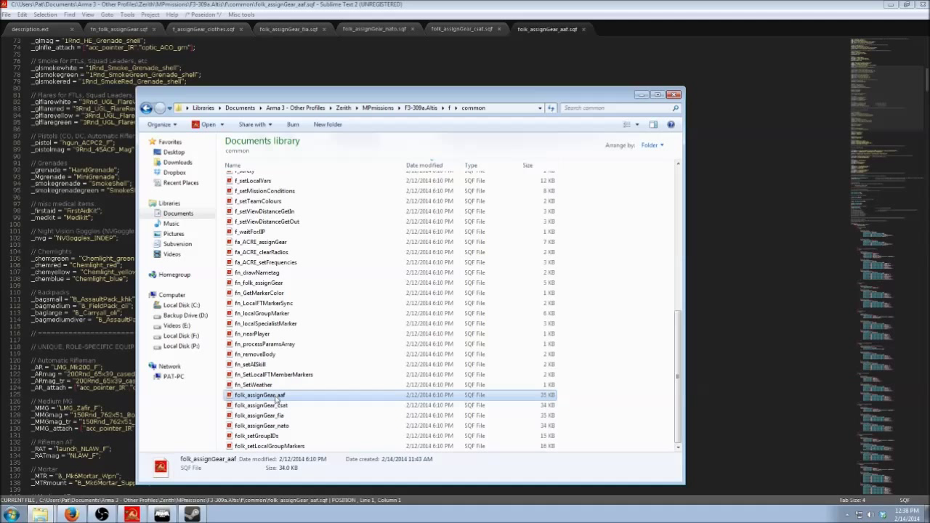
{"action": "left_click", "coordinate": [259, 415]}
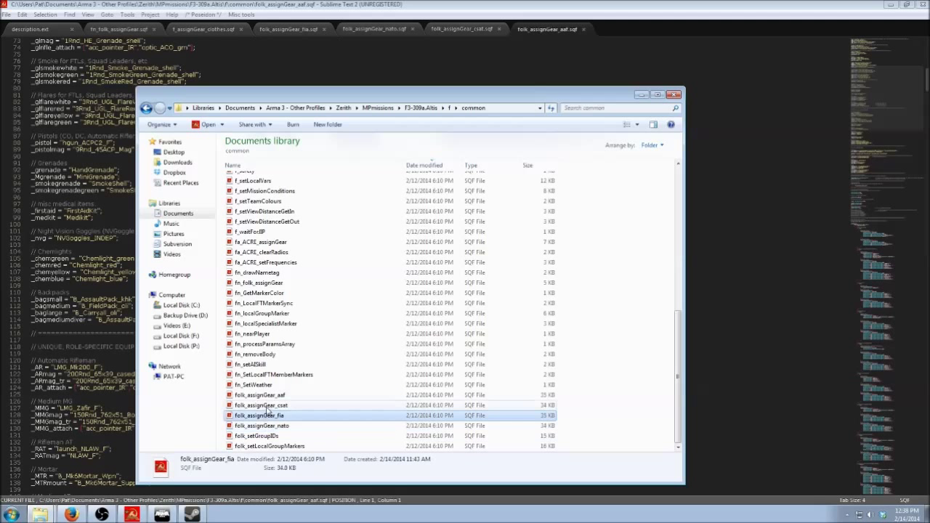
{"action": "left_click", "coordinate": [259, 395]}
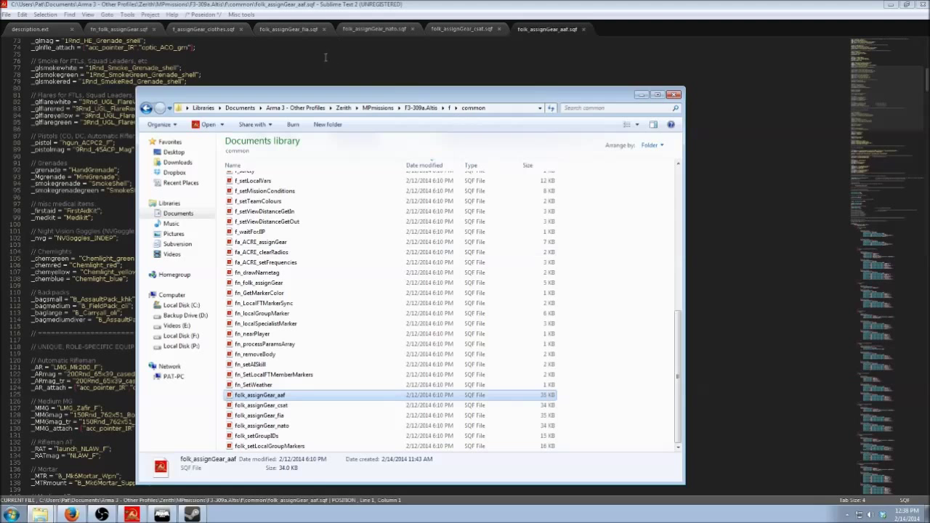
{"action": "left_click", "coordinate": [373, 29]}
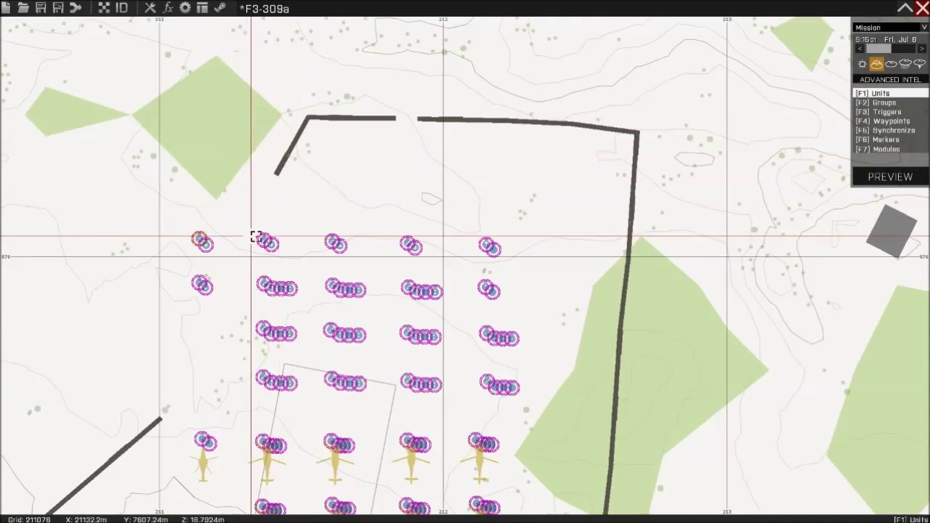
{"action": "double_click", "coordinate": [202, 243]}
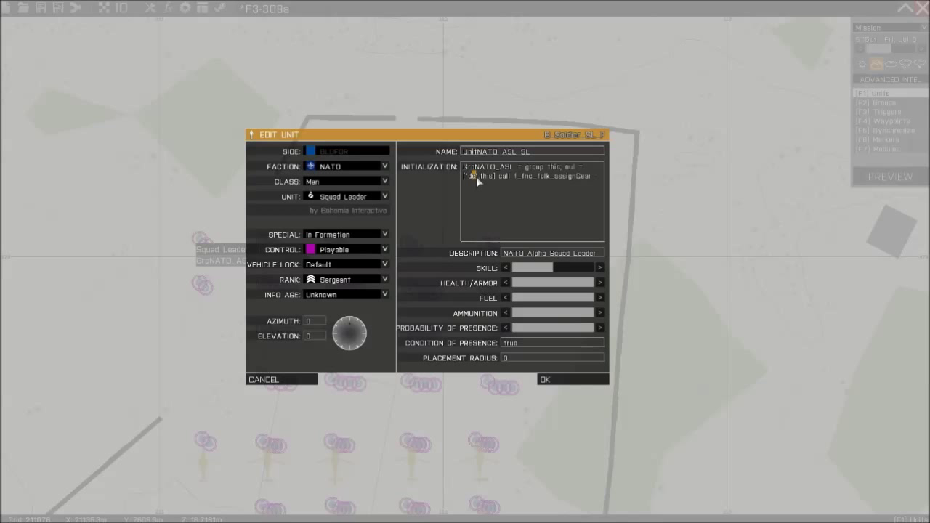
{"action": "mouse_move", "coordinate": [446, 201]}
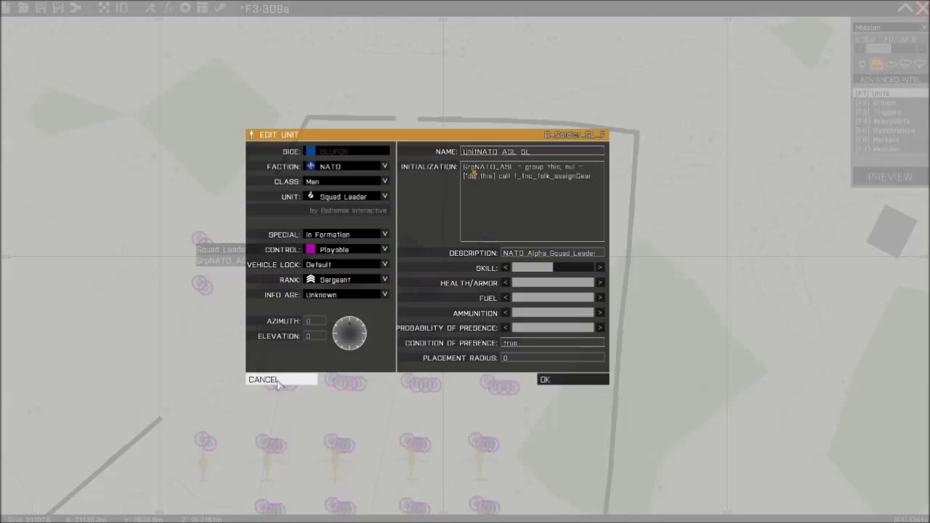
{"action": "left_click", "coordinate": [261, 380]}
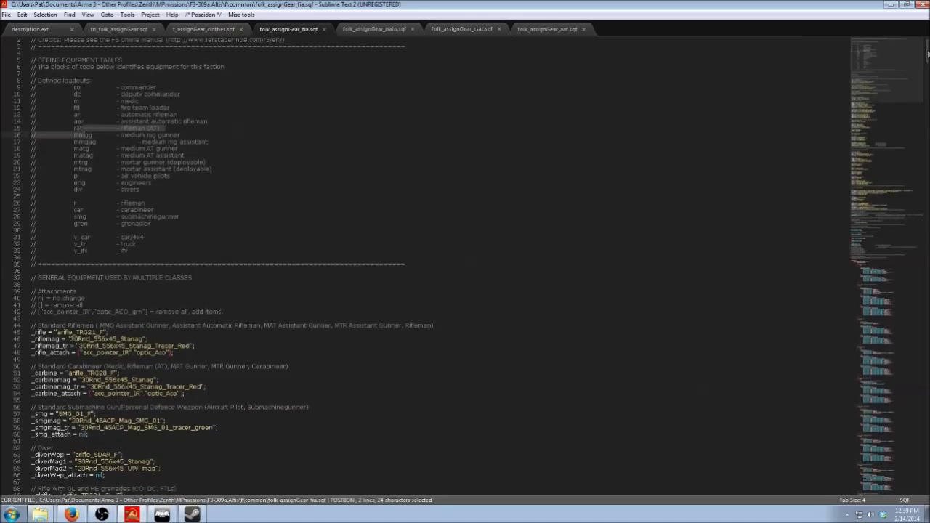
Step: Scroll through folk_assignGear_fia.sqf loadouts from commander to medium MG gunner
{"action": "scroll", "scroll_direction": "down", "scroll_amount": 3}
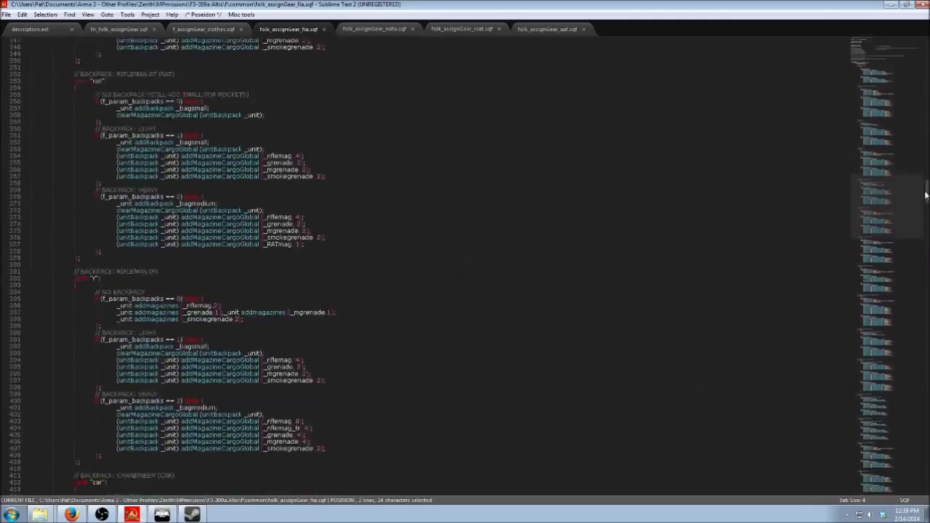
{"action": "scroll", "scroll_direction": "down", "scroll_amount": 3}
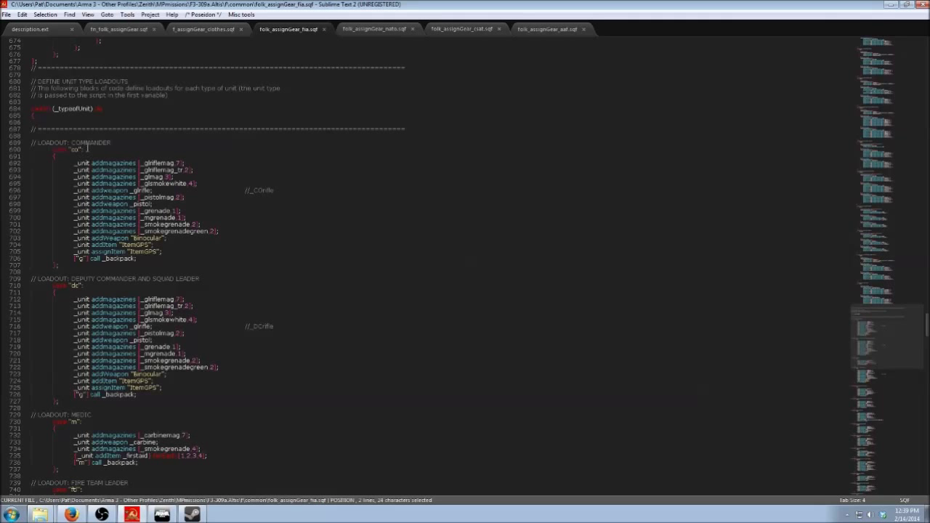
{"action": "scroll", "scroll_direction": "down", "scroll_amount": 3}
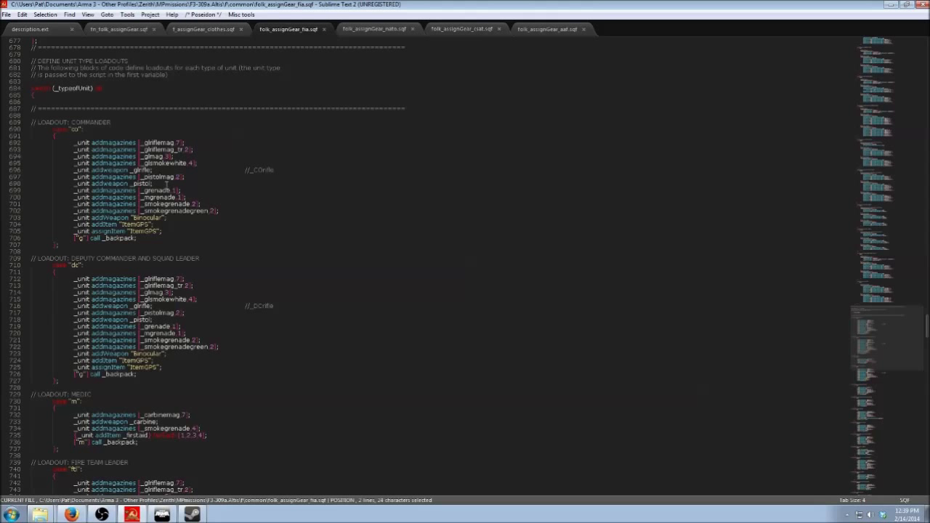
{"action": "scroll", "scroll_direction": "down", "scroll_amount": 3}
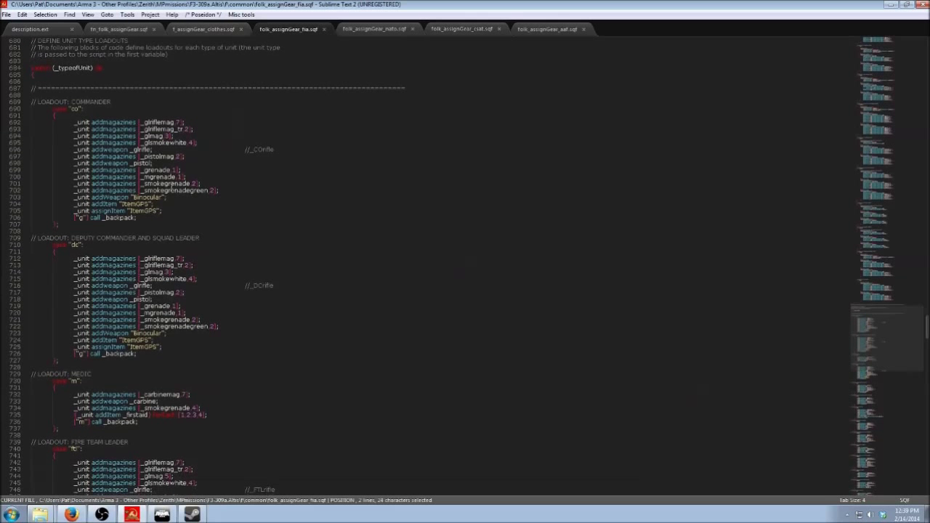
{"action": "scroll", "scroll_direction": "down", "scroll_amount": 3}
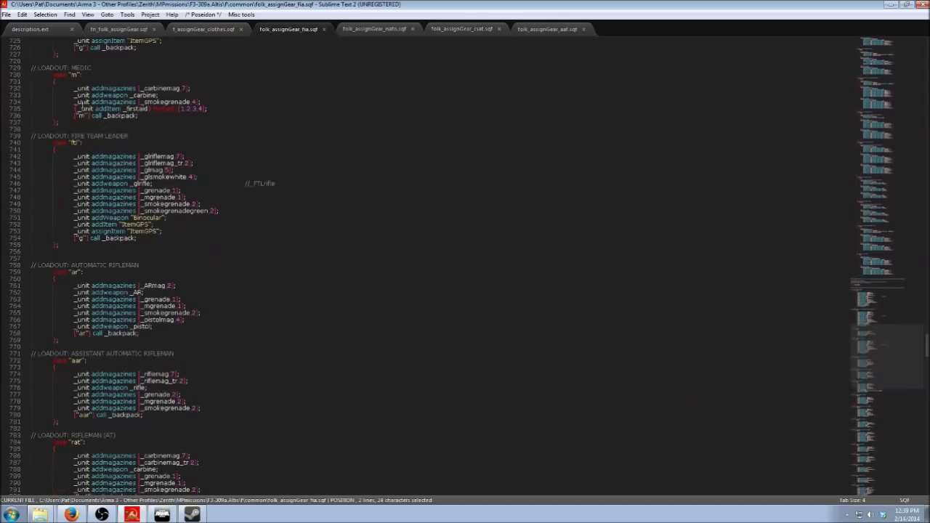
{"action": "scroll", "scroll_direction": "down", "scroll_amount": 3}
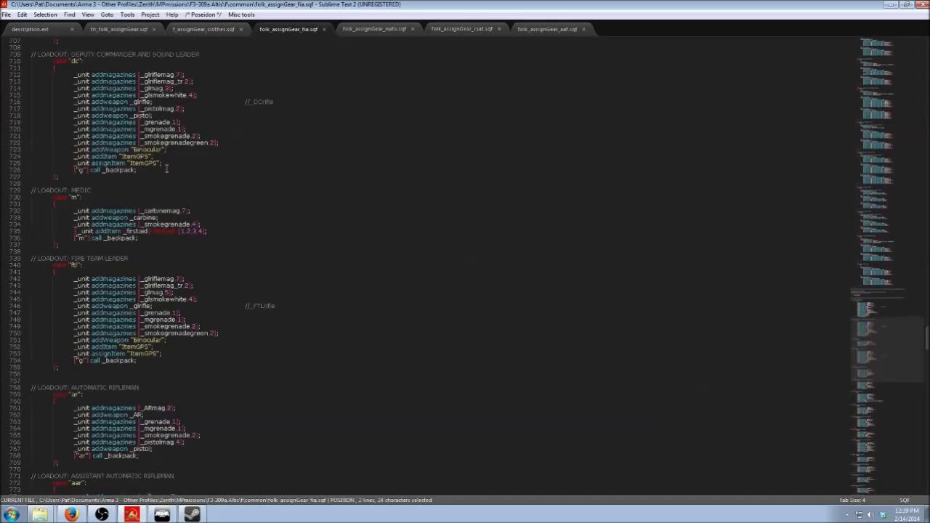
{"action": "mouse_move", "coordinate": [207, 208]}
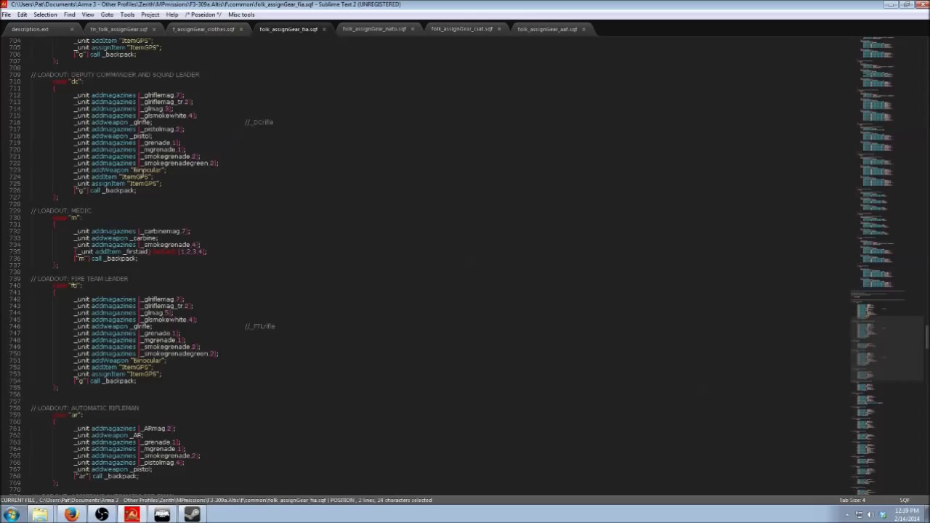
{"action": "scroll", "scroll_direction": "down", "scroll_amount": 3}
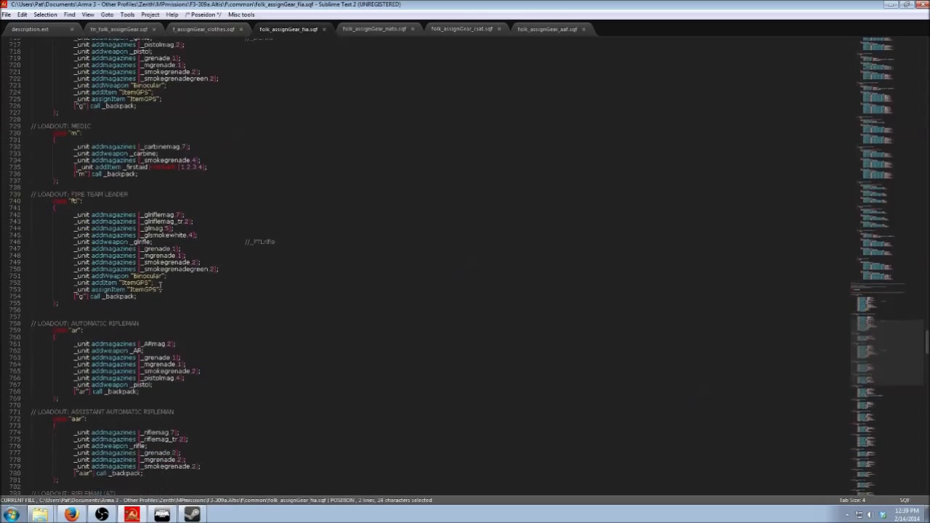
{"action": "scroll", "scroll_direction": "down", "scroll_amount": 3}
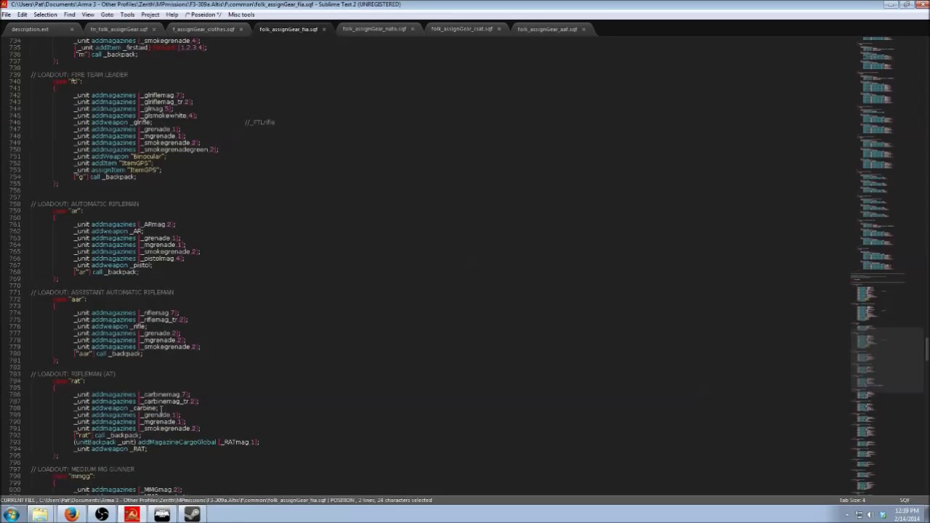
{"action": "scroll", "scroll_direction": "down", "scroll_amount": 3}
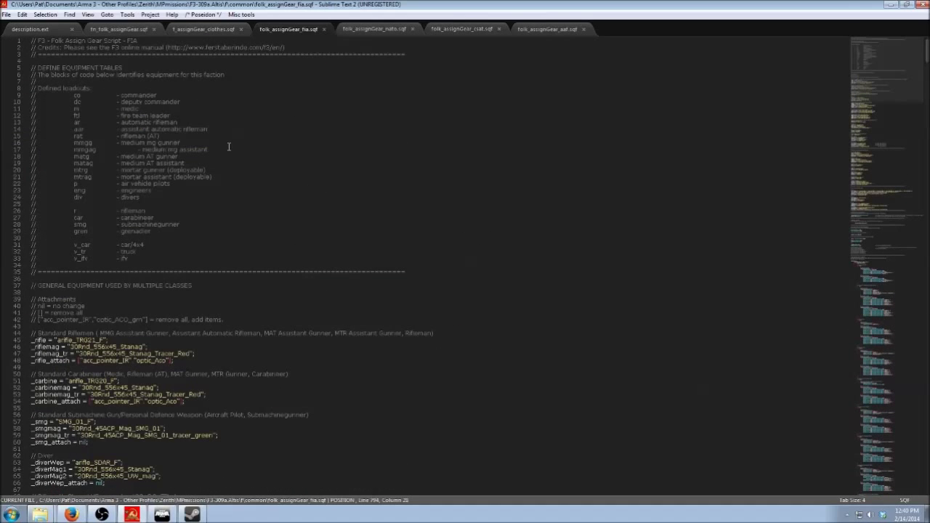
{"action": "mouse_move", "coordinate": [368, 141]}
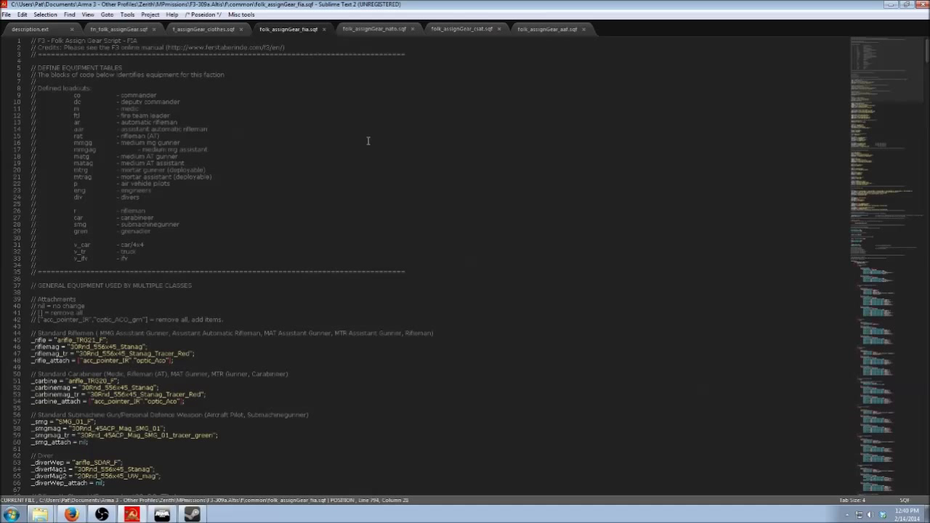
{"action": "mouse_move", "coordinate": [369, 147]}
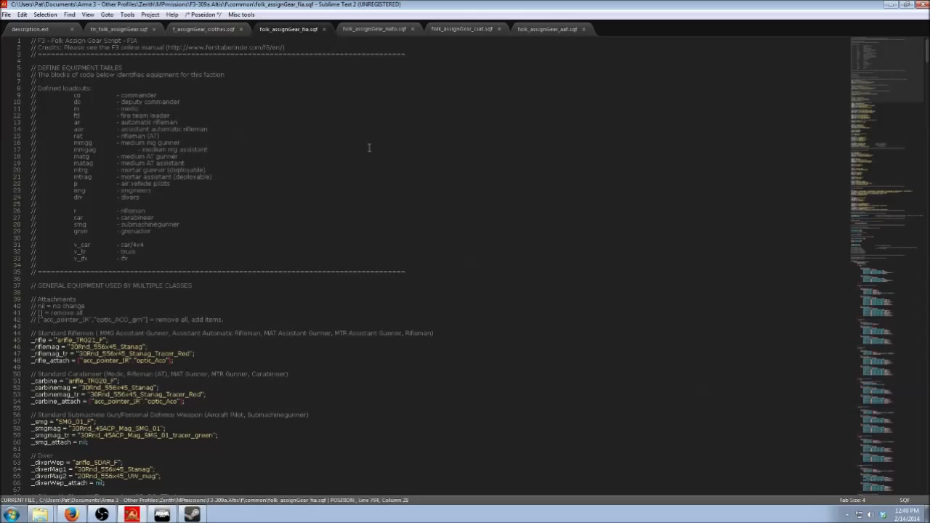
{"action": "scroll", "scroll_direction": "down", "scroll_amount": 3}
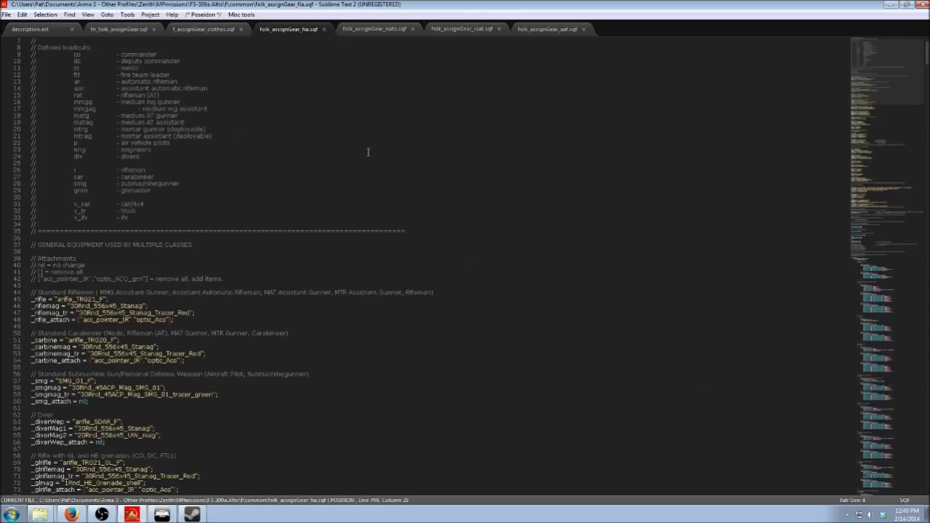
{"action": "scroll", "scroll_direction": "down", "scroll_amount": 3}
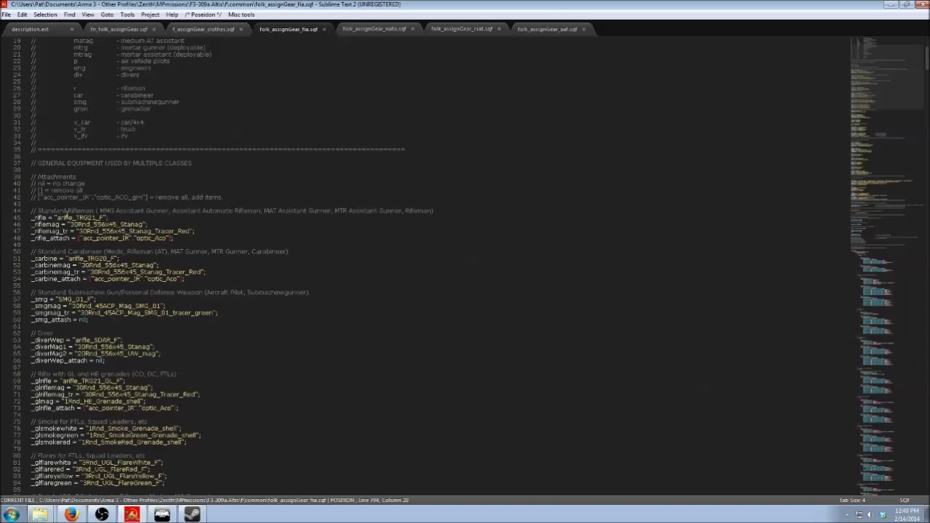
{"action": "scroll", "scroll_direction": "down", "scroll_amount": 3}
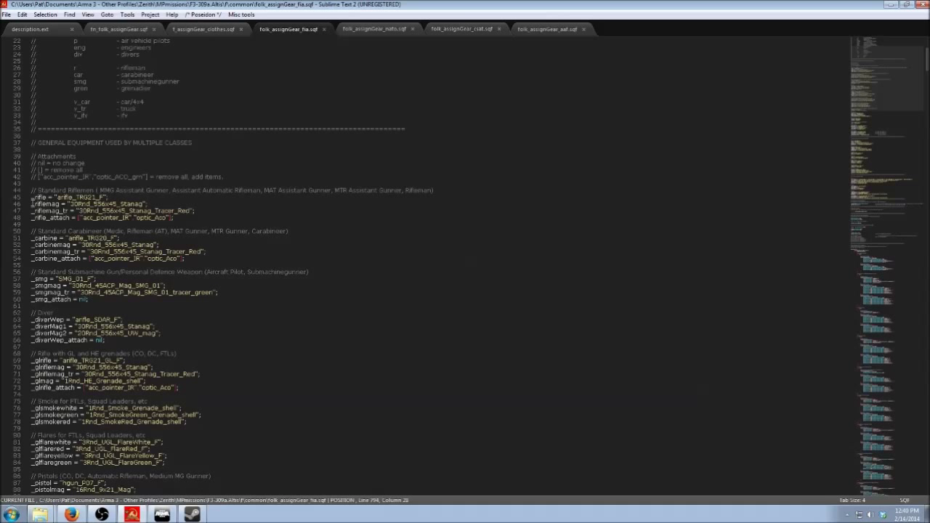
{"action": "scroll", "scroll_direction": "down", "scroll_amount": 3}
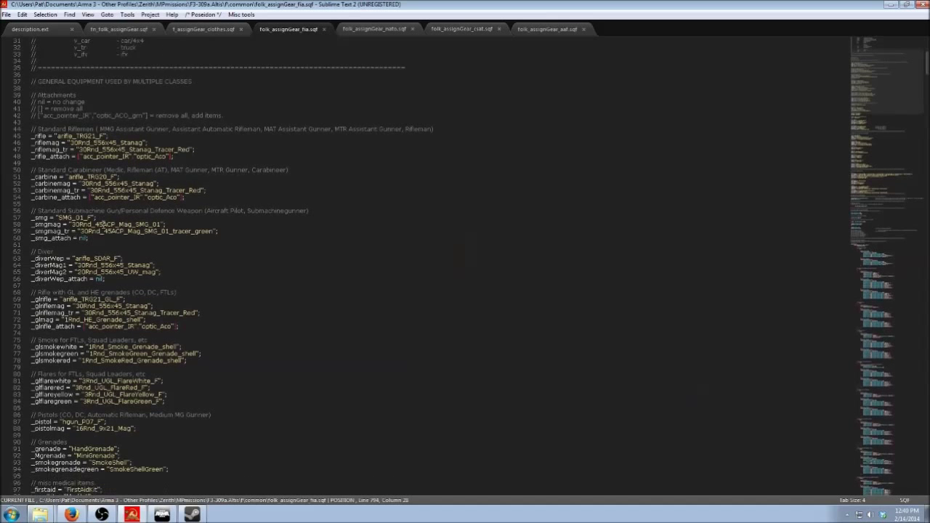
{"action": "scroll", "scroll_direction": "down", "scroll_amount": 3}
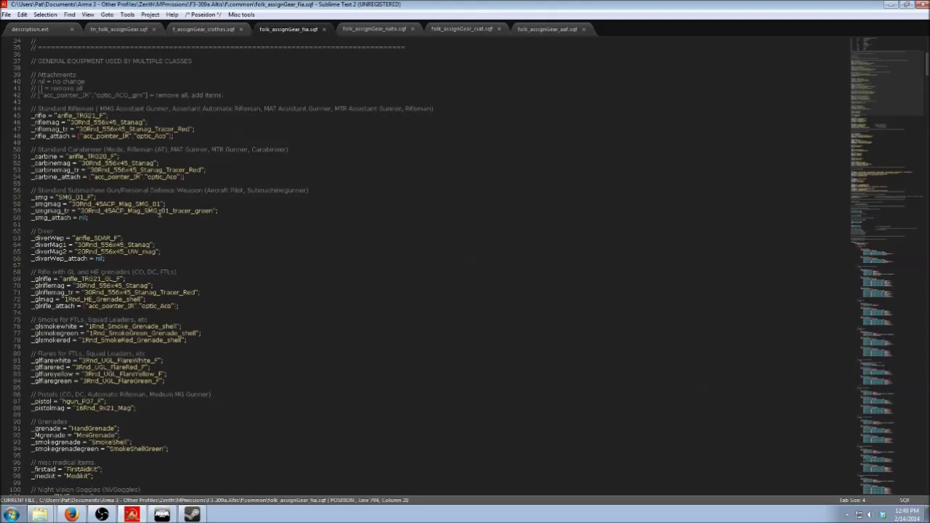
{"action": "scroll", "scroll_direction": "up", "scroll_amount": 3}
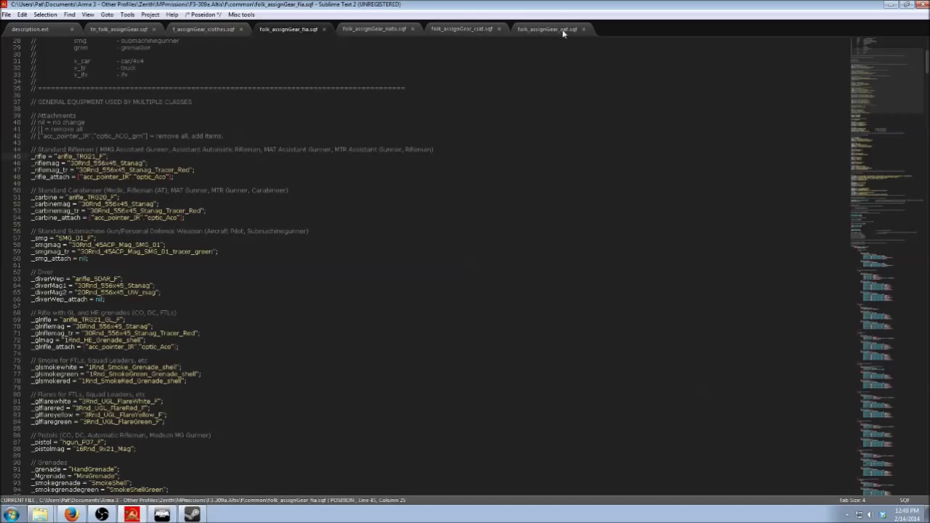
{"action": "left_click", "coordinate": [463, 30]}
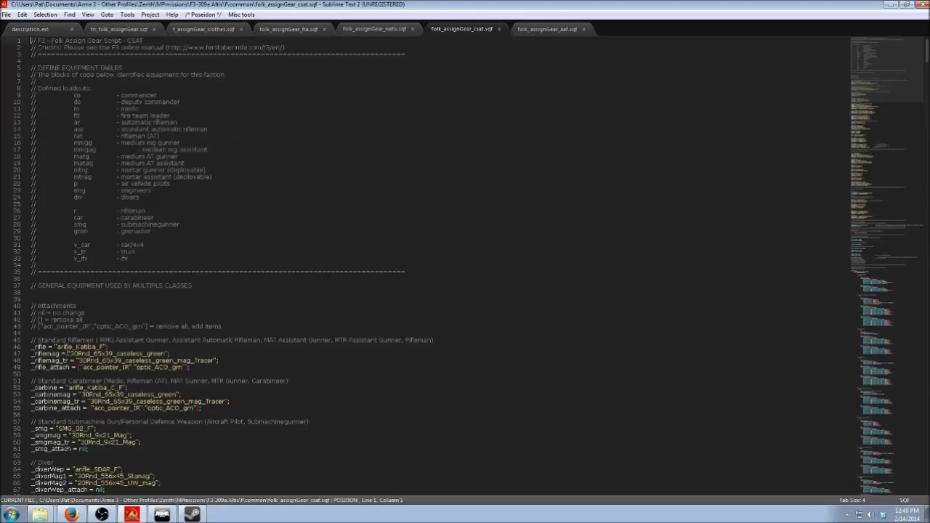
{"action": "scroll", "scroll_direction": "down", "scroll_amount": 3}
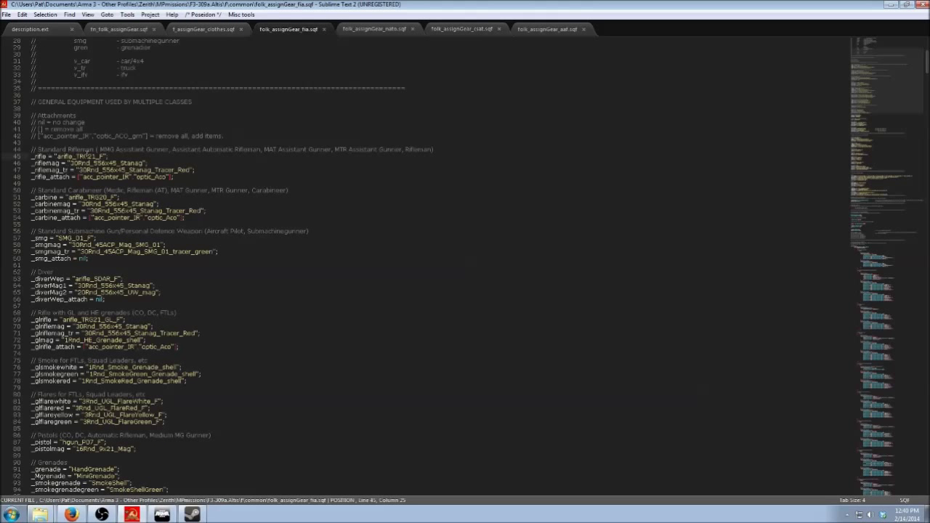
{"action": "left_click", "coordinate": [462, 29]}
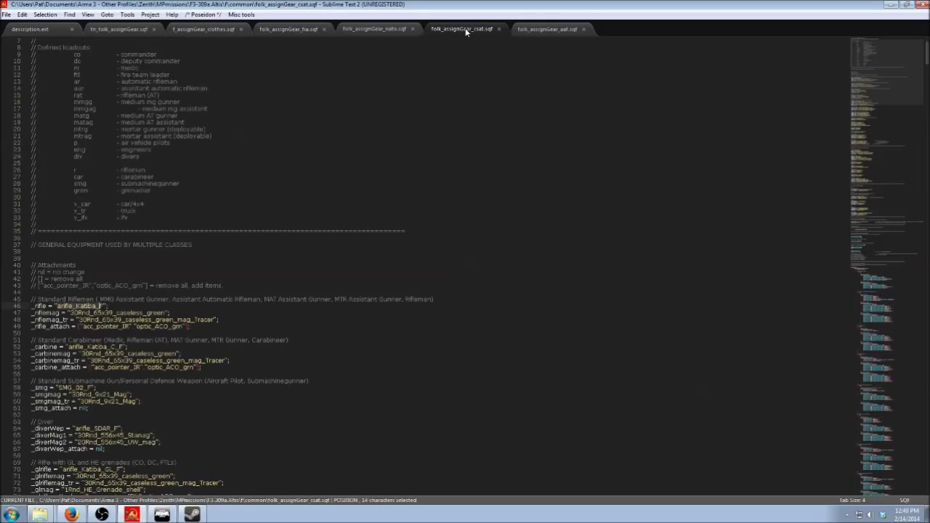
{"action": "mouse_move", "coordinate": [374, 45]}
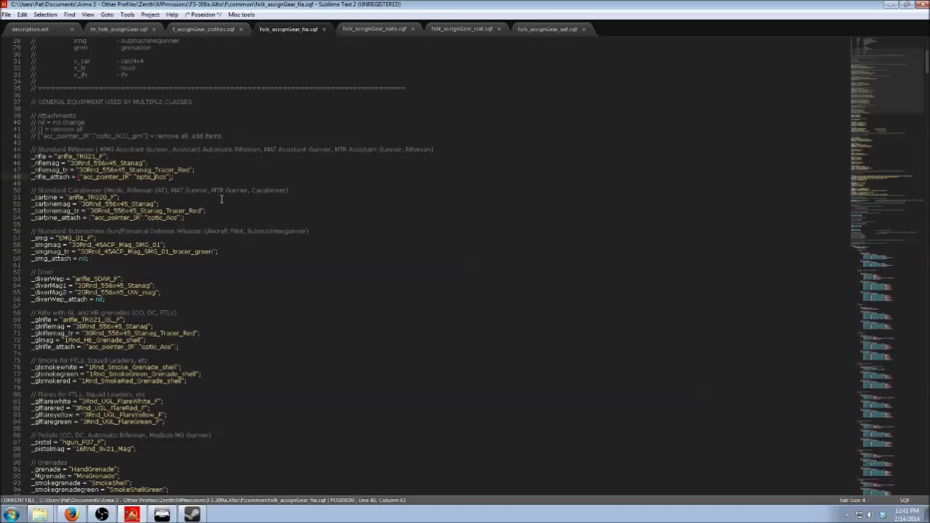
{"action": "scroll", "scroll_direction": "down", "scroll_amount": 3}
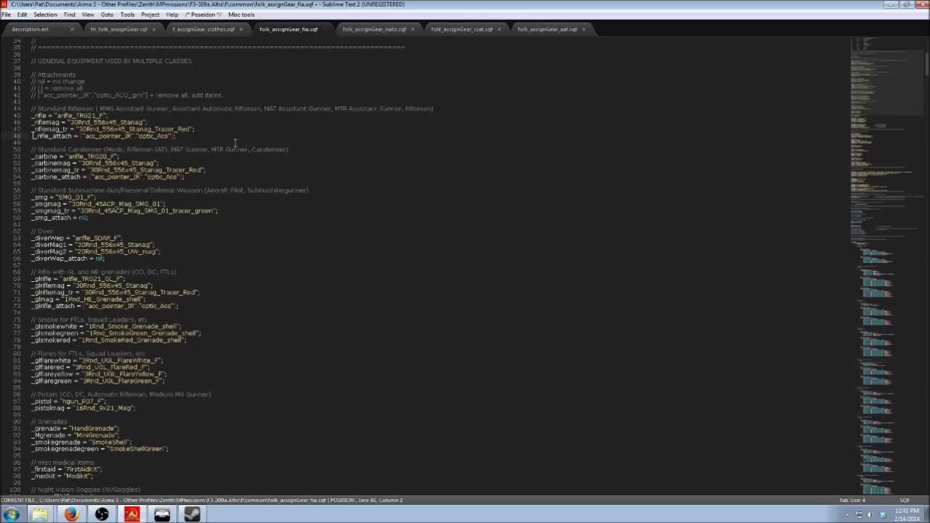
{"action": "type", "text": "/"}
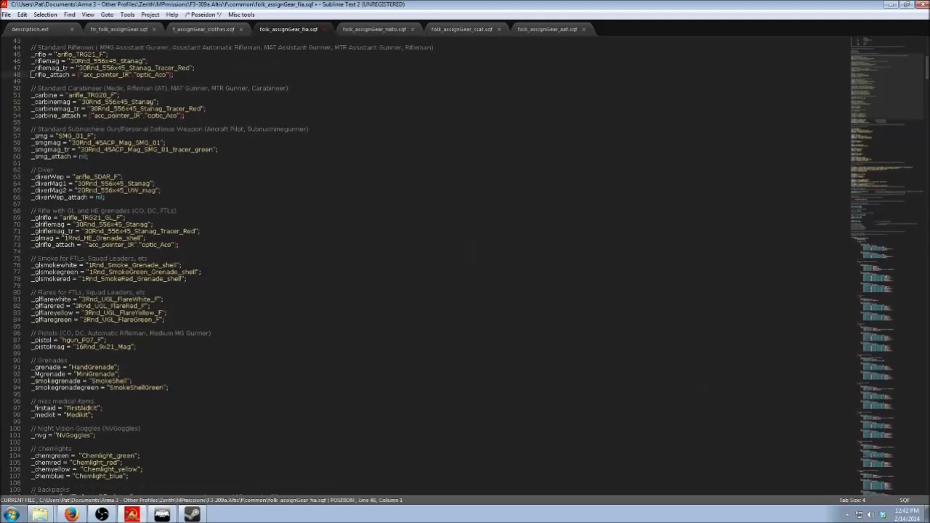
{"action": "scroll", "scroll_direction": "down", "scroll_amount": 3}
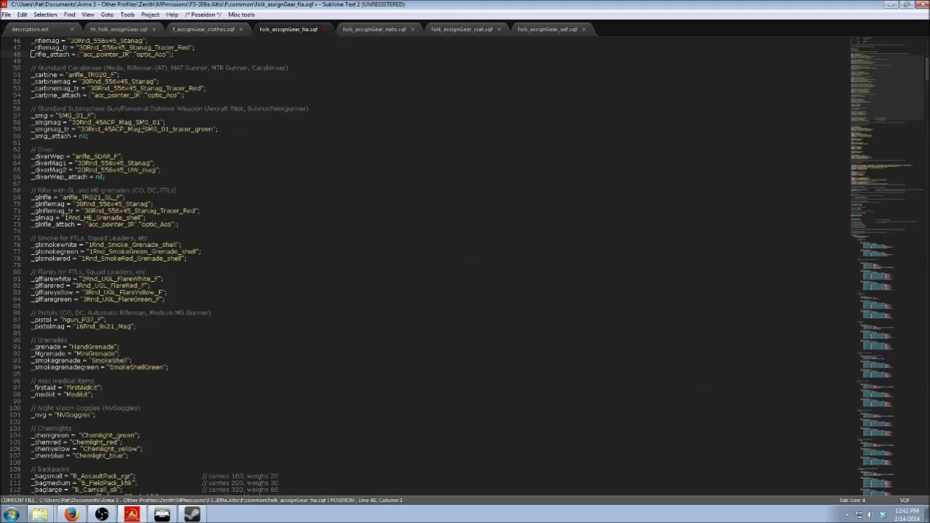
{"action": "scroll", "scroll_direction": "down", "scroll_amount": 3}
{"action": "type", "text": "3"}
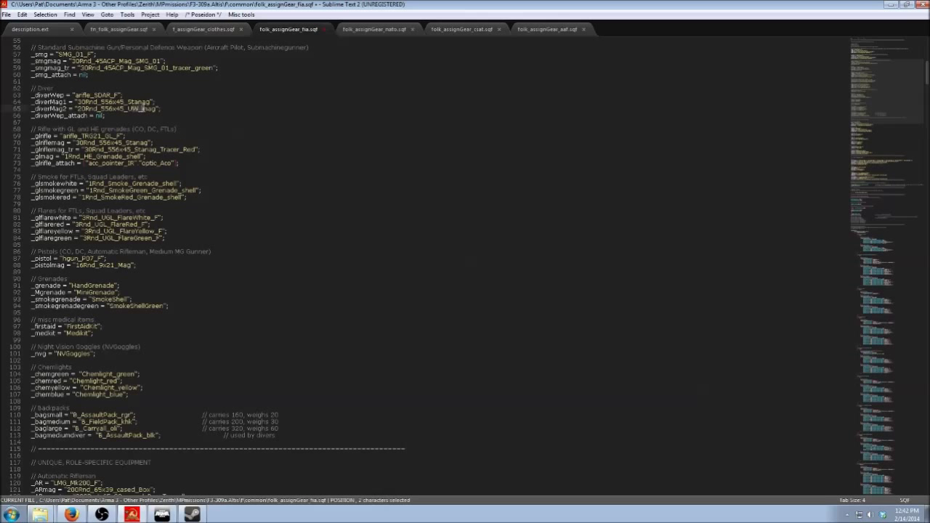
{"action": "left_click", "coordinate": [200, 115]}
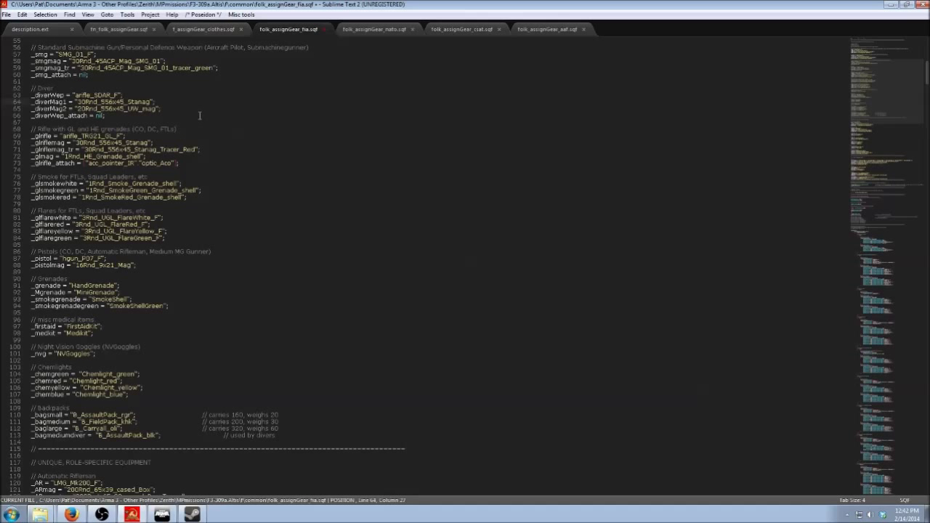
{"action": "scroll", "scroll_direction": "down", "scroll_amount": 3}
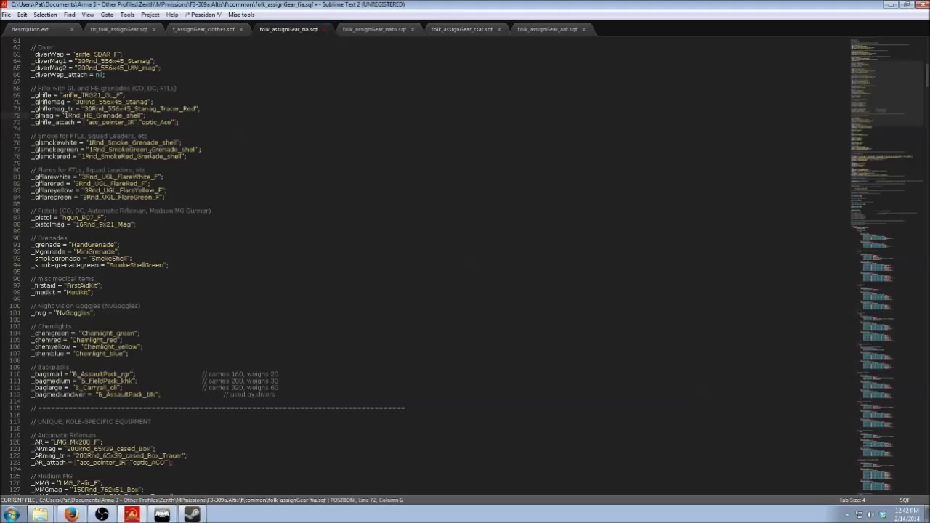
{"action": "scroll", "scroll_direction": "down", "scroll_amount": 3}
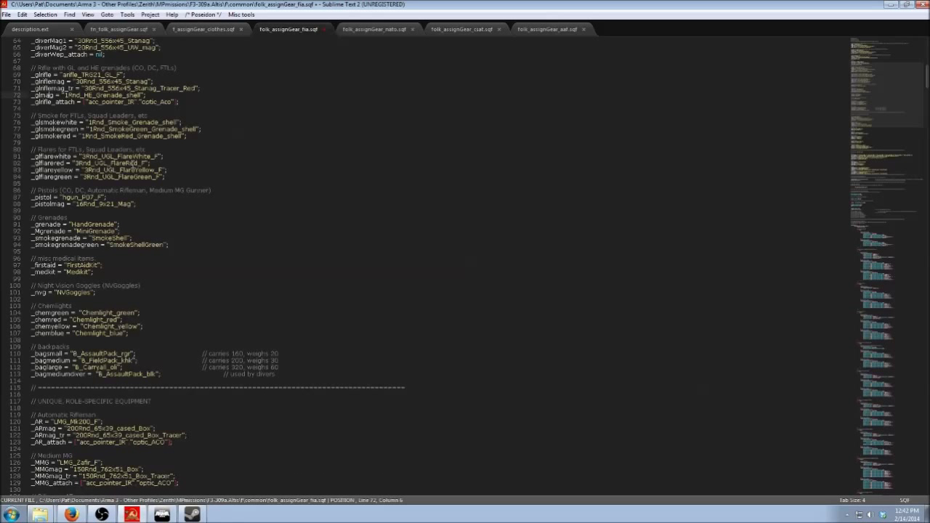
{"action": "scroll", "scroll_direction": "down", "scroll_amount": 3}
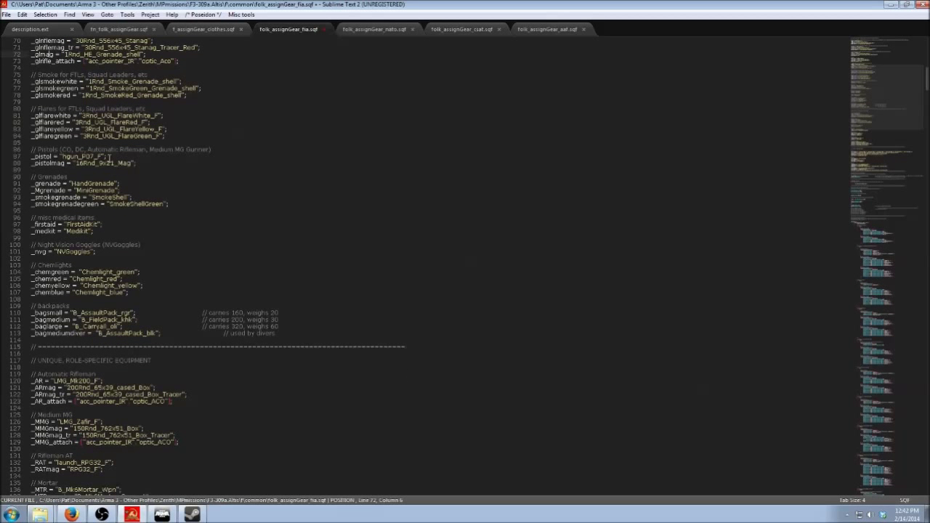
{"action": "scroll", "scroll_direction": "down", "scroll_amount": 3}
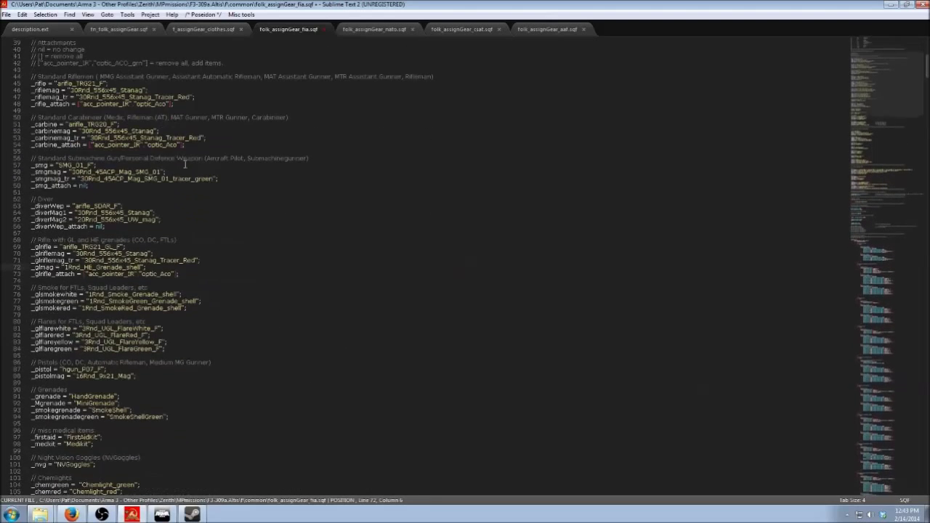
{"action": "scroll", "scroll_direction": "down", "scroll_amount": 3}
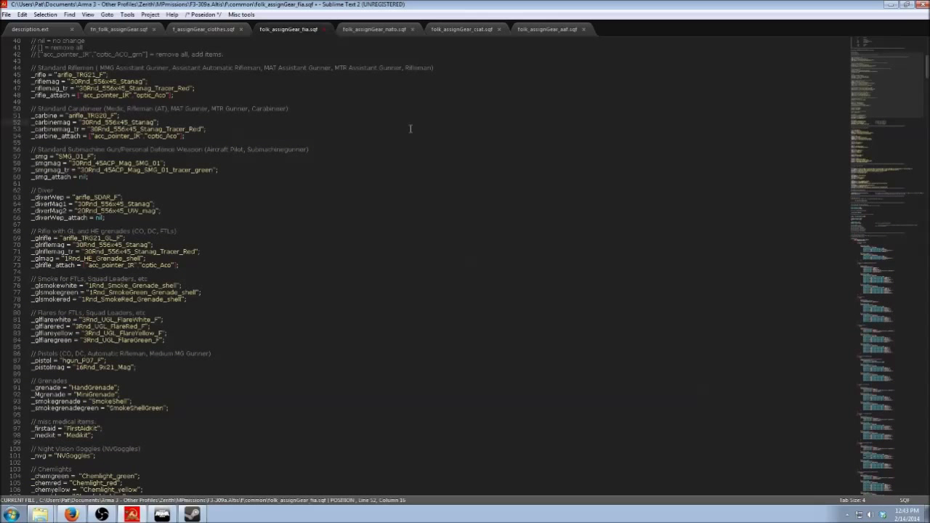
{"action": "scroll", "scroll_direction": "down", "scroll_amount": 3}
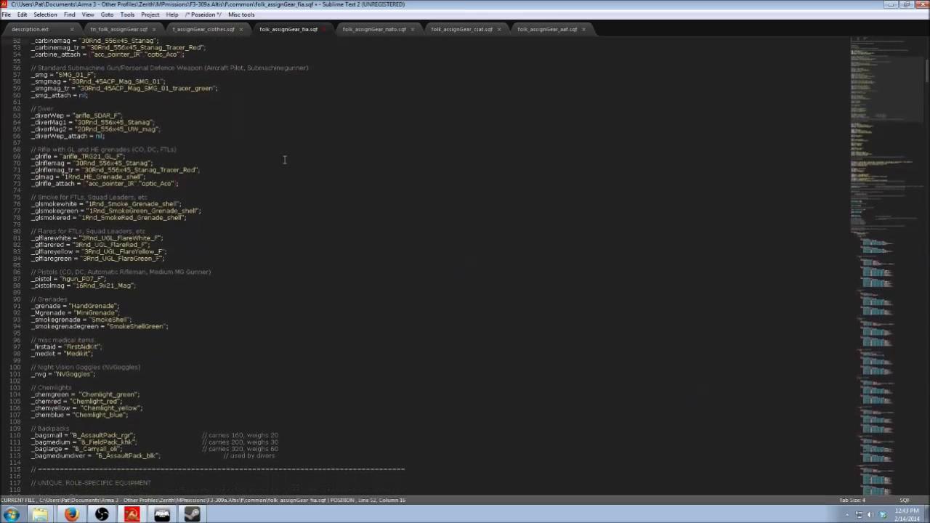
{"action": "scroll", "scroll_direction": "down", "scroll_amount": 3}
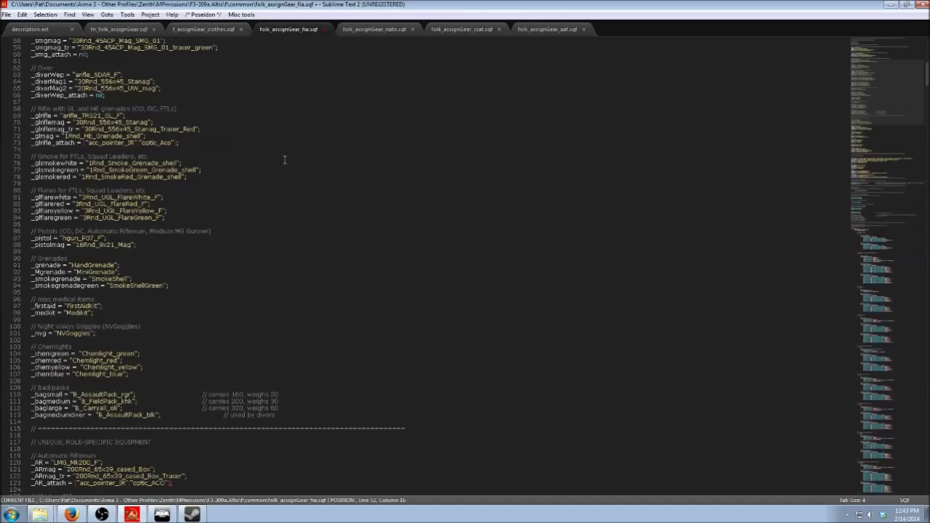
{"action": "mouse_move", "coordinate": [273, 167]}
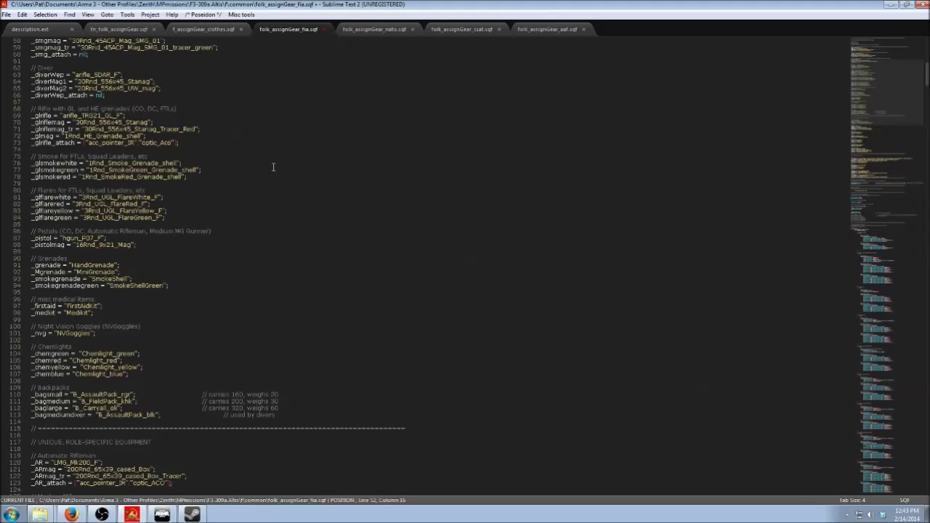
{"action": "scroll", "scroll_direction": "down", "scroll_amount": 3}
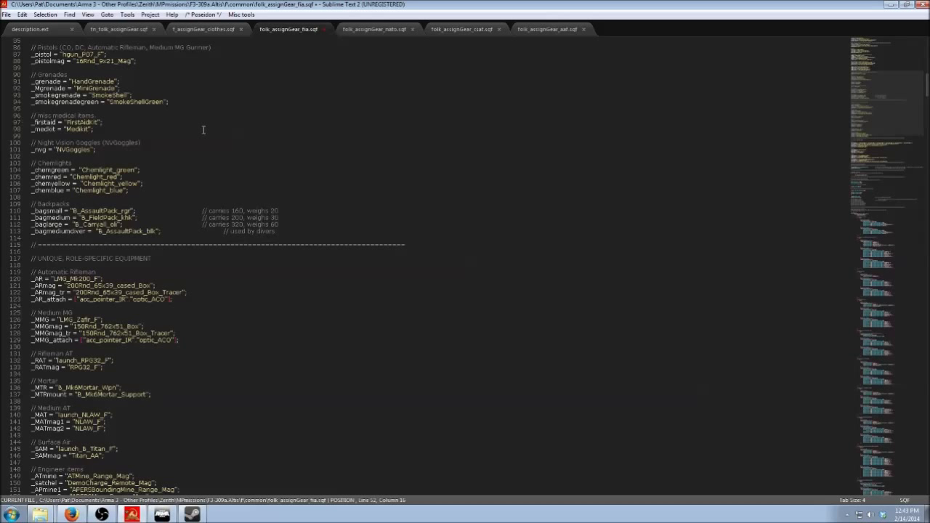
{"action": "scroll", "scroll_direction": "down", "scroll_amount": 3}
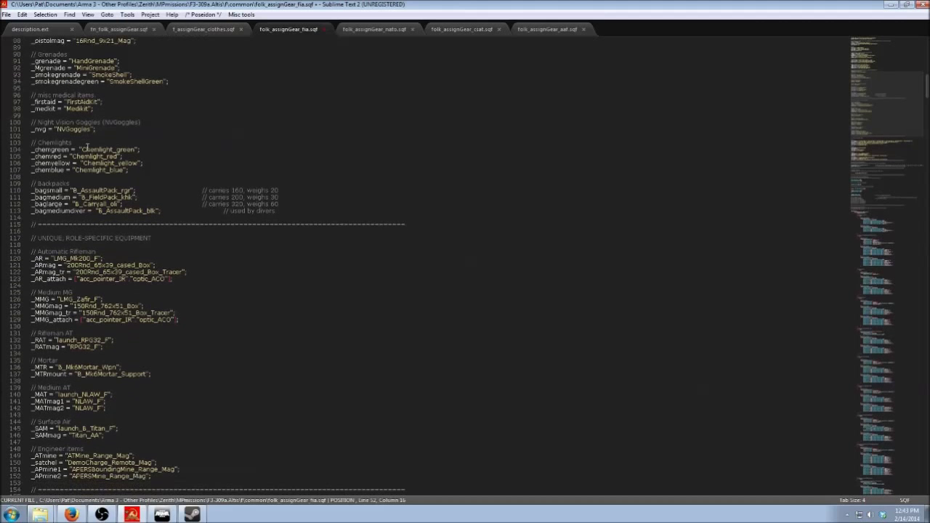
{"action": "scroll", "scroll_direction": "down", "scroll_amount": 3}
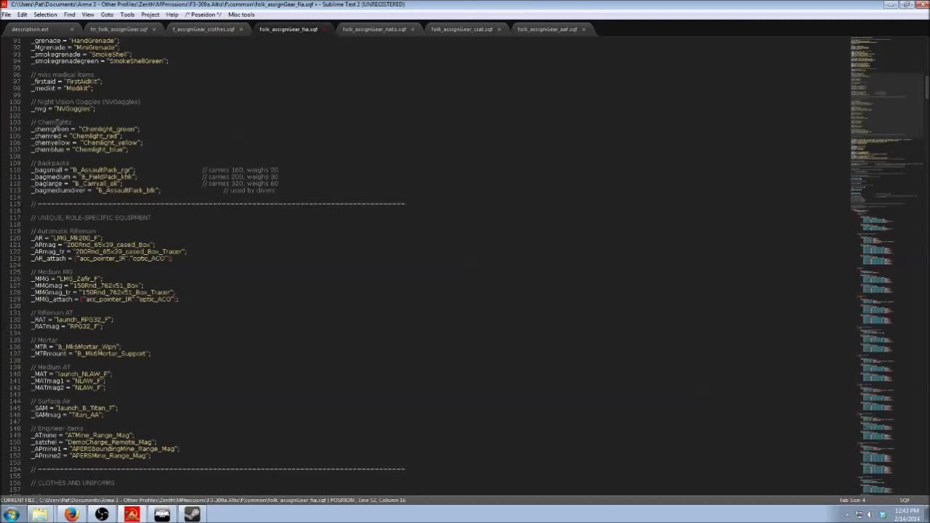
{"action": "scroll", "scroll_direction": "down", "scroll_amount": 3}
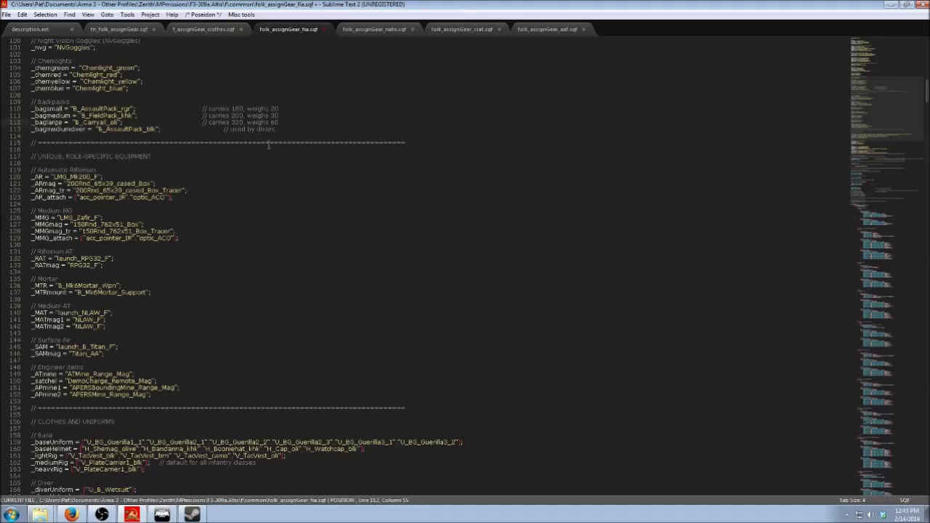
{"action": "scroll", "scroll_direction": "down", "scroll_amount": 3}
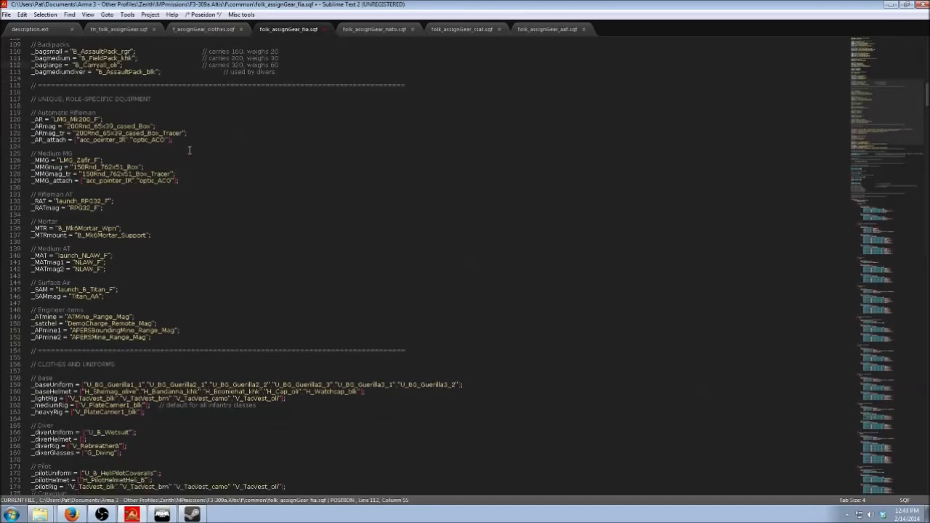
{"action": "scroll", "scroll_direction": "down", "scroll_amount": 3}
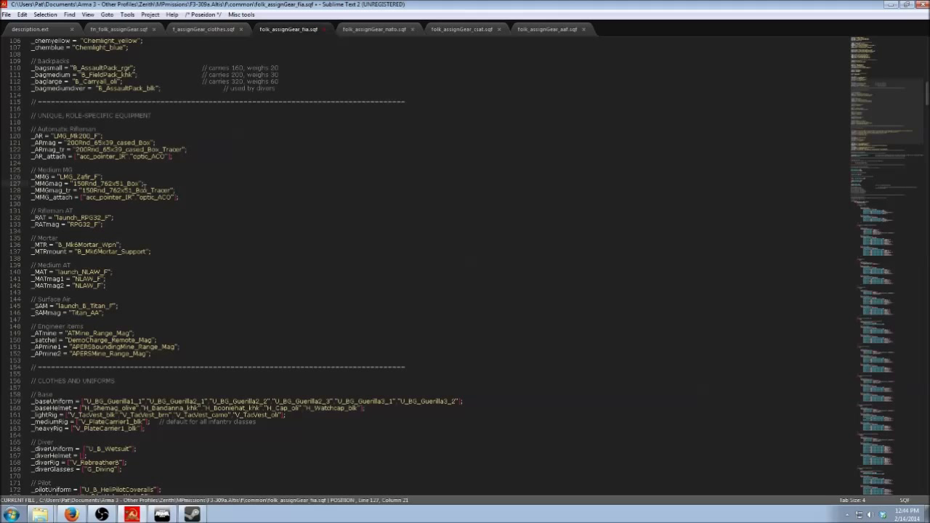
{"action": "scroll", "scroll_direction": "down", "scroll_amount": 3}
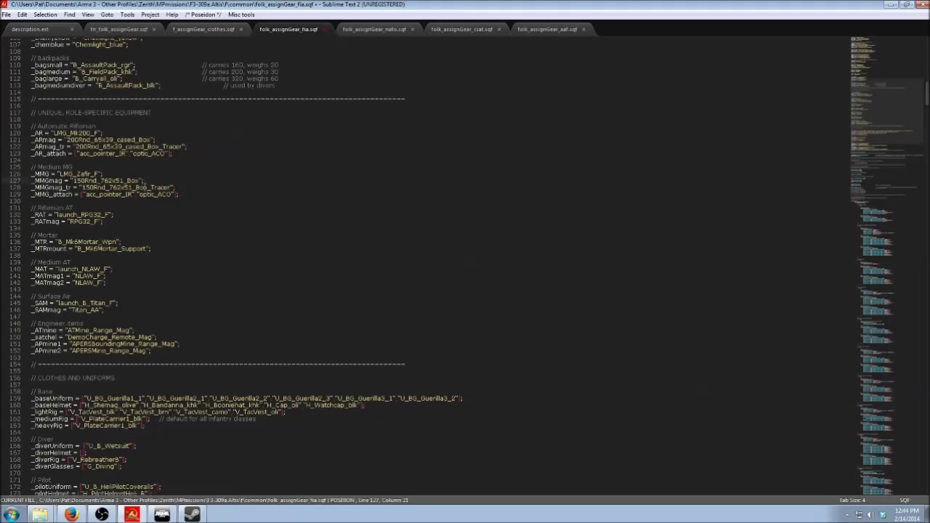
{"action": "scroll", "scroll_direction": "down", "scroll_amount": 3}
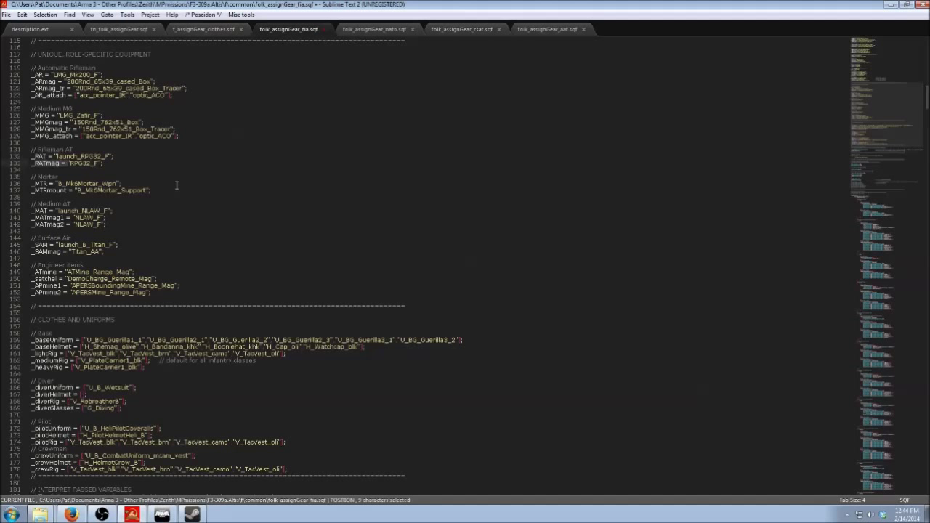
Step: Look over the NATO gear script's equipment and uniform sections
{"action": "left_click", "coordinate": [373, 29]}
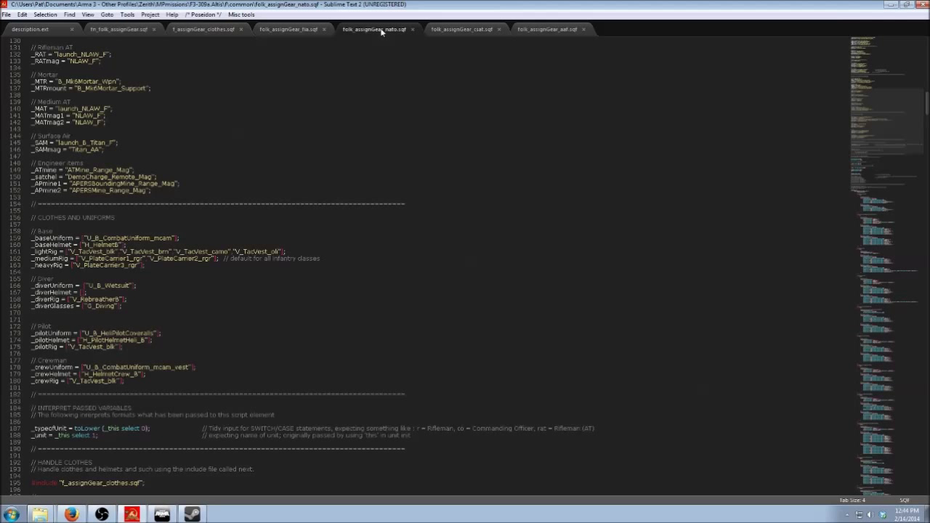
{"action": "scroll", "scroll_direction": "down", "scroll_amount": 3}
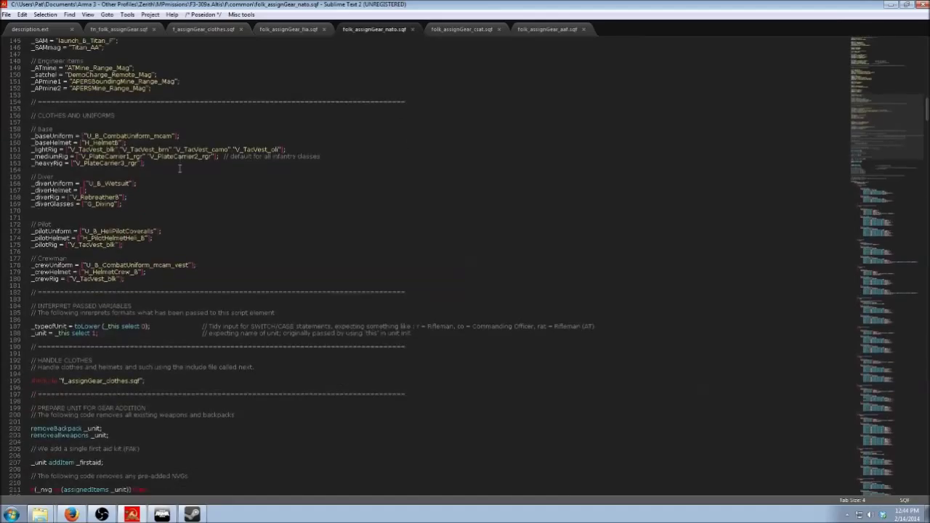
{"action": "scroll", "scroll_direction": "down", "scroll_amount": 3}
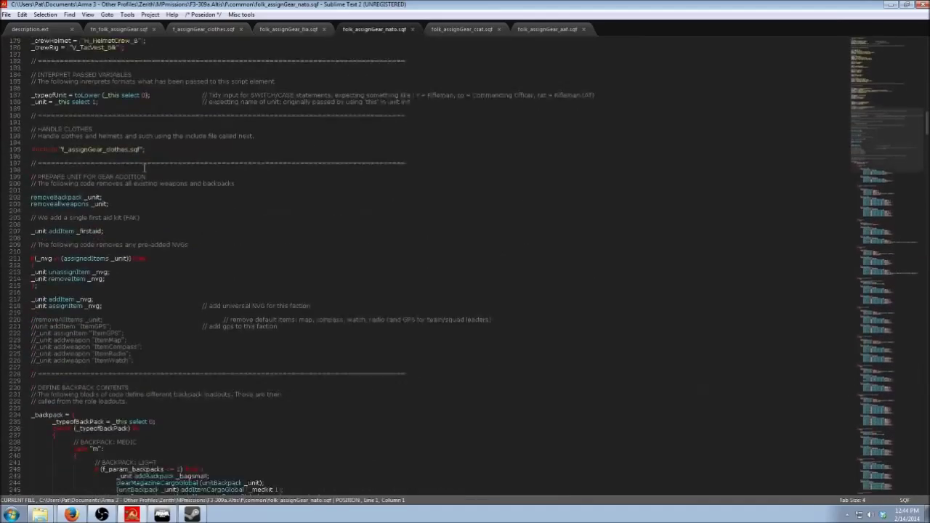
{"action": "scroll", "scroll_direction": "up", "scroll_amount": 3}
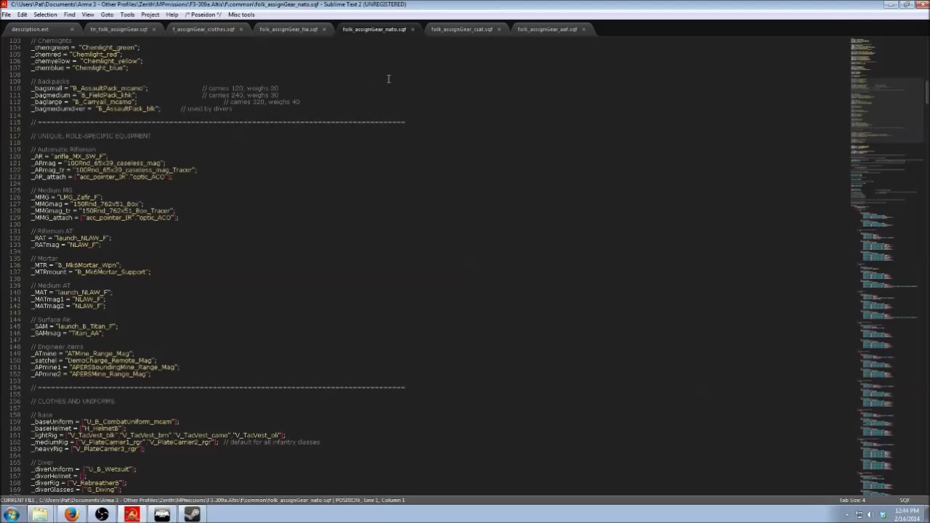
Step: Review the AAF gear file, then return to folk_assignGear_fia.sqf
{"action": "left_click", "coordinate": [553, 29]}
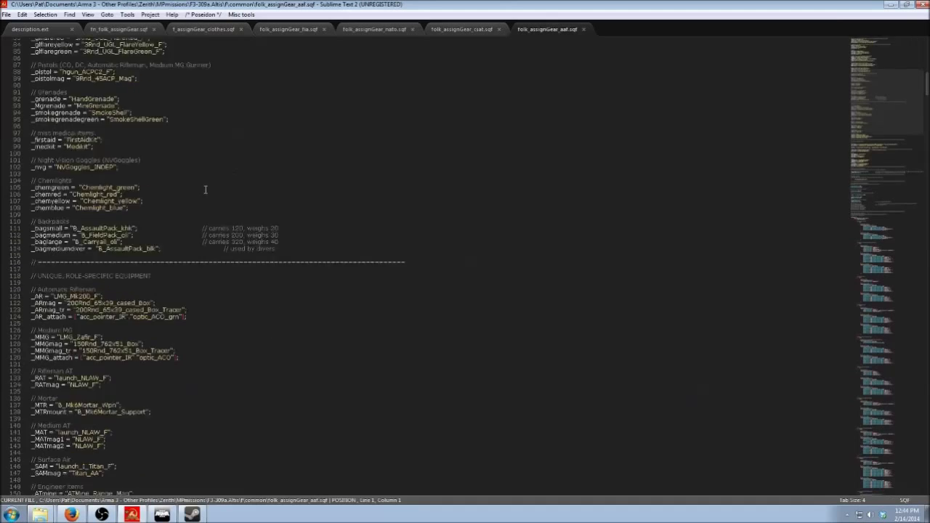
{"action": "scroll", "scroll_direction": "down", "scroll_amount": 3}
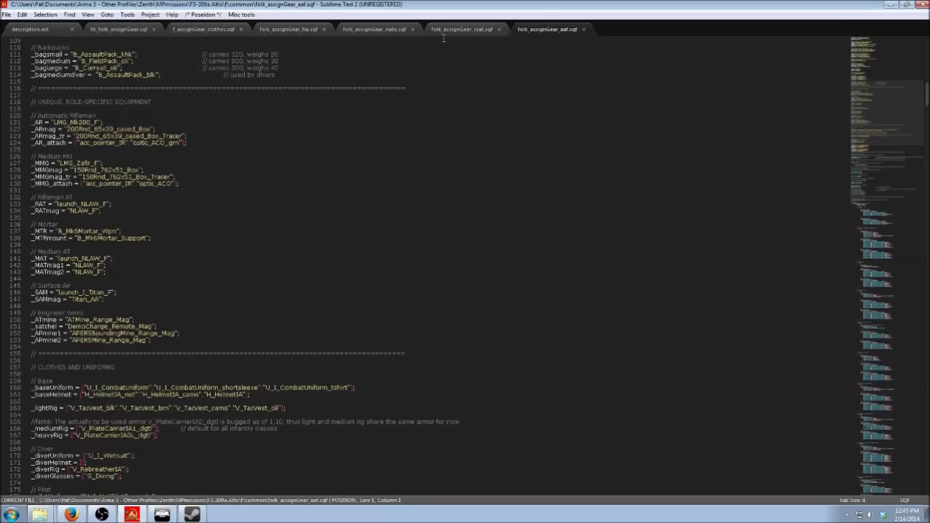
{"action": "left_click", "coordinate": [289, 29]}
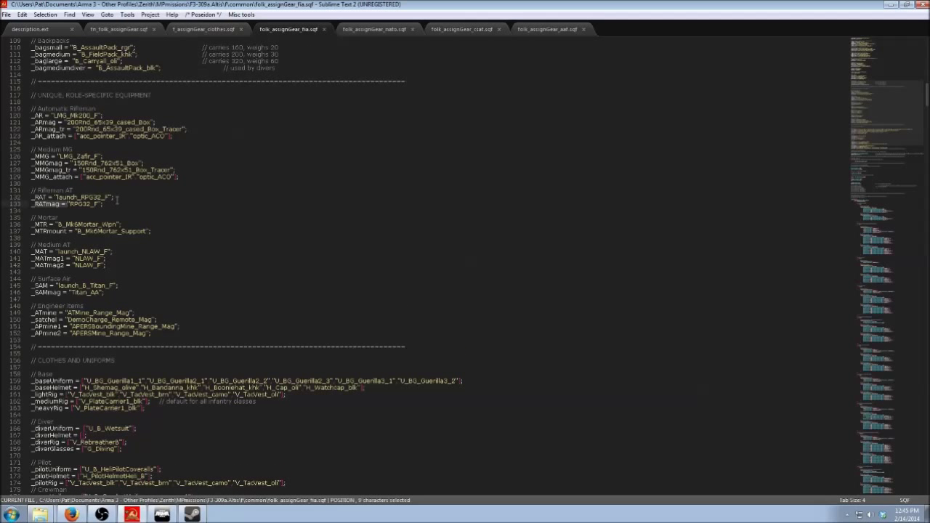
{"action": "scroll", "scroll_direction": "down", "scroll_amount": 3}
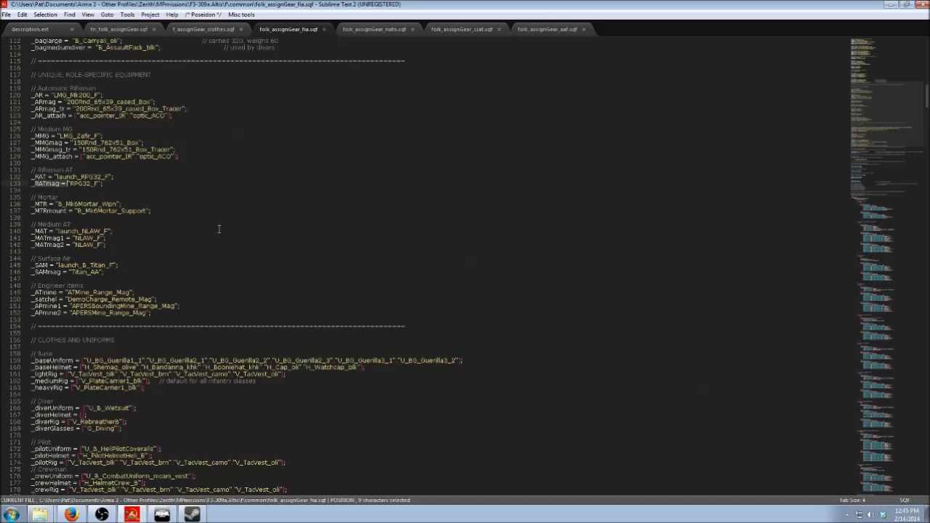
{"action": "mouse_move", "coordinate": [168, 288]}
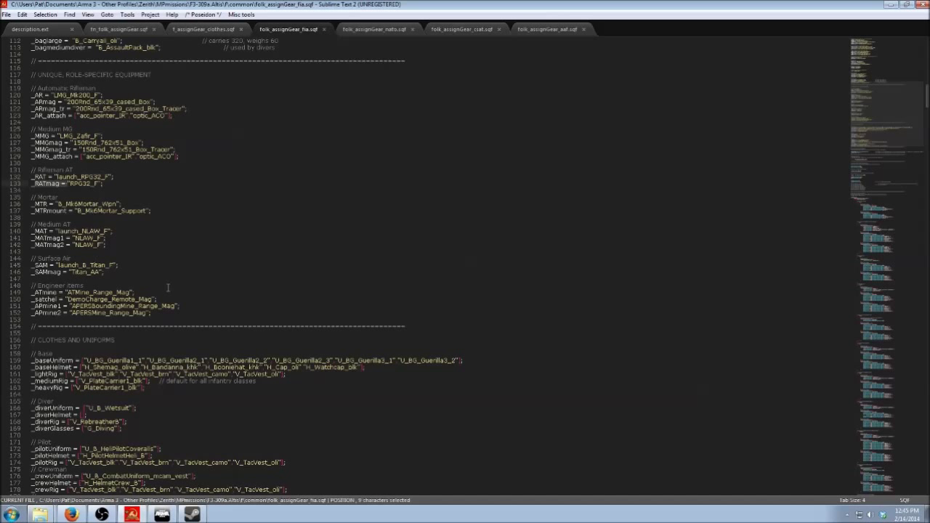
{"action": "scroll", "scroll_direction": "down", "scroll_amount": 3}
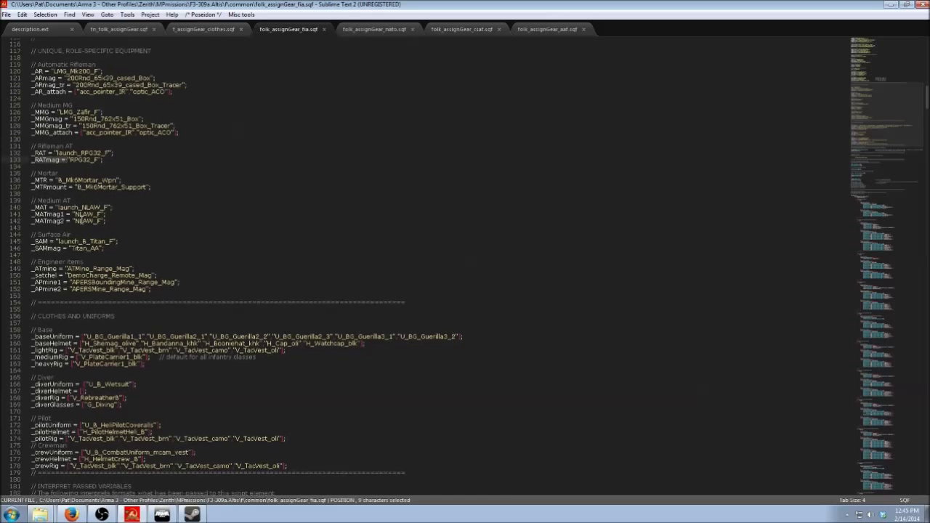
{"action": "scroll", "scroll_direction": "down", "scroll_amount": 3}
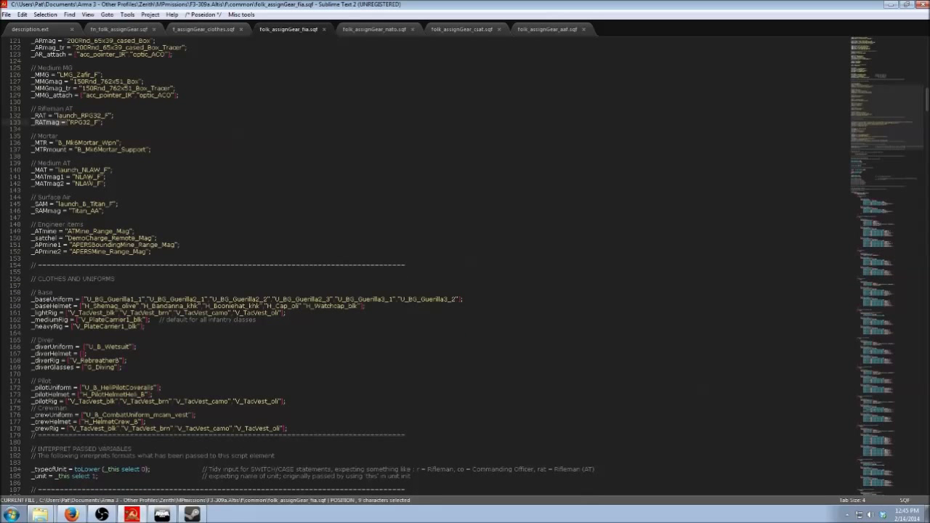
{"action": "scroll", "scroll_direction": "down", "scroll_amount": 3}
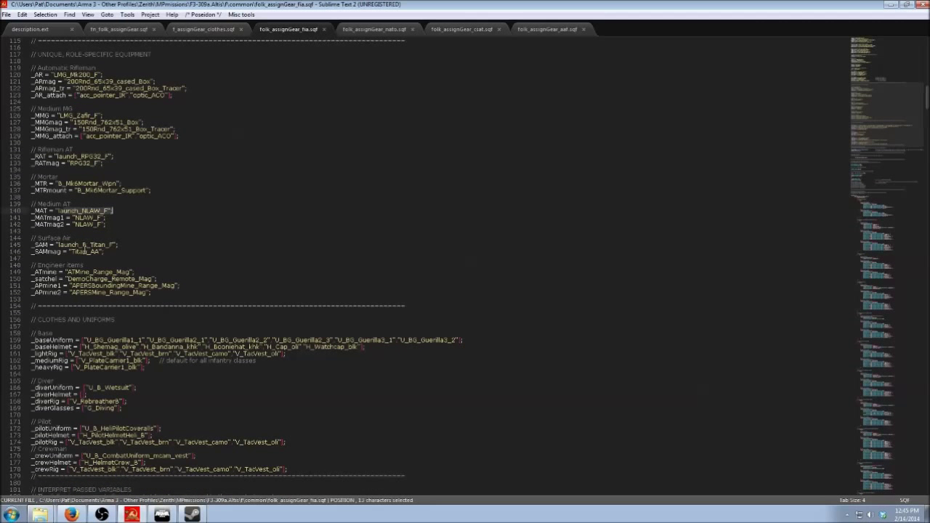
{"action": "scroll", "scroll_direction": "down", "scroll_amount": 3}
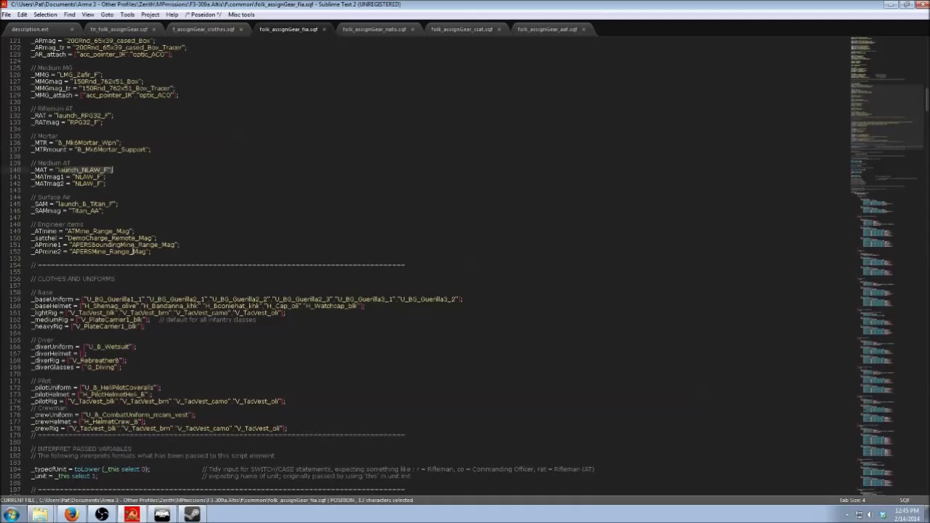
{"action": "scroll", "scroll_direction": "down", "scroll_amount": 3}
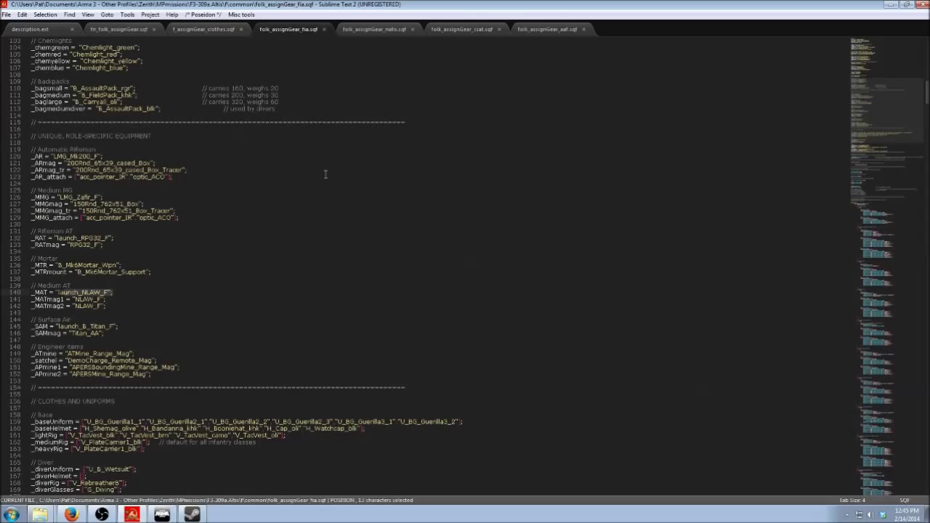
{"action": "scroll", "scroll_direction": "down", "scroll_amount": 3}
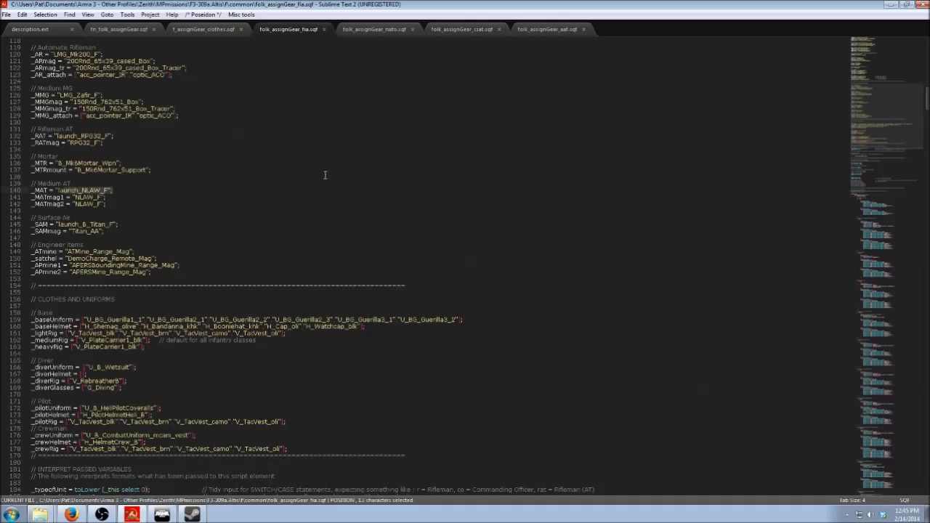
{"action": "scroll", "scroll_direction": "down", "scroll_amount": 3}
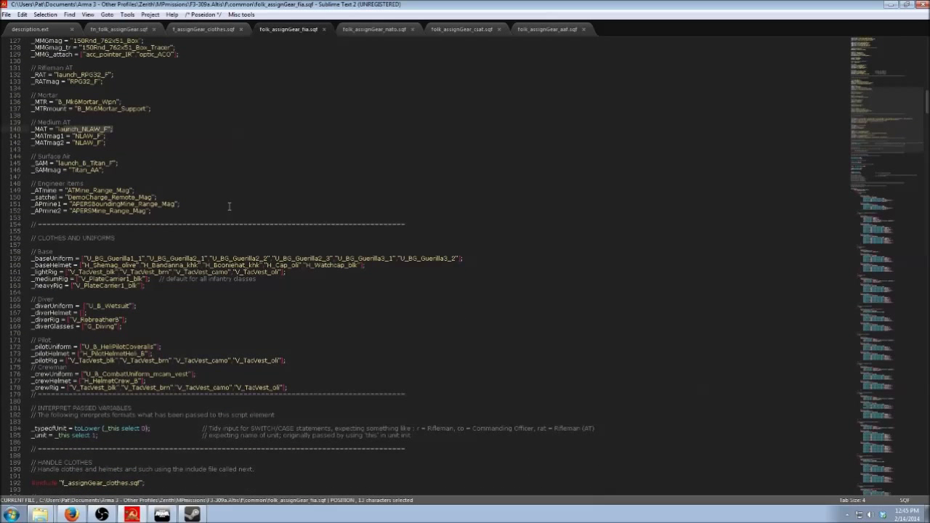
{"action": "scroll", "scroll_direction": "down", "scroll_amount": 3}
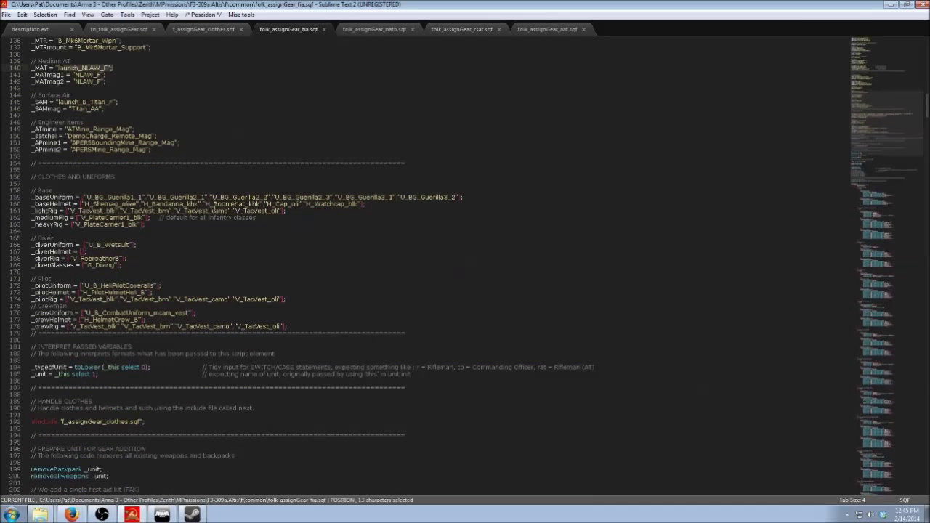
{"action": "scroll", "scroll_direction": "down", "scroll_amount": 3}
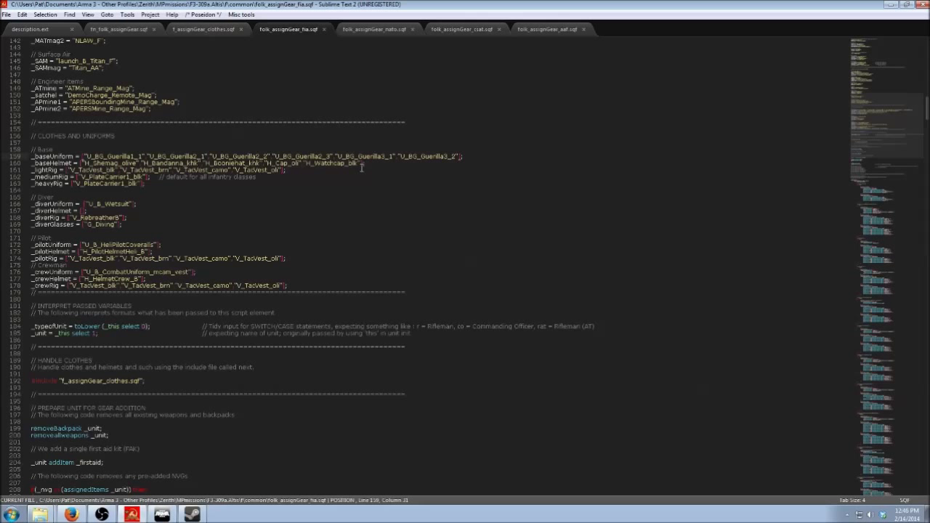
{"action": "mouse_move", "coordinate": [202, 35]}
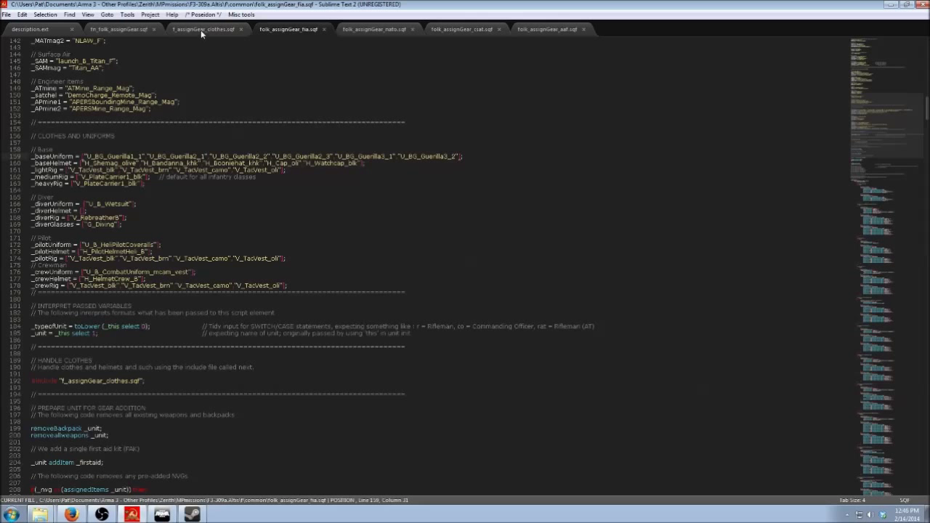
{"action": "left_click", "coordinate": [204, 29]}
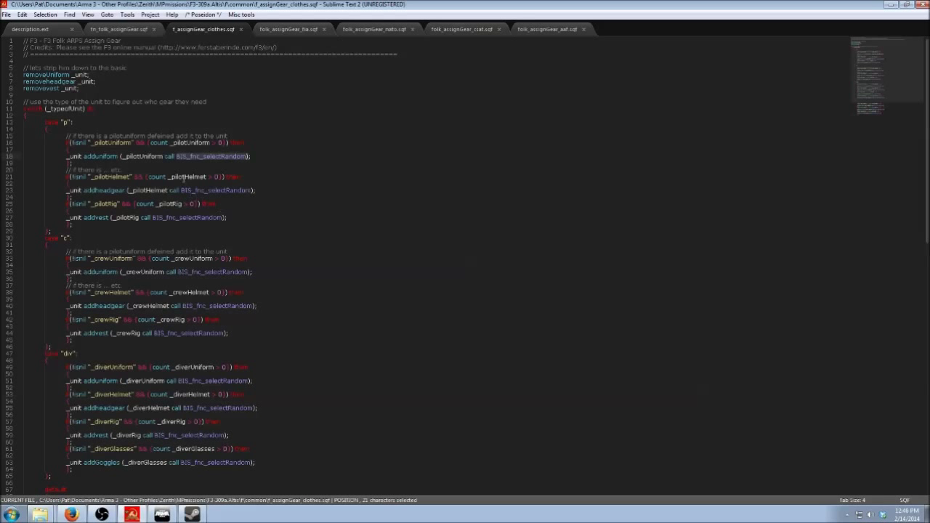
{"action": "left_click", "coordinate": [289, 29]}
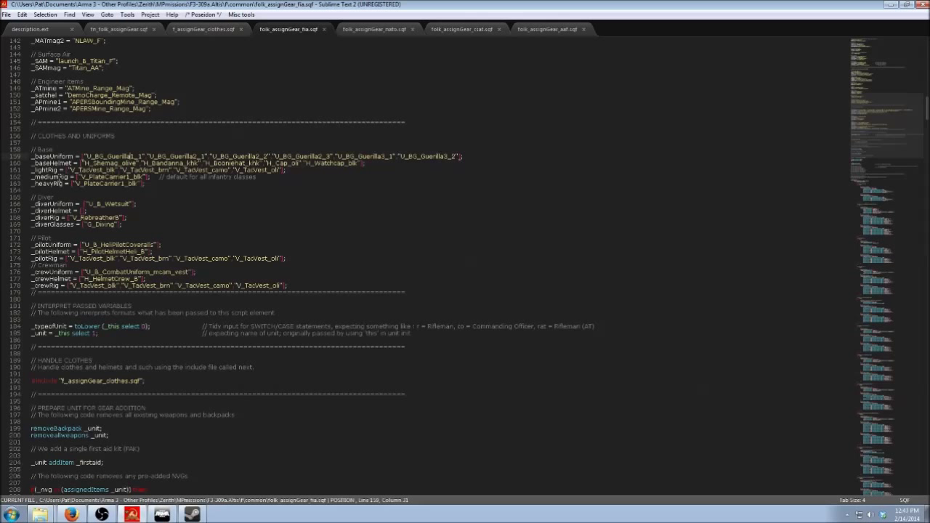
{"action": "left_click", "coordinate": [145, 177]}
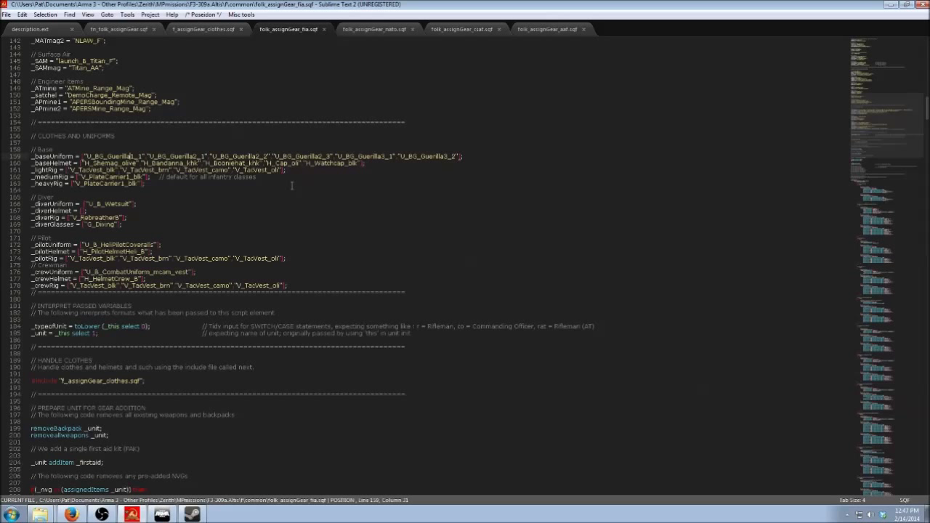
{"action": "mouse_move", "coordinate": [372, 197]}
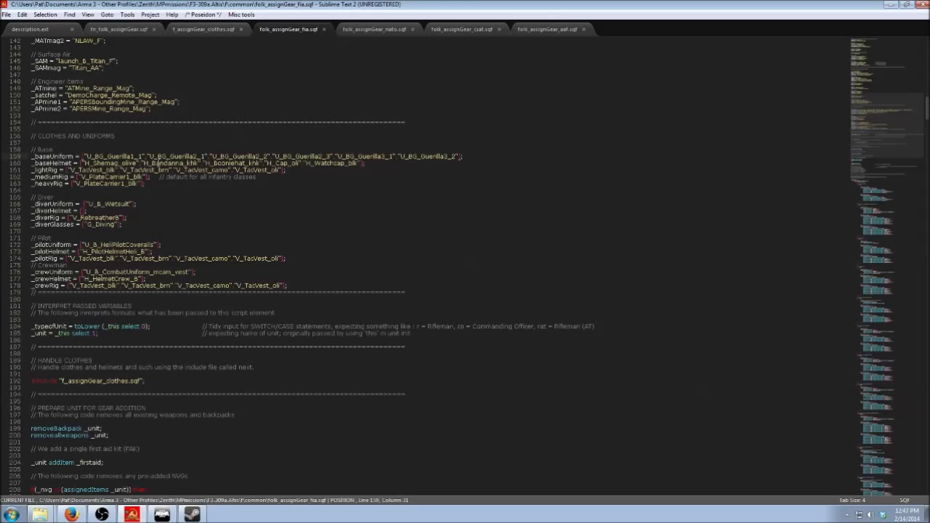
{"action": "scroll", "scroll_direction": "down", "scroll_amount": 3}
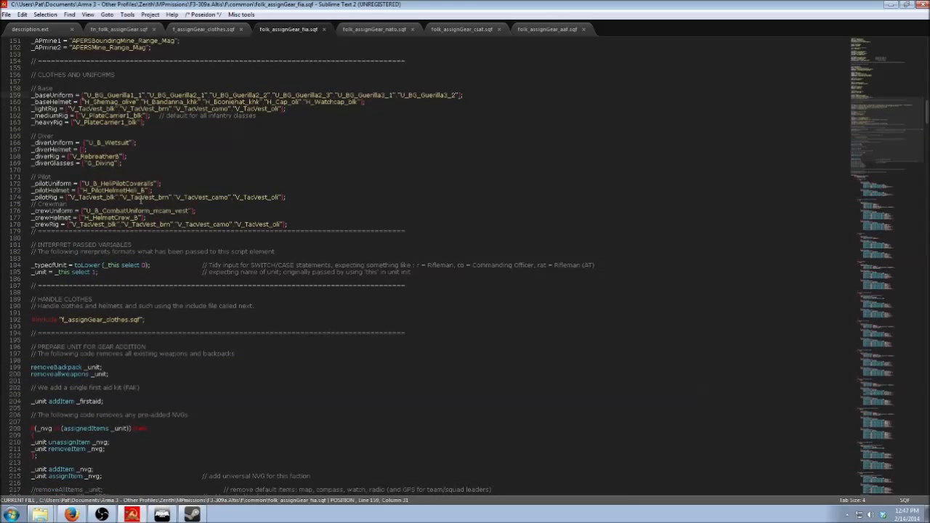
{"action": "scroll", "scroll_direction": "down", "scroll_amount": 3}
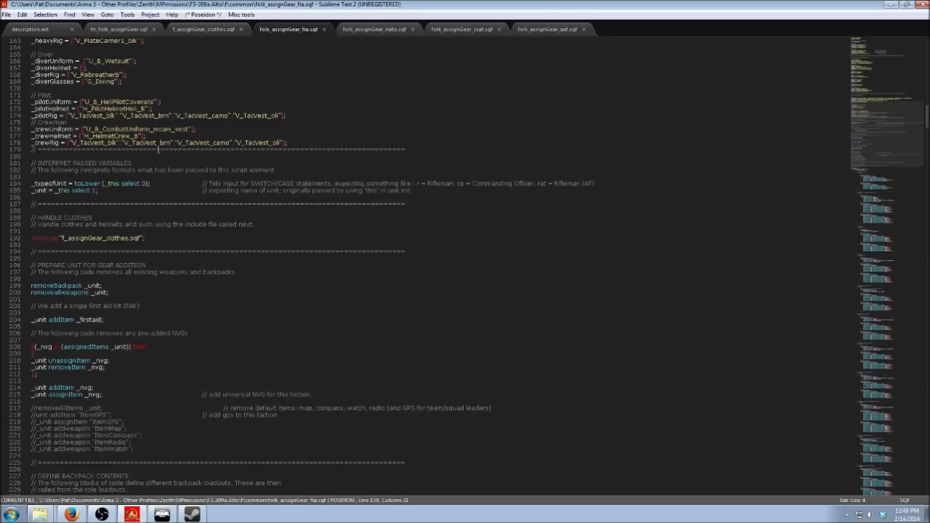
{"action": "scroll", "scroll_direction": "down", "scroll_amount": 3}
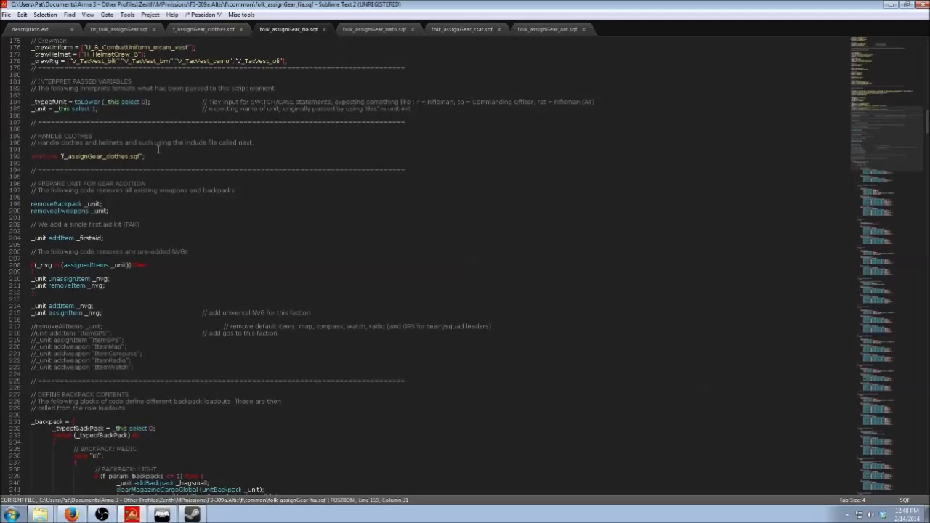
{"action": "scroll", "scroll_direction": "down", "scroll_amount": 3}
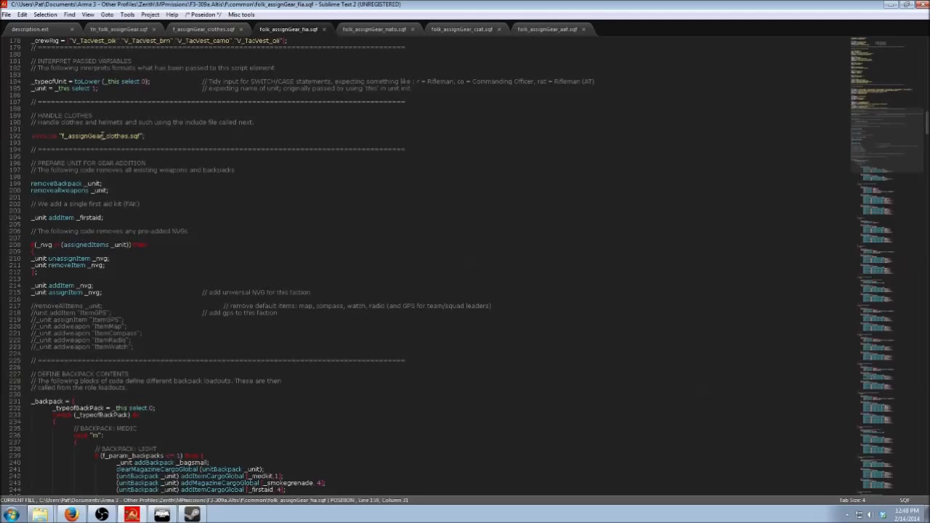
{"action": "left_click", "coordinate": [119, 29]}
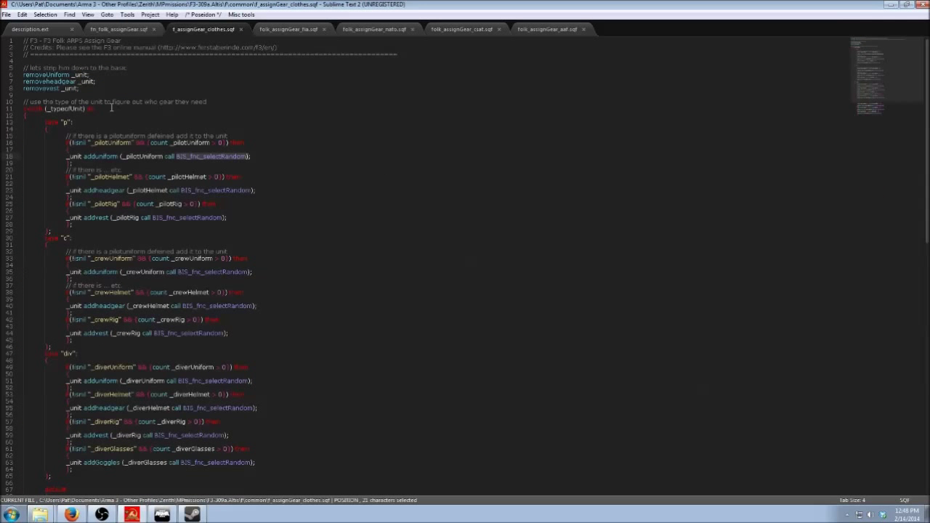
{"action": "left_click", "coordinate": [289, 29]}
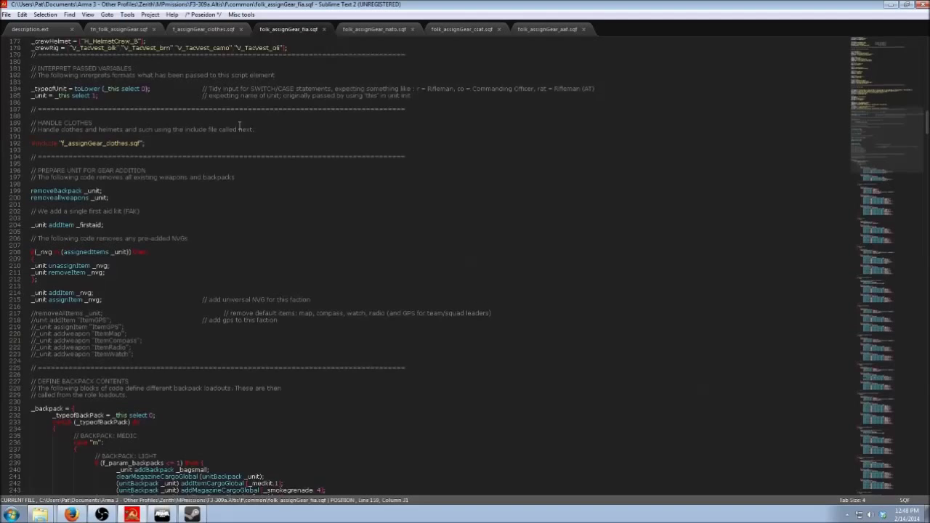
{"action": "scroll", "scroll_direction": "up", "scroll_amount": 3}
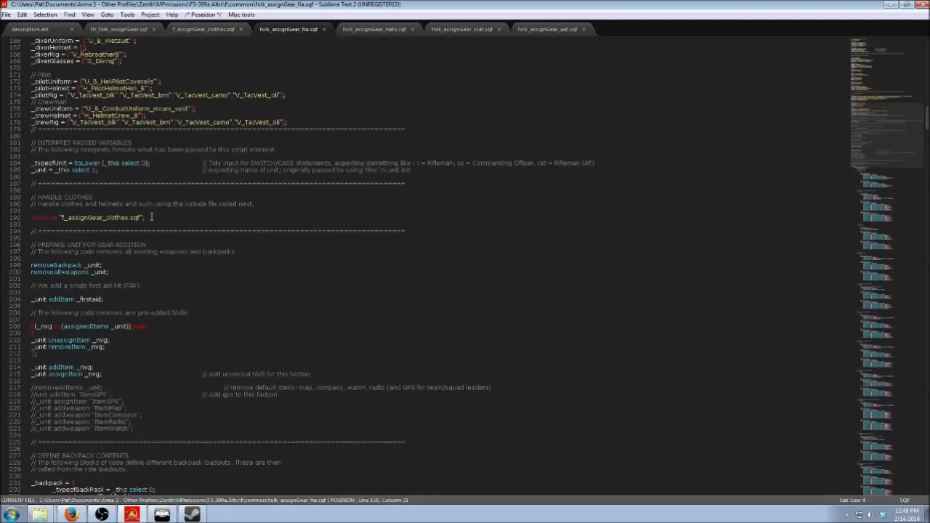
{"action": "scroll", "scroll_direction": "down", "scroll_amount": 3}
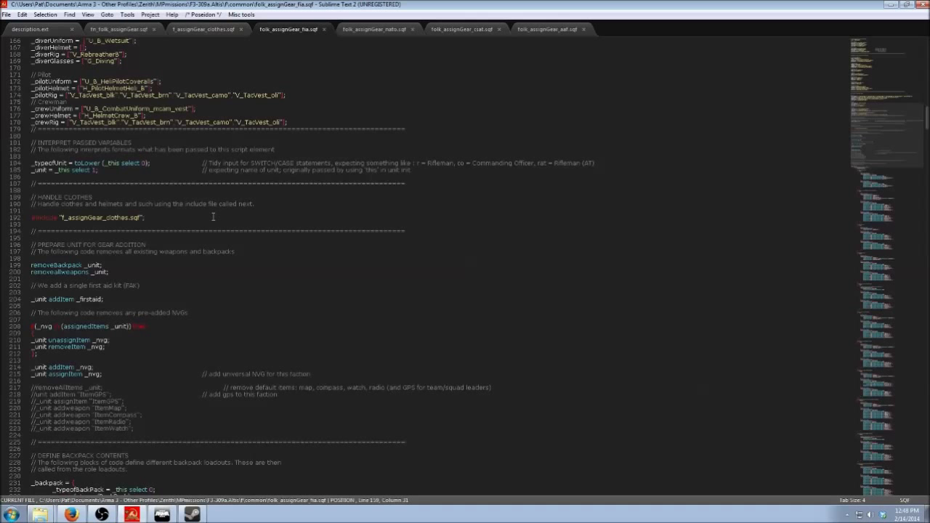
Step: Scroll to the backpack section's medic and grenadier light and heavy loadouts
{"action": "scroll", "scroll_direction": "down", "scroll_amount": 3}
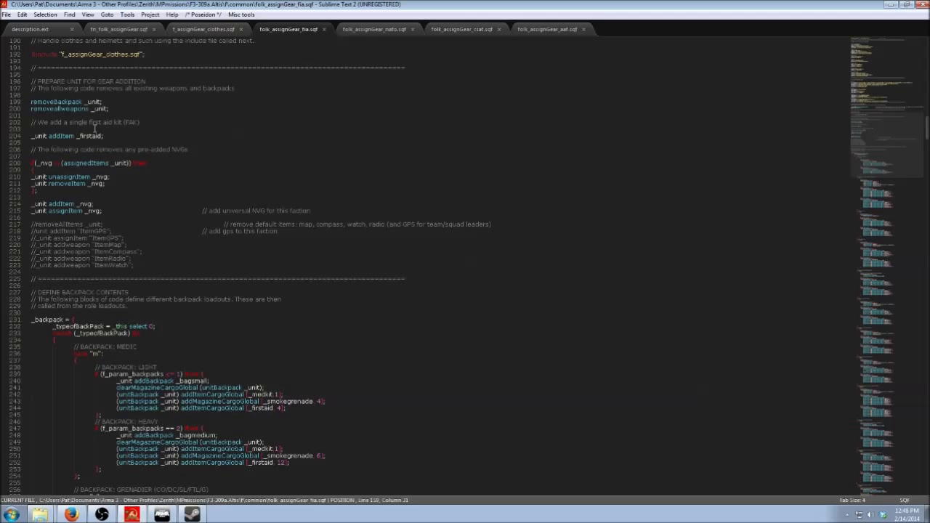
{"action": "mouse_move", "coordinate": [90, 176]}
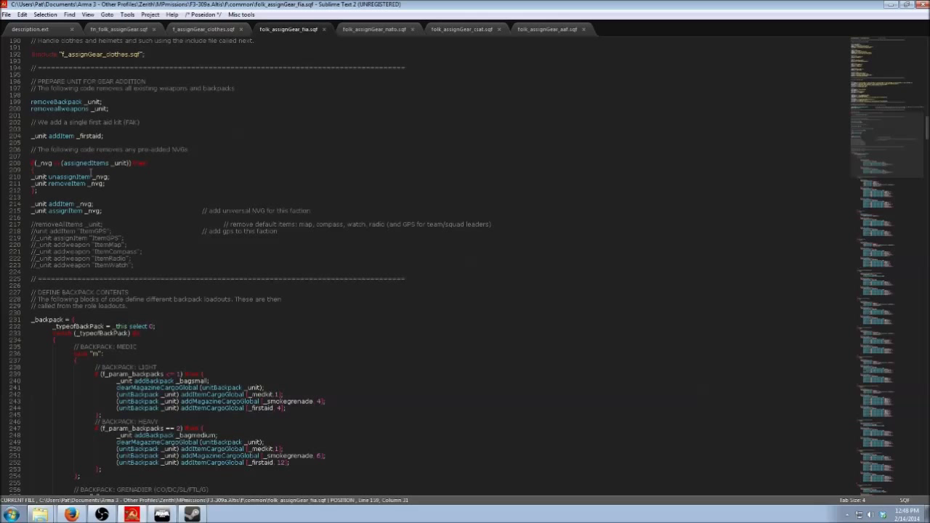
{"action": "scroll", "scroll_direction": "down", "scroll_amount": 3}
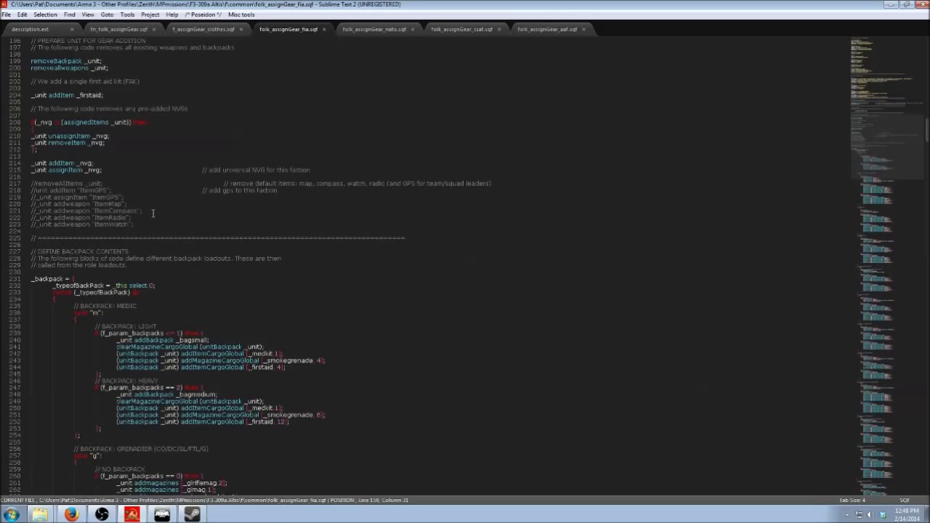
{"action": "scroll", "scroll_direction": "down", "scroll_amount": 3}
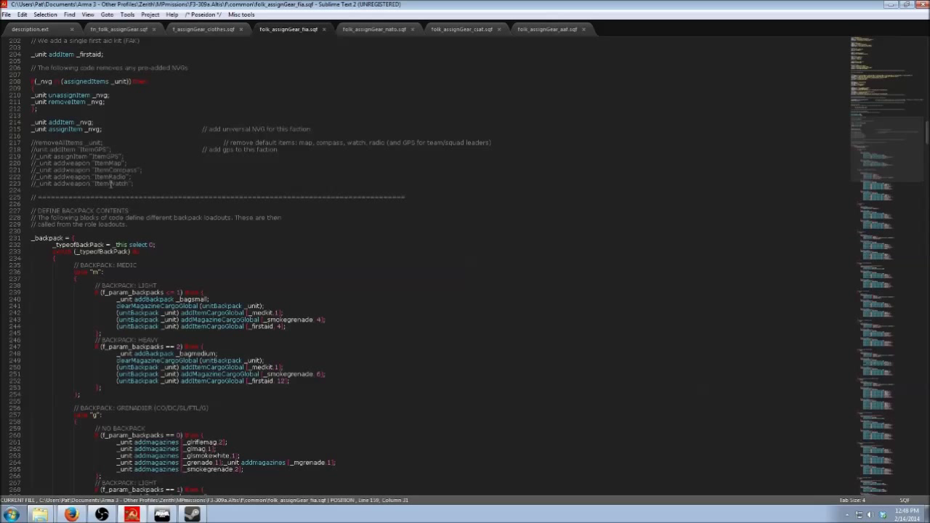
{"action": "scroll", "scroll_direction": "down", "scroll_amount": 3}
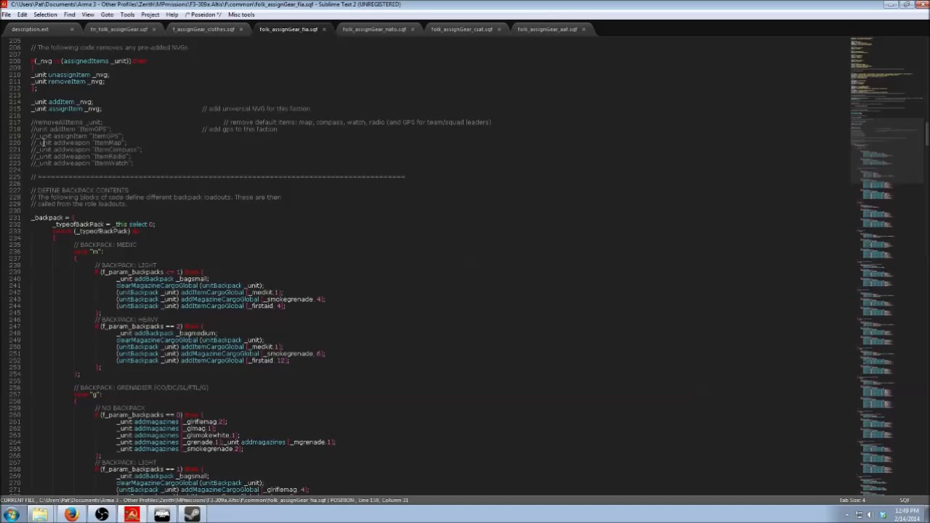
{"action": "scroll", "scroll_direction": "down", "scroll_amount": 3}
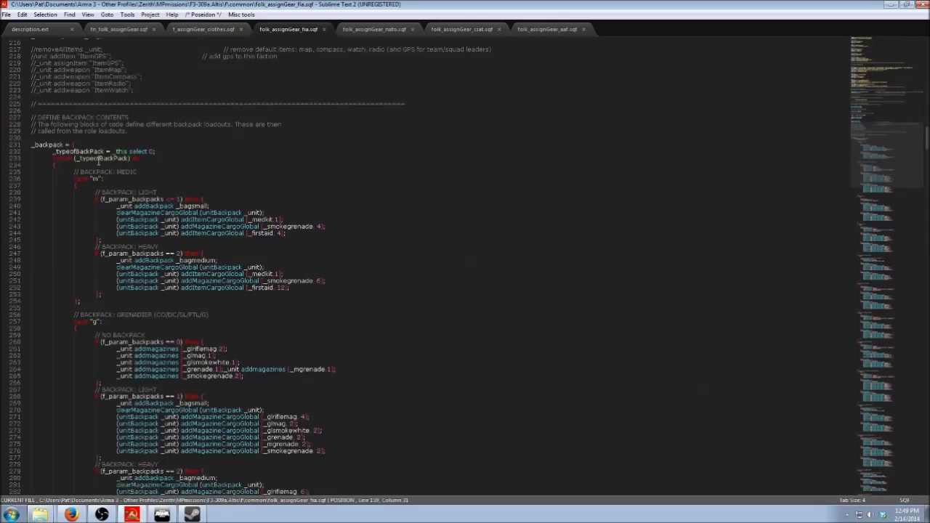
{"action": "scroll", "scroll_direction": "down", "scroll_amount": 3}
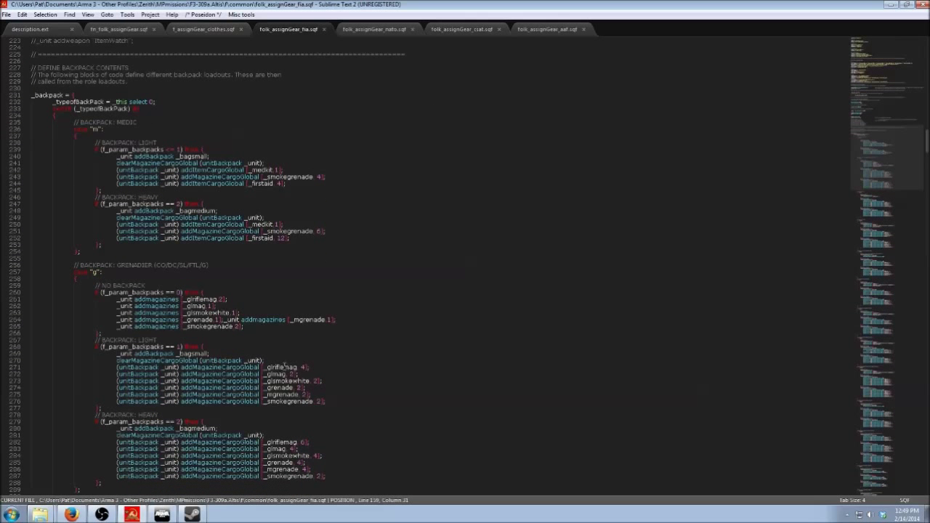
{"action": "mouse_move", "coordinate": [353, 173]}
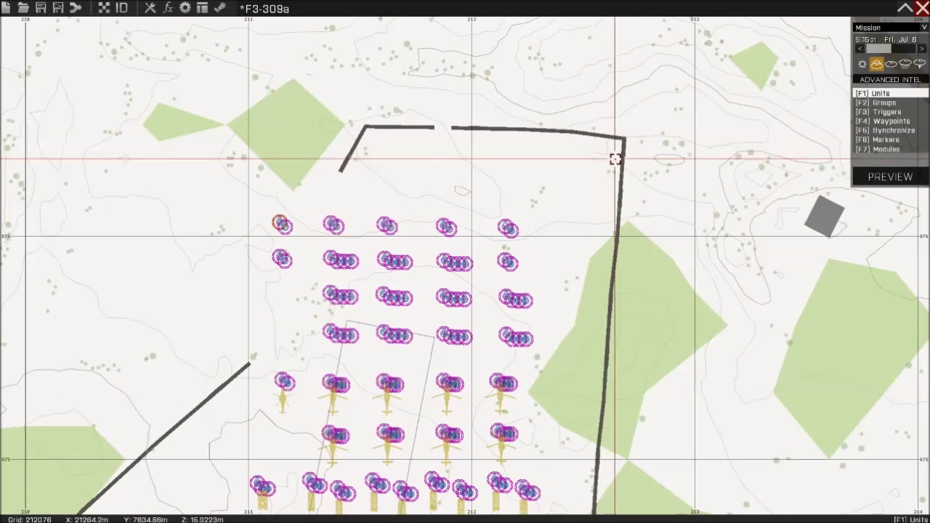
Step: View the Backpacks parameter's Off, Light and Heavy choices on the Parameters screen
{"action": "left_click", "coordinate": [889, 176]}
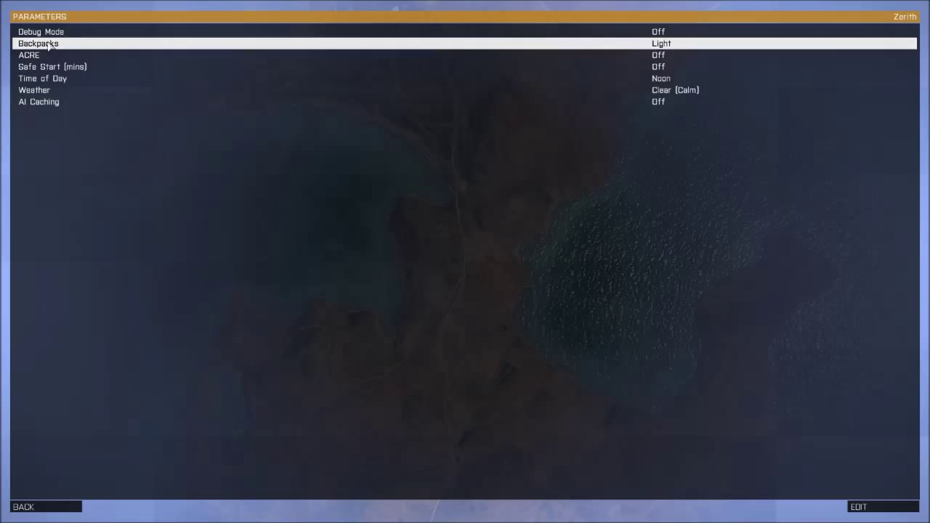
{"action": "left_click", "coordinate": [37, 43]}
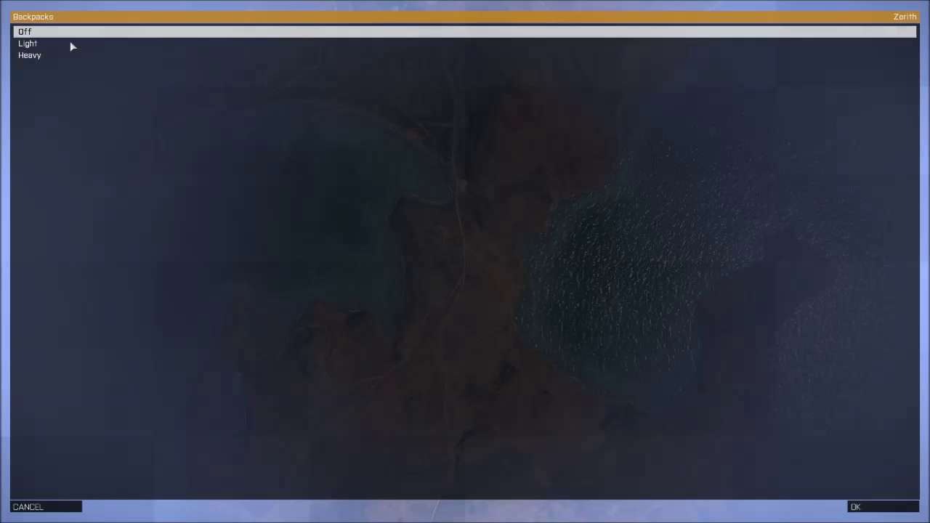
{"action": "left_click", "coordinate": [27, 43]}
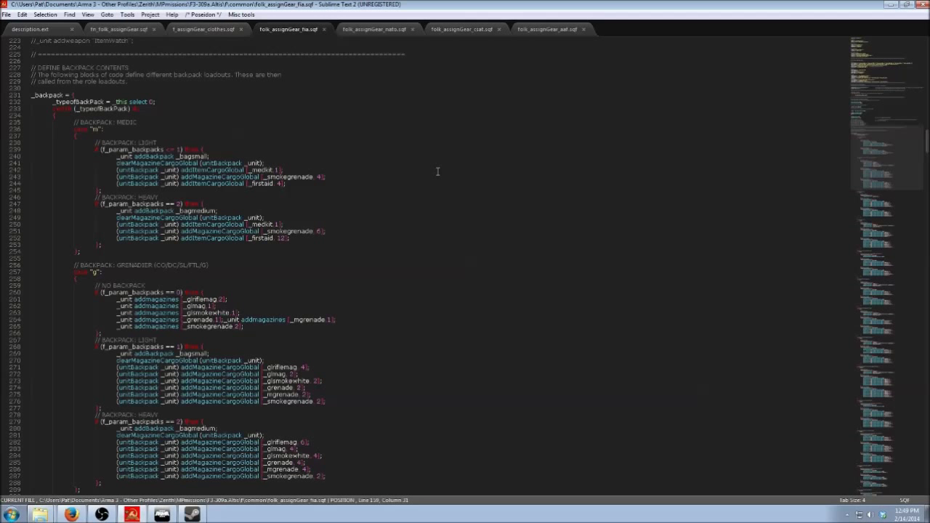
{"action": "mouse_move", "coordinate": [445, 170]}
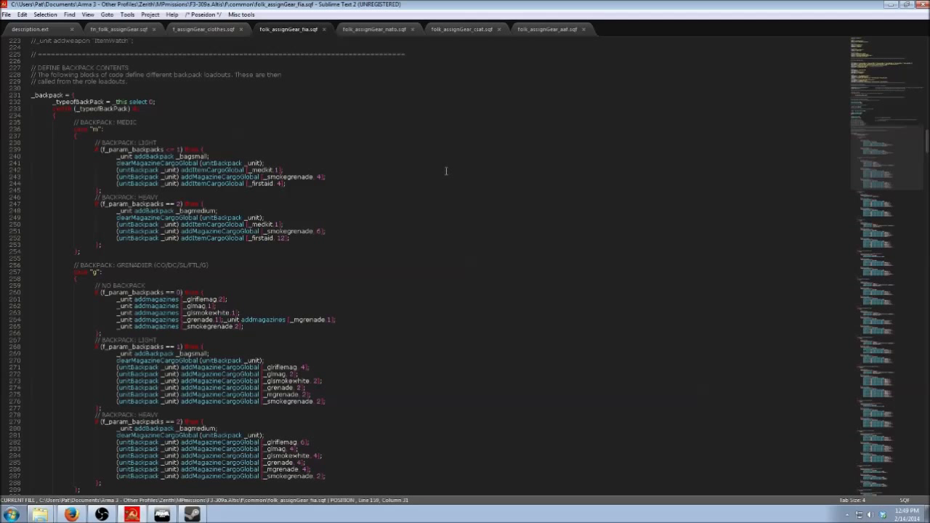
{"action": "scroll", "scroll_direction": "down", "scroll_amount": 3}
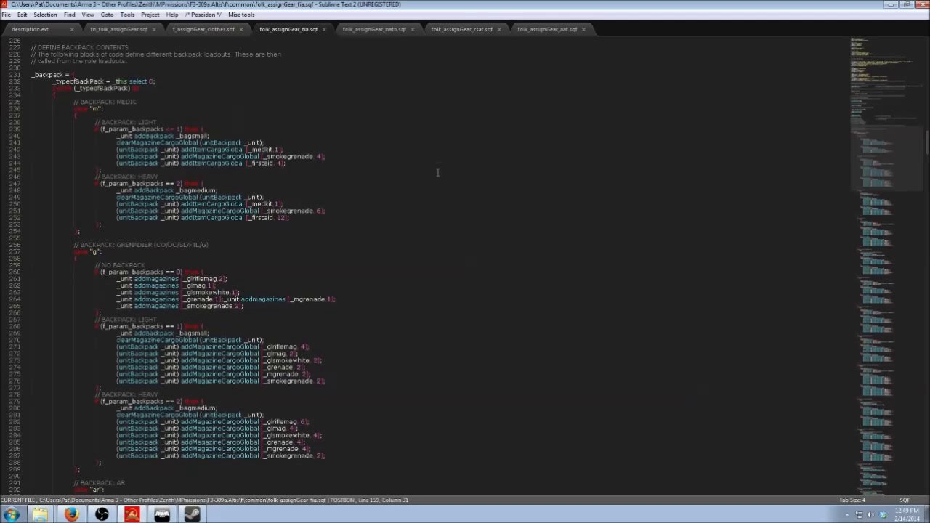
{"action": "scroll", "scroll_direction": "down", "scroll_amount": 3}
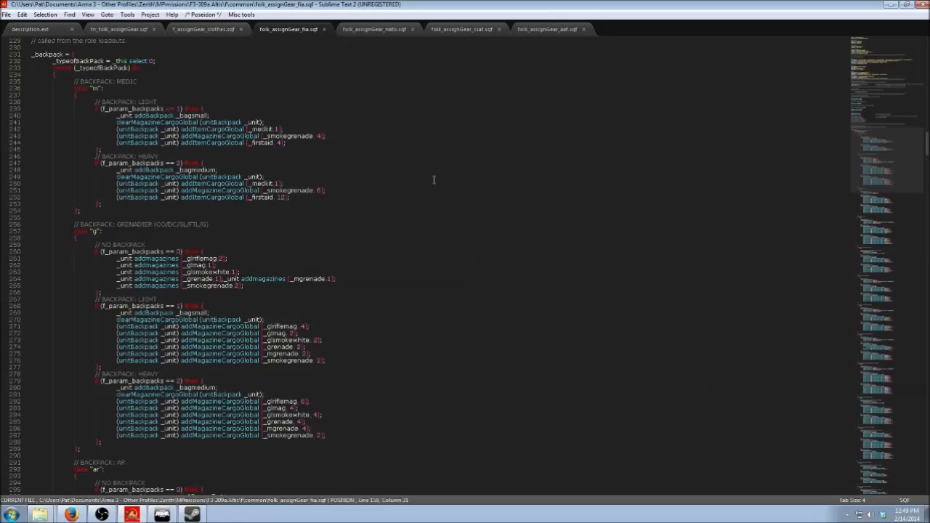
{"action": "mouse_move", "coordinate": [454, 177]}
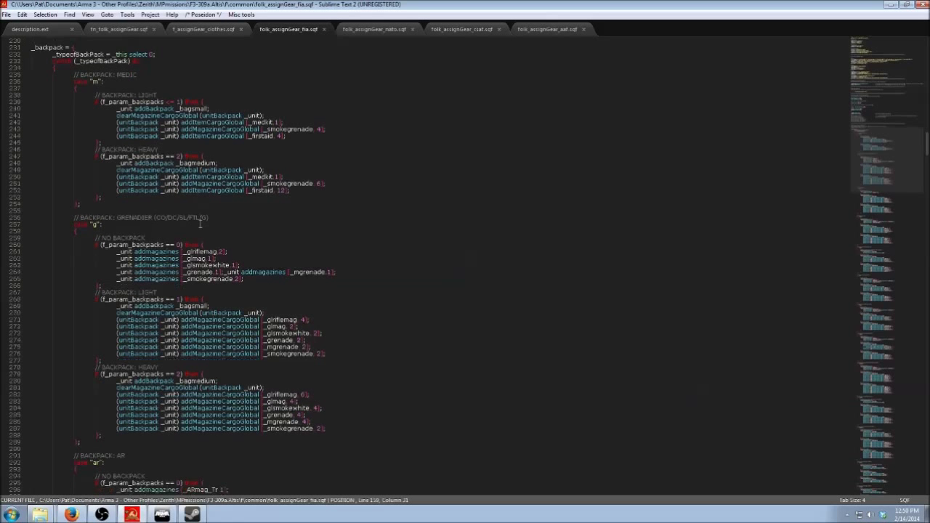
{"action": "scroll", "scroll_direction": "down", "scroll_amount": 3}
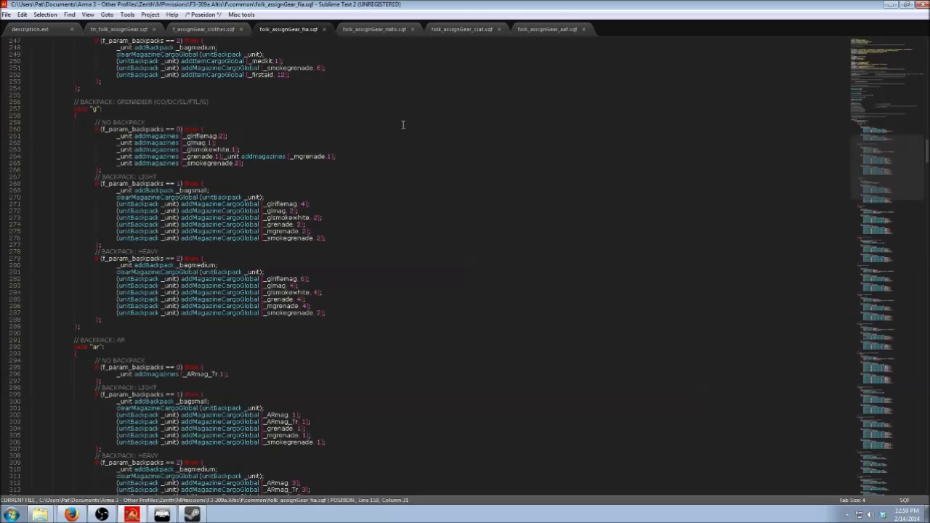
{"action": "scroll", "scroll_direction": "down", "scroll_amount": 3}
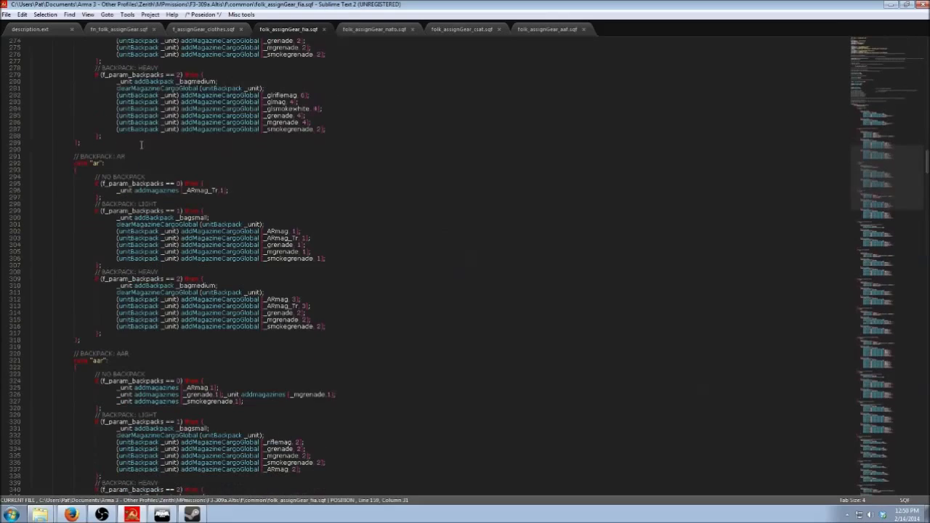
{"action": "scroll", "scroll_direction": "down", "scroll_amount": 3}
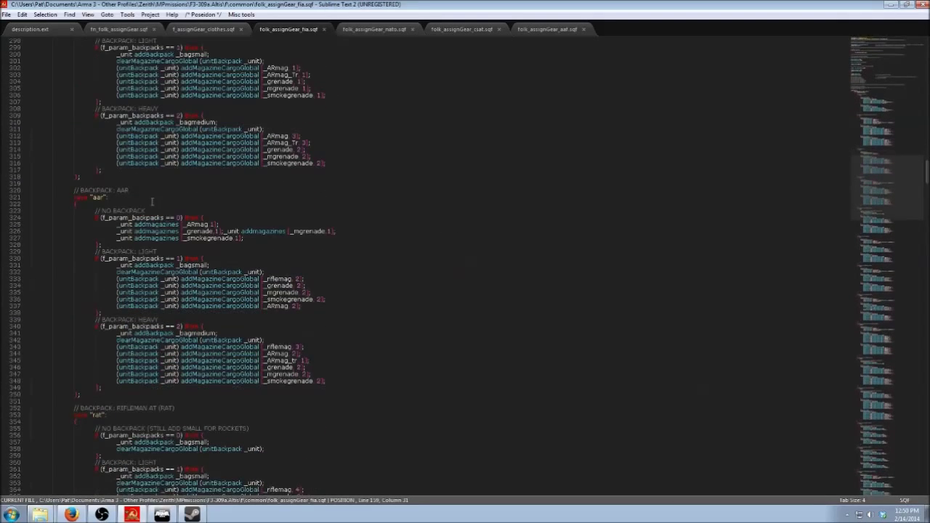
{"action": "scroll", "scroll_direction": "down", "scroll_amount": 3}
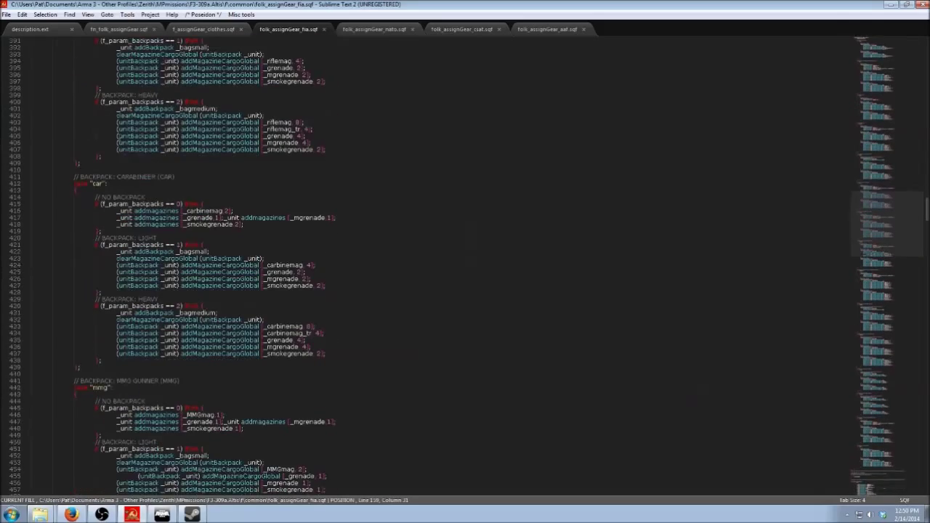
{"action": "scroll", "scroll_direction": "down", "scroll_amount": 3}
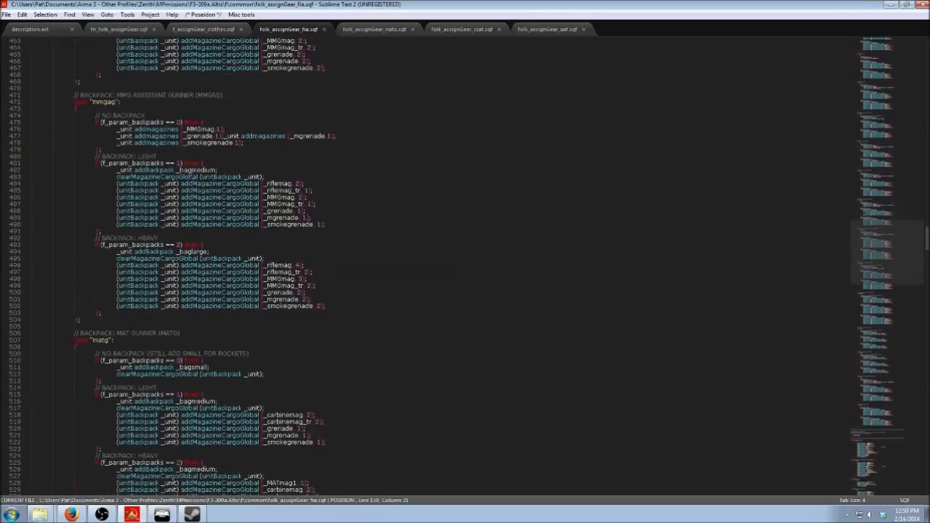
{"action": "scroll", "scroll_direction": "down", "scroll_amount": 3}
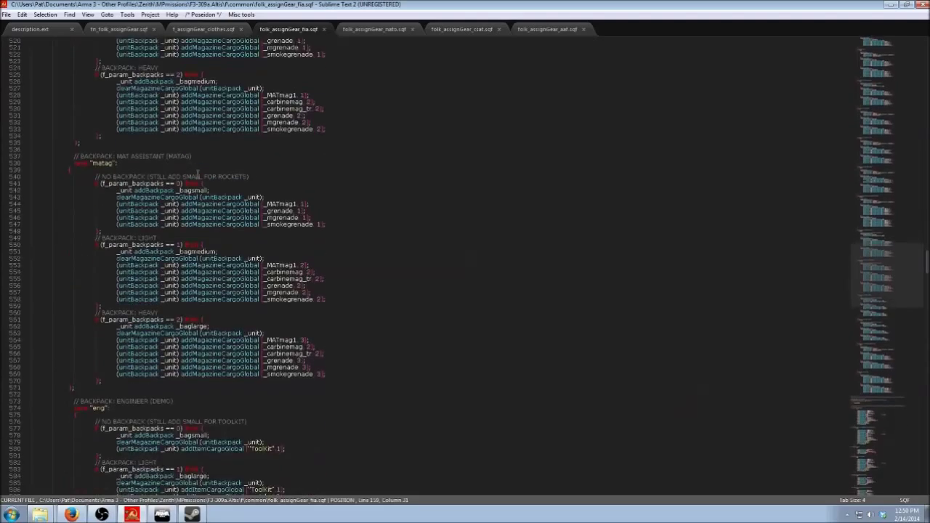
{"action": "scroll", "scroll_direction": "down", "scroll_amount": 3}
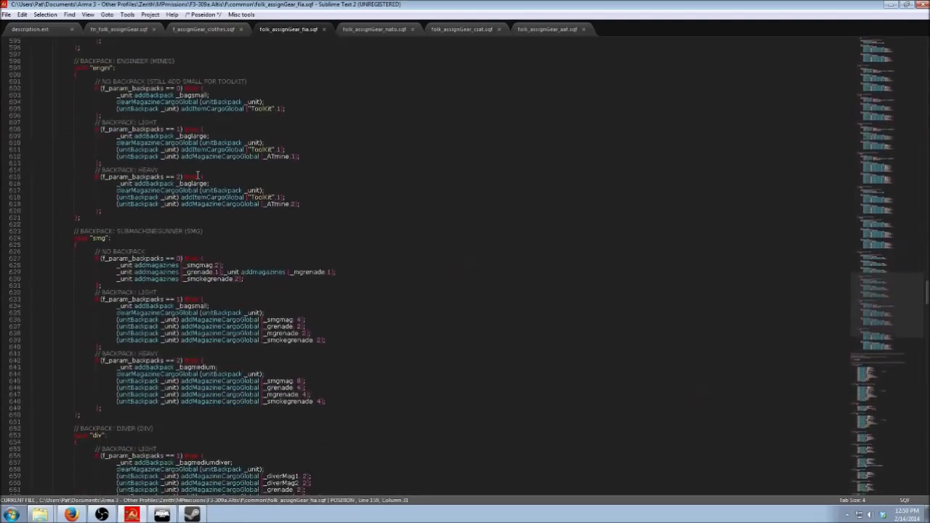
{"action": "scroll", "scroll_direction": "down", "scroll_amount": 3}
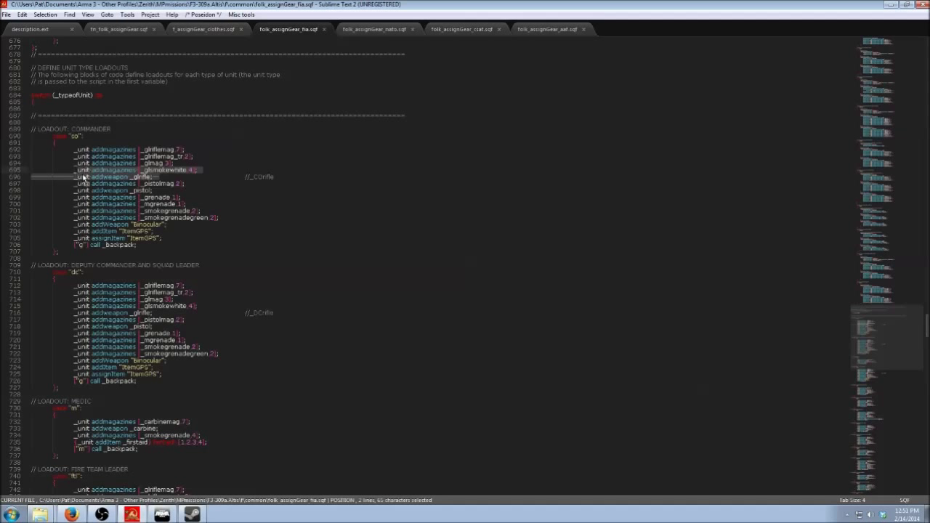
Step: Place the cursor in the commander block's addmagazines lines to edit the counts
{"action": "left_click", "coordinate": [83, 178]}
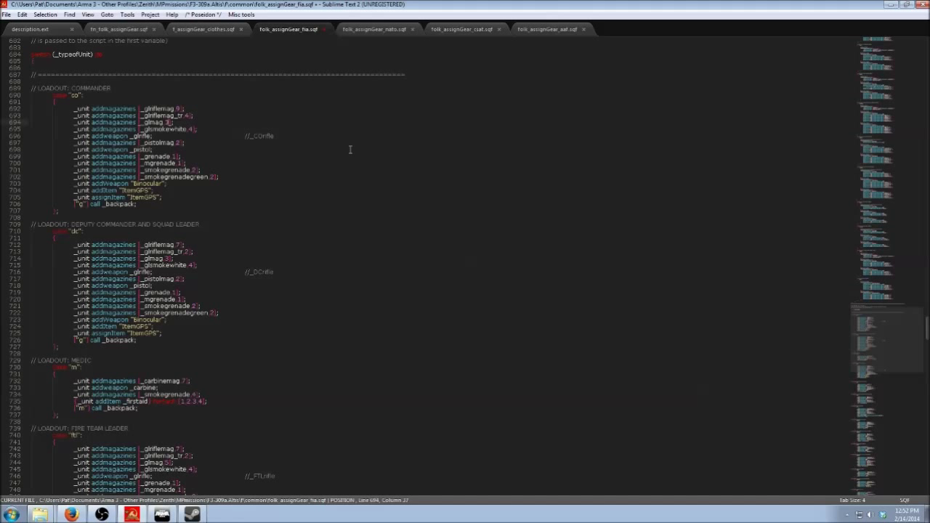
{"action": "mouse_move", "coordinate": [262, 142]}
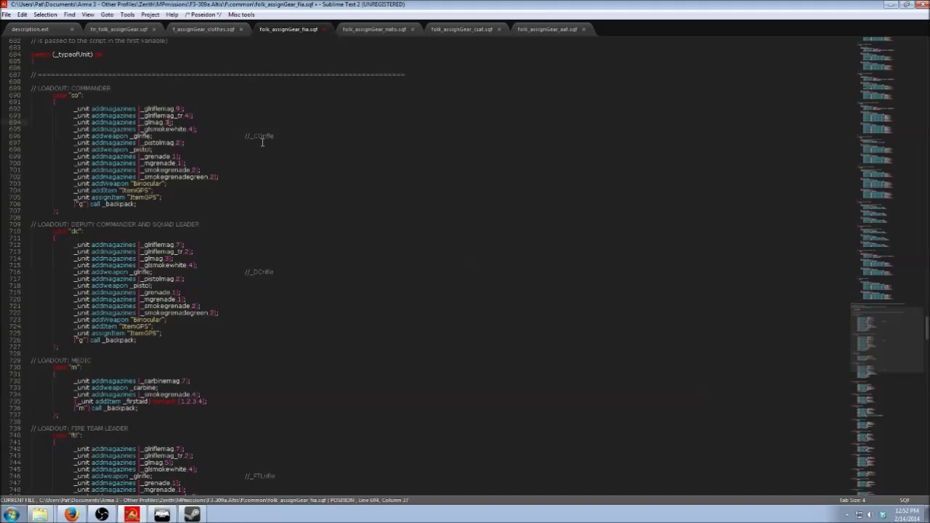
{"action": "mouse_move", "coordinate": [261, 141]}
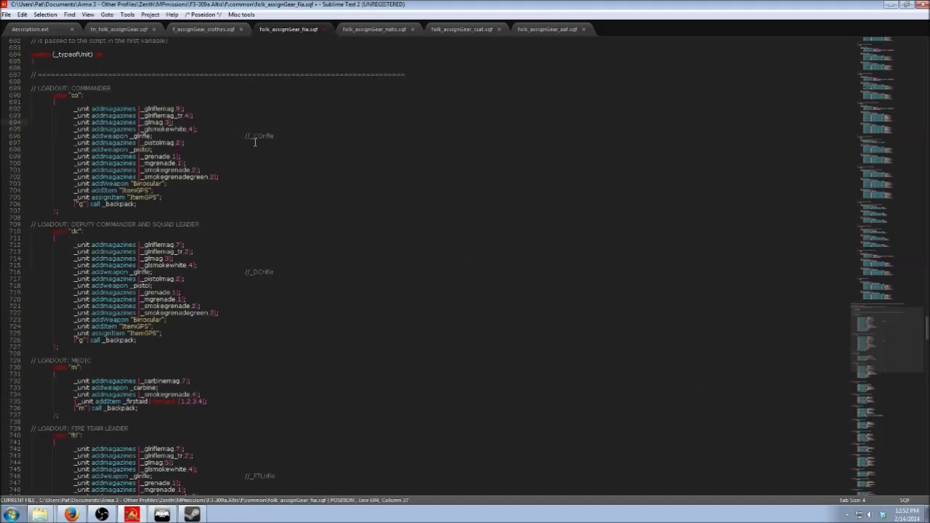
{"action": "mouse_move", "coordinate": [230, 142]}
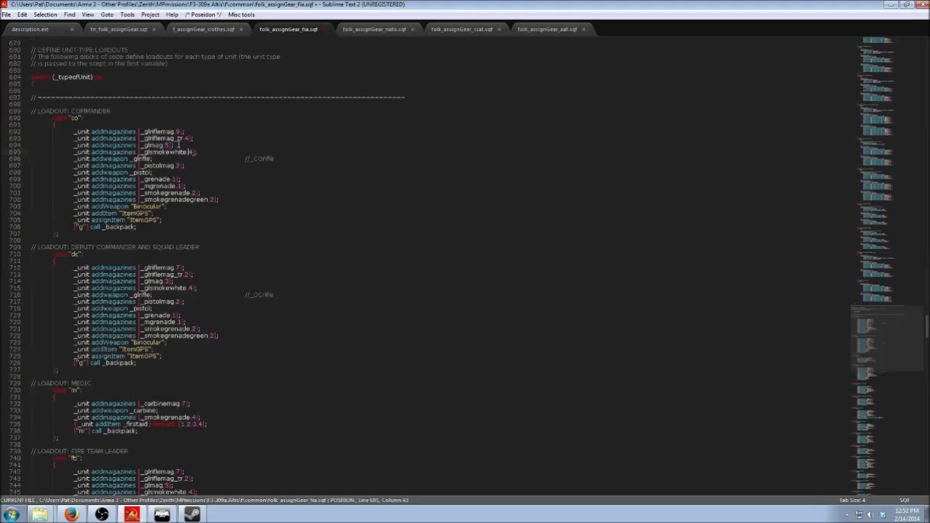
{"action": "scroll", "scroll_direction": "up", "scroll_amount": 3}
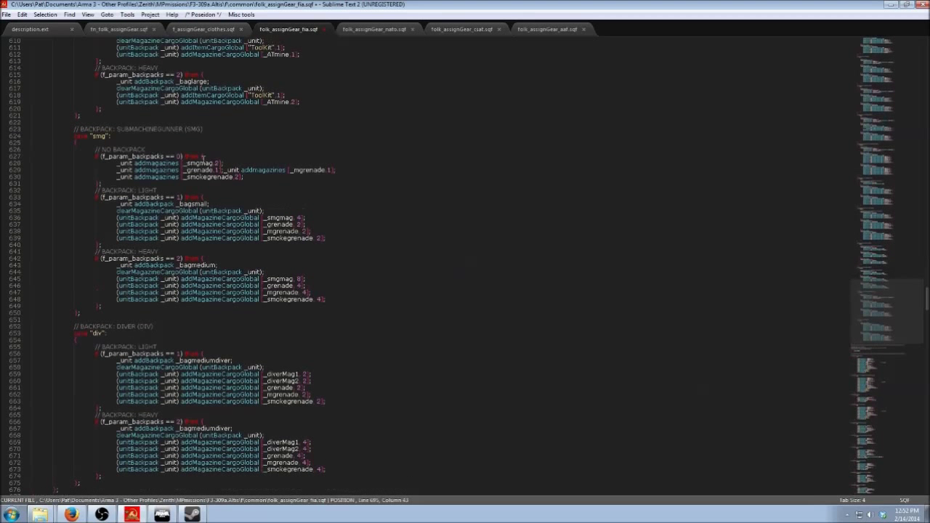
{"action": "mouse_move", "coordinate": [371, 193]}
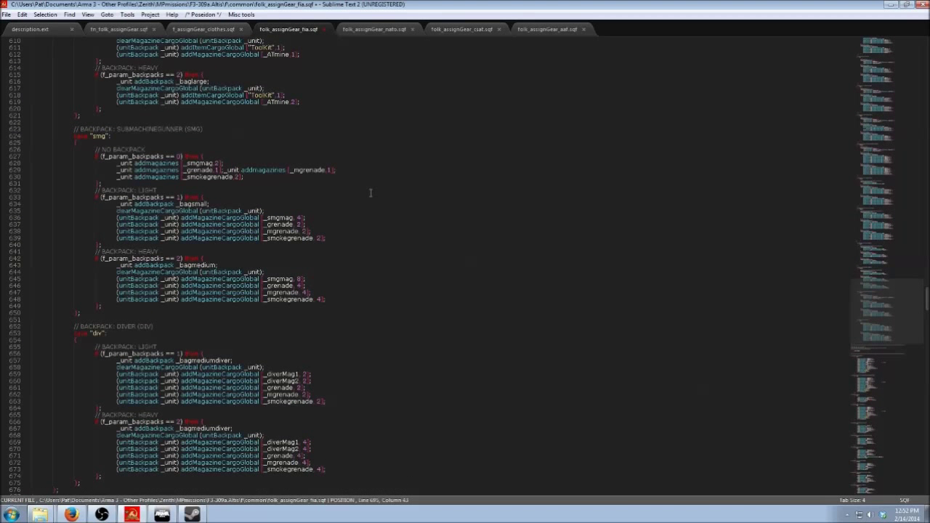
{"action": "scroll", "scroll_direction": "down", "scroll_amount": 3}
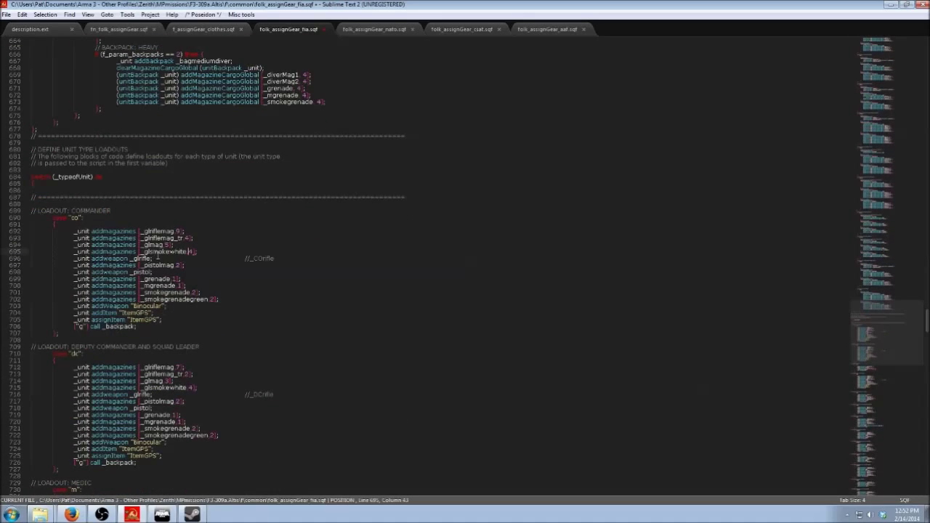
{"action": "scroll", "scroll_direction": "up", "scroll_amount": 3}
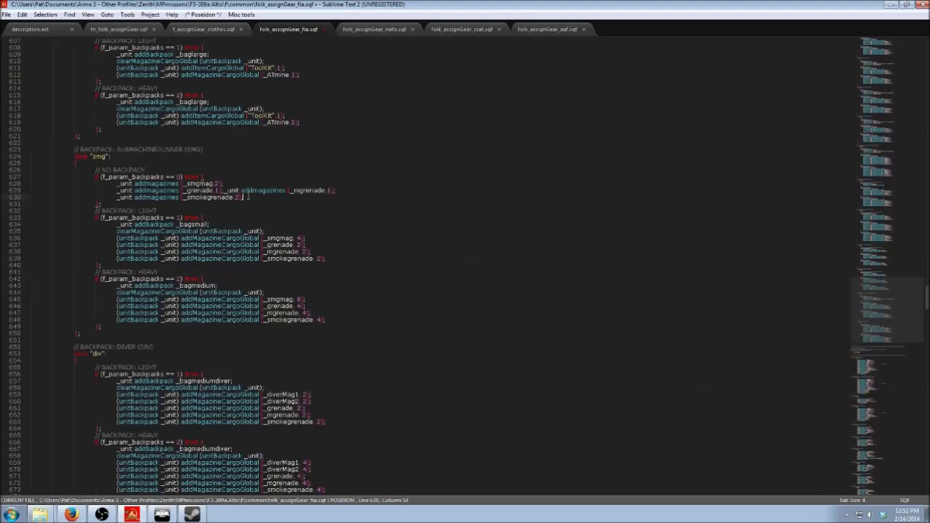
{"action": "left_click_drag", "start_coordinate": [117, 183], "coordinate": [243, 197]}
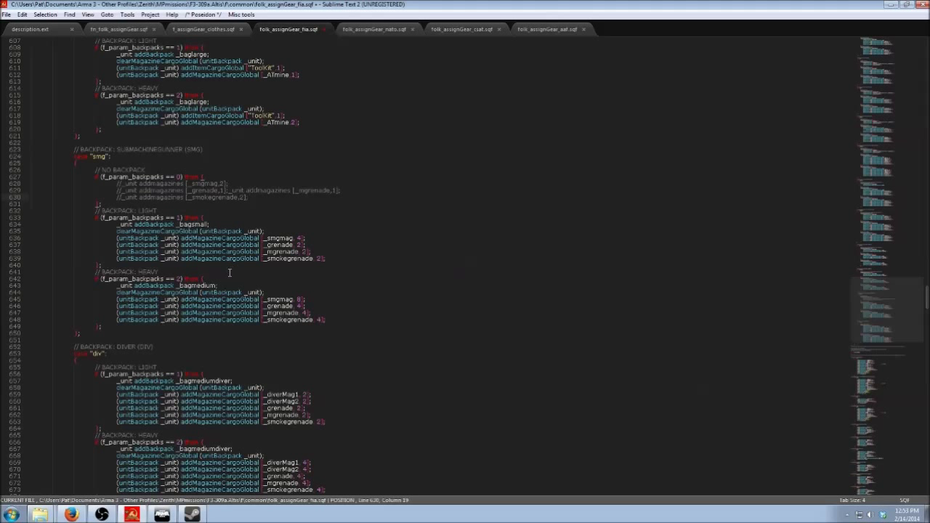
{"action": "scroll", "scroll_direction": "down", "scroll_amount": 3}
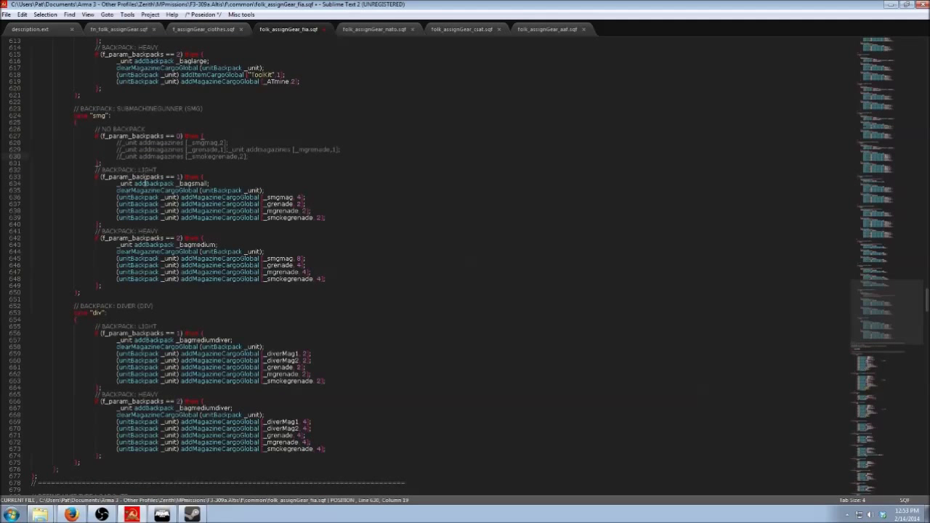
{"action": "mouse_move", "coordinate": [343, 271]}
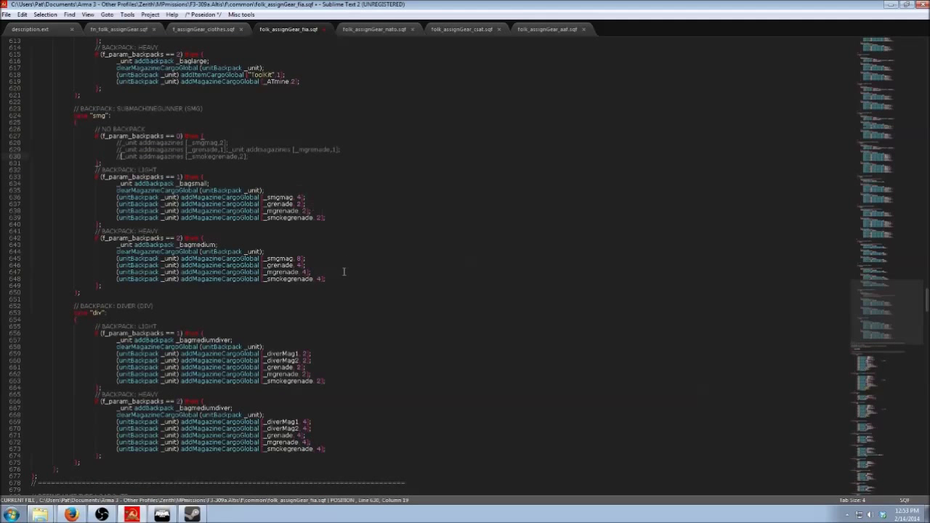
{"action": "scroll", "scroll_direction": "down", "scroll_amount": 3}
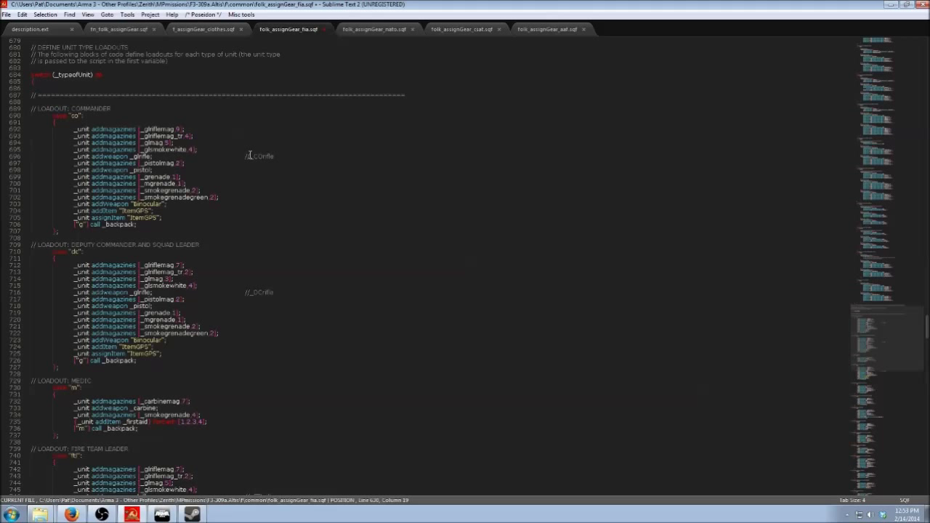
{"action": "scroll", "scroll_direction": "down", "scroll_amount": 3}
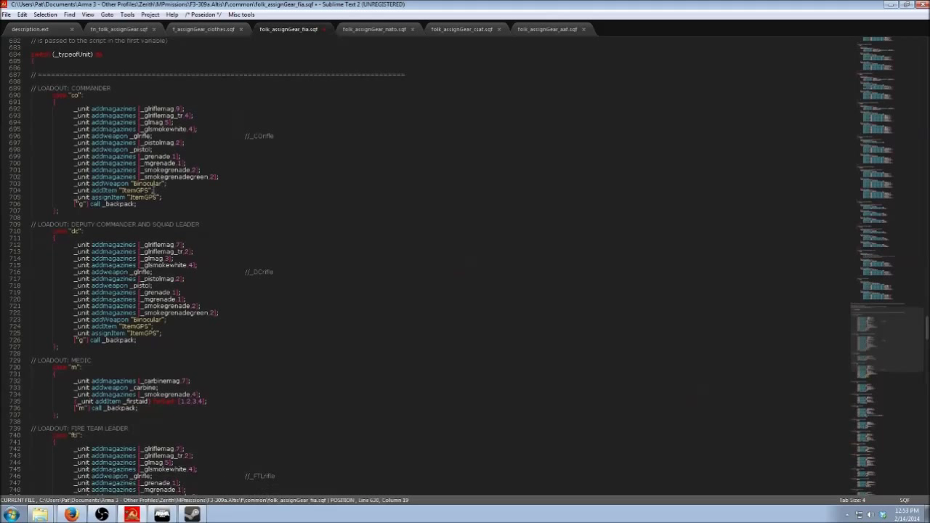
Step: Scroll down past the commander block toward the medic and autorifleman loadouts
{"action": "scroll", "scroll_direction": "down", "scroll_amount": 3}
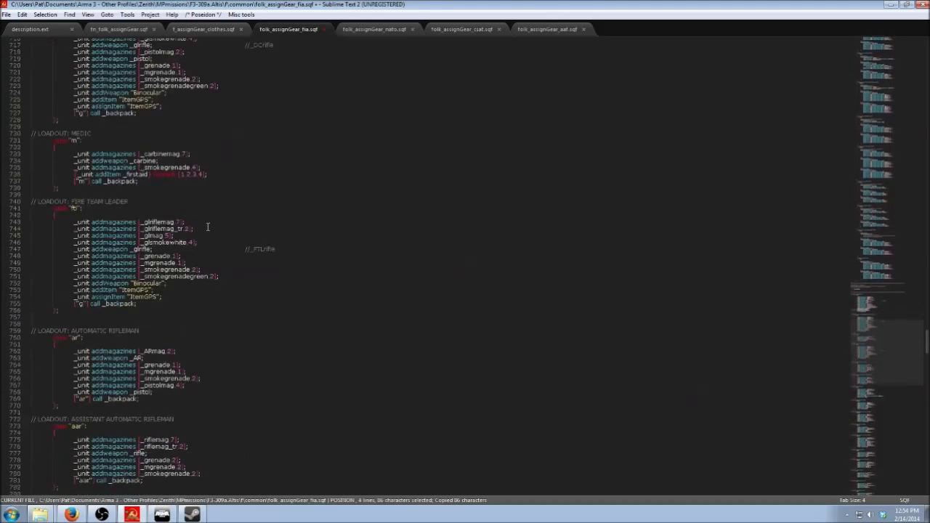
Step: Scroll to the AUTOMATIC RIFLEMAN case, then back up to the commander loadout
{"action": "scroll", "scroll_direction": "down", "scroll_amount": 3}
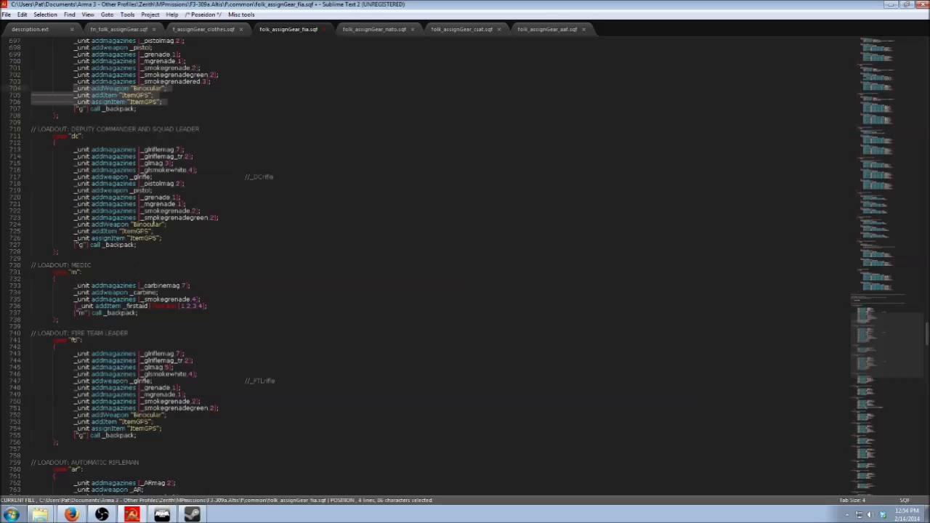
{"action": "scroll", "scroll_direction": "up", "scroll_amount": 3}
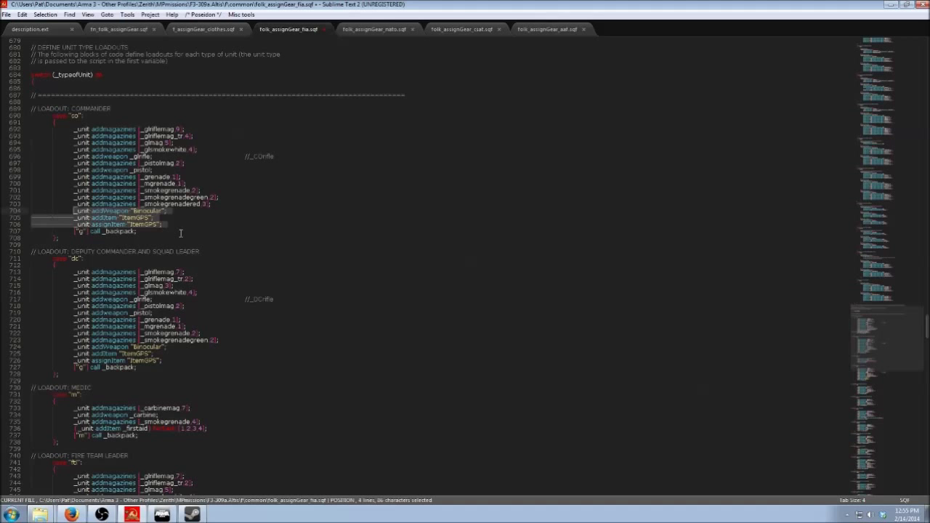
{"action": "scroll", "scroll_direction": "down", "scroll_amount": 3}
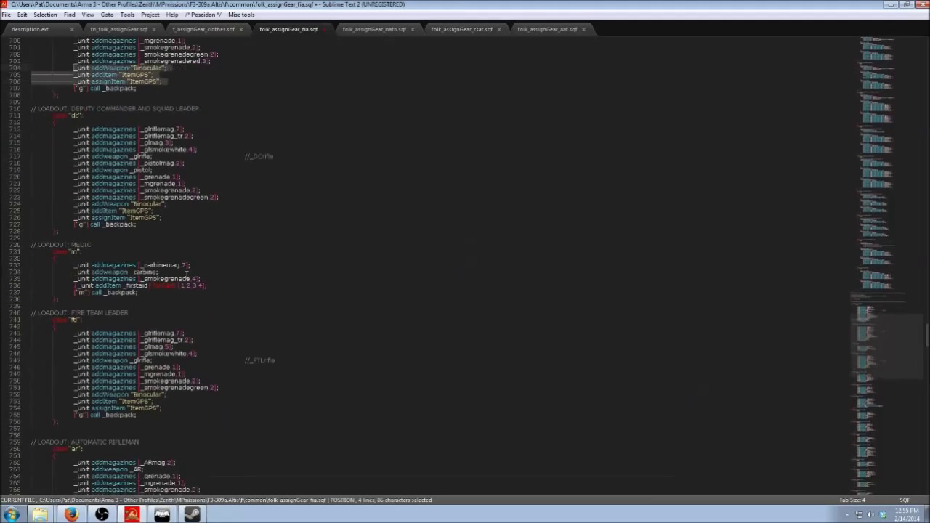
{"action": "scroll", "scroll_direction": "down", "scroll_amount": 3}
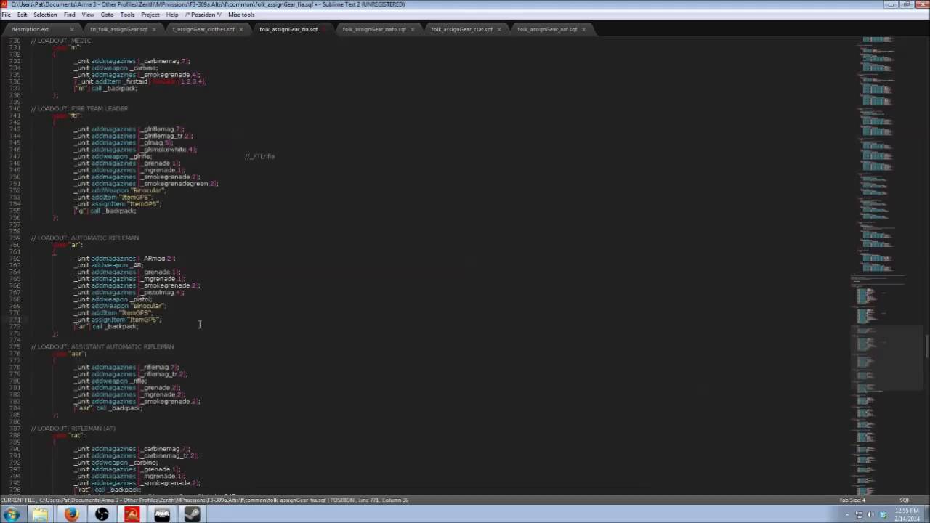
{"action": "scroll", "scroll_direction": "up", "scroll_amount": 3}
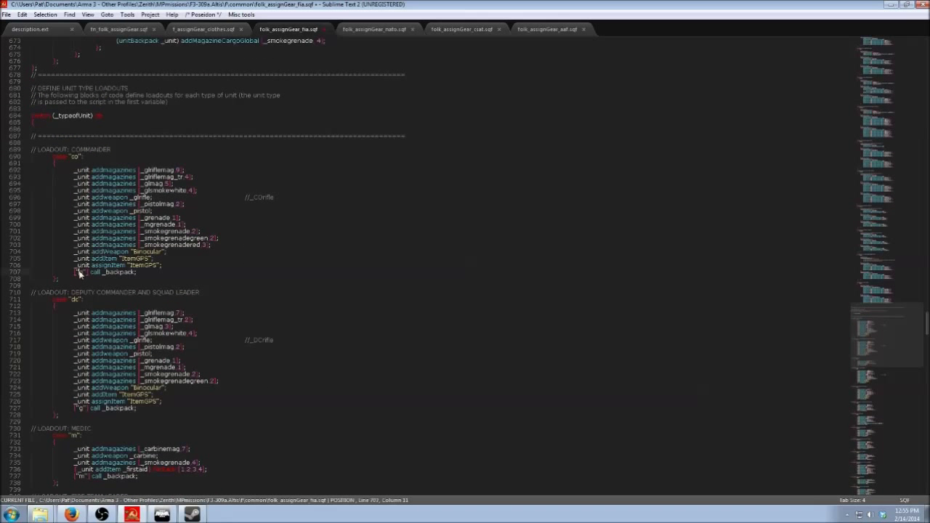
{"action": "type", "text": "ar"}
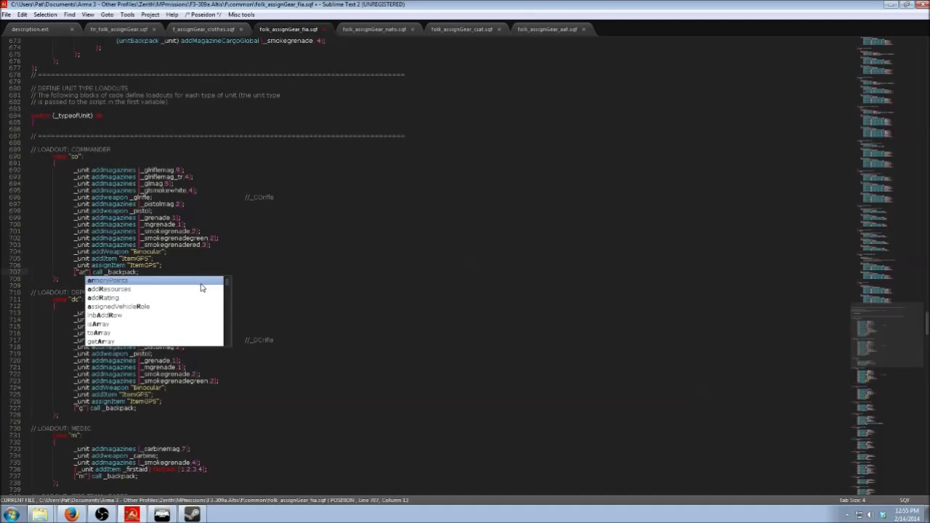
{"action": "left_click", "coordinate": [112, 283]}
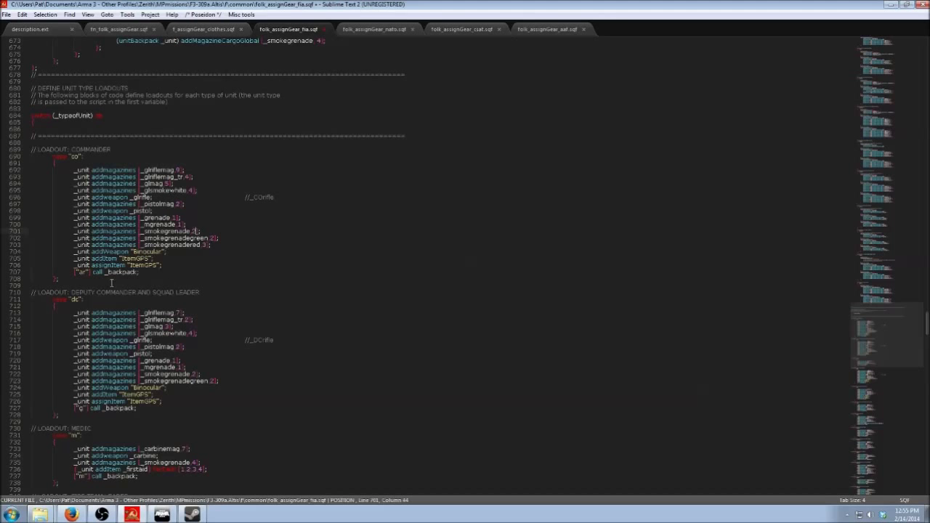
{"action": "scroll", "scroll_direction": "up", "scroll_amount": 3}
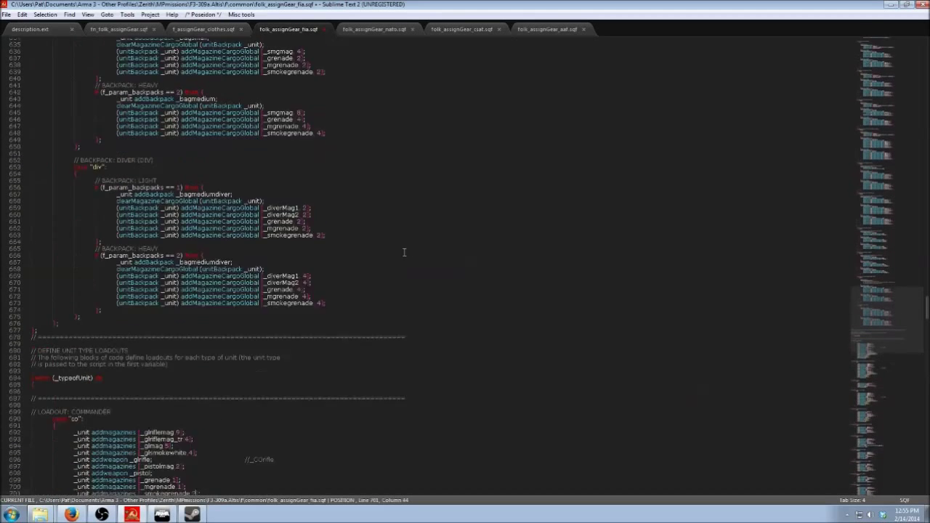
{"action": "scroll", "scroll_direction": "down", "scroll_amount": 3}
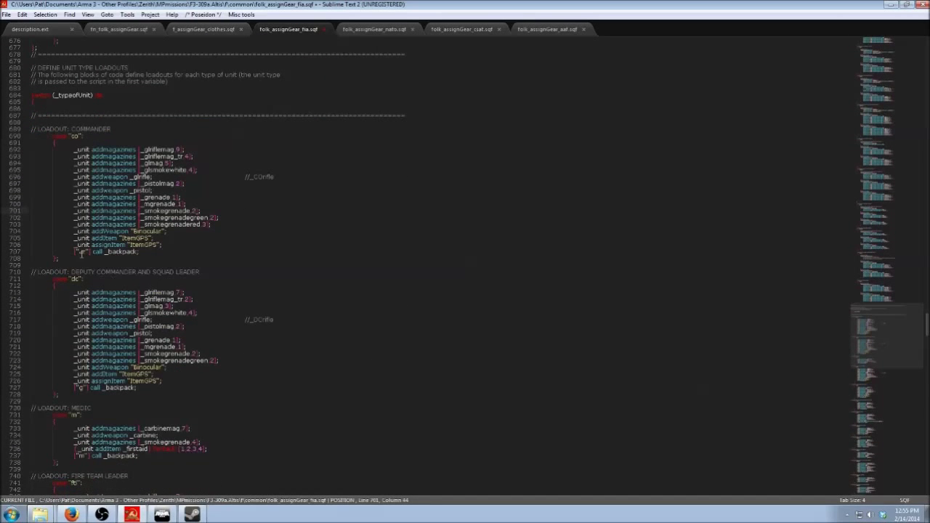
{"action": "type", "text": "g"}
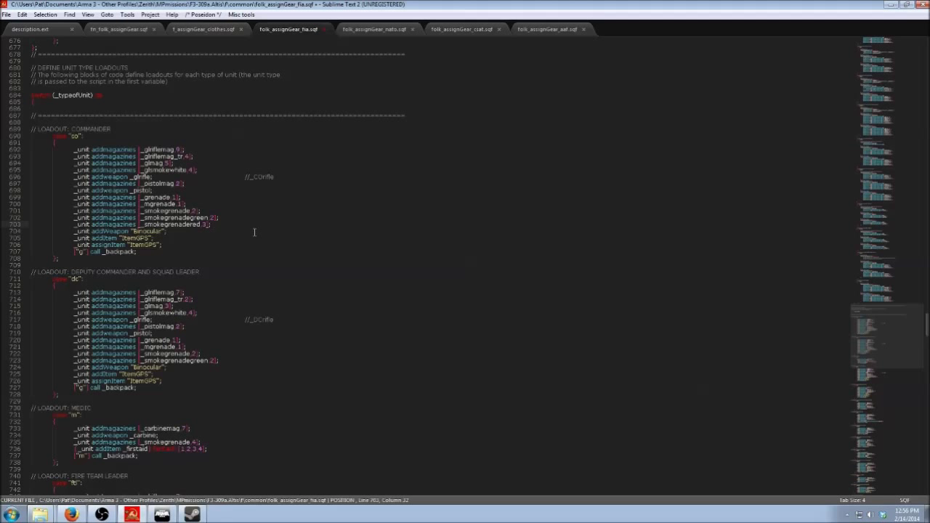
{"action": "scroll", "scroll_direction": "down", "scroll_amount": 3}
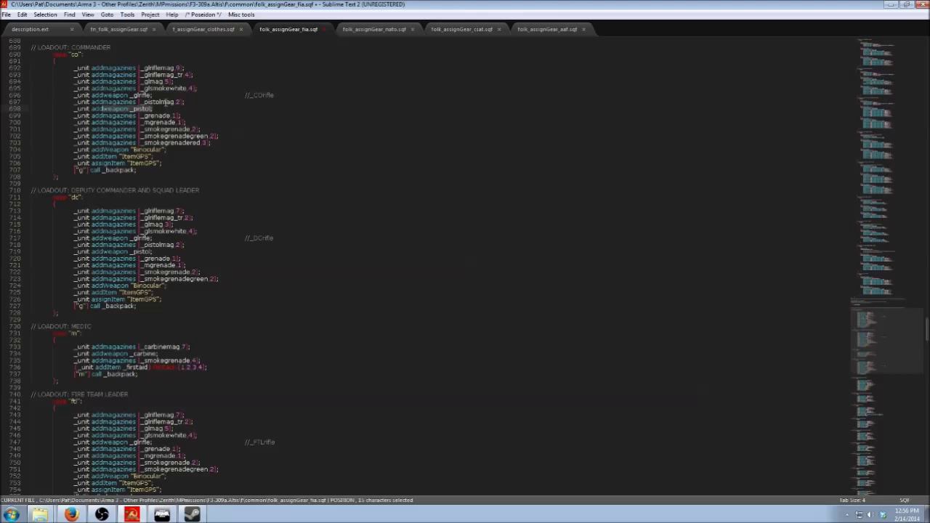
{"action": "left_click", "coordinate": [157, 108]}
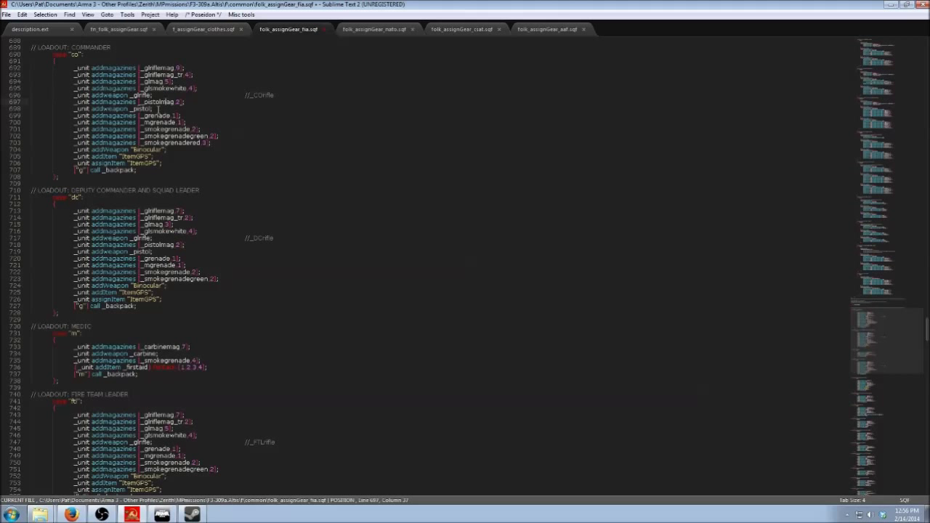
{"action": "scroll", "scroll_direction": "down", "scroll_amount": 3}
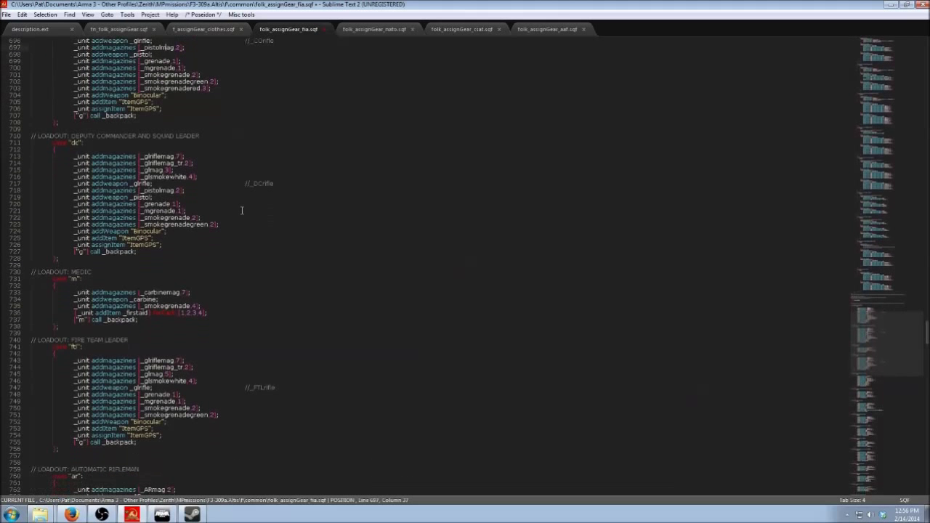
{"action": "scroll", "scroll_direction": "down", "scroll_amount": 3}
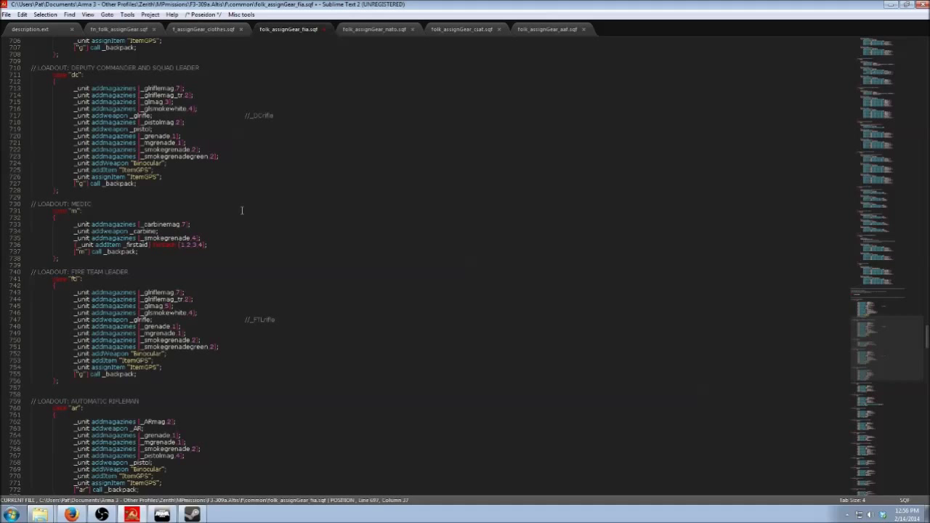
{"action": "scroll", "scroll_direction": "down", "scroll_amount": 3}
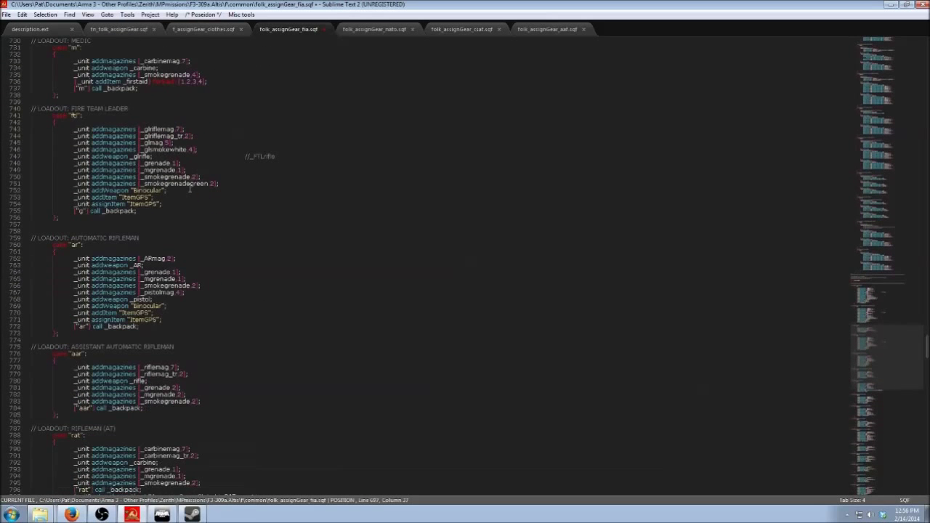
{"action": "scroll", "scroll_direction": "down", "scroll_amount": 3}
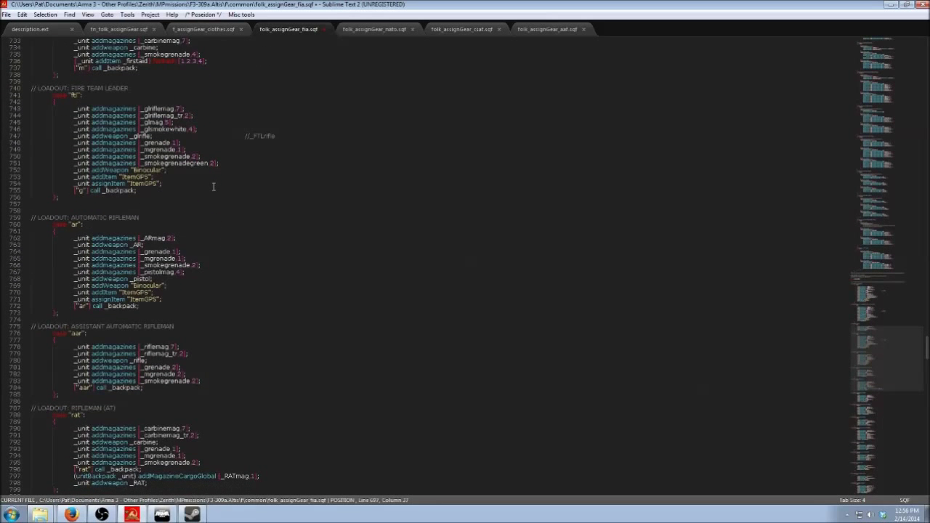
{"action": "scroll", "scroll_direction": "down", "scroll_amount": 3}
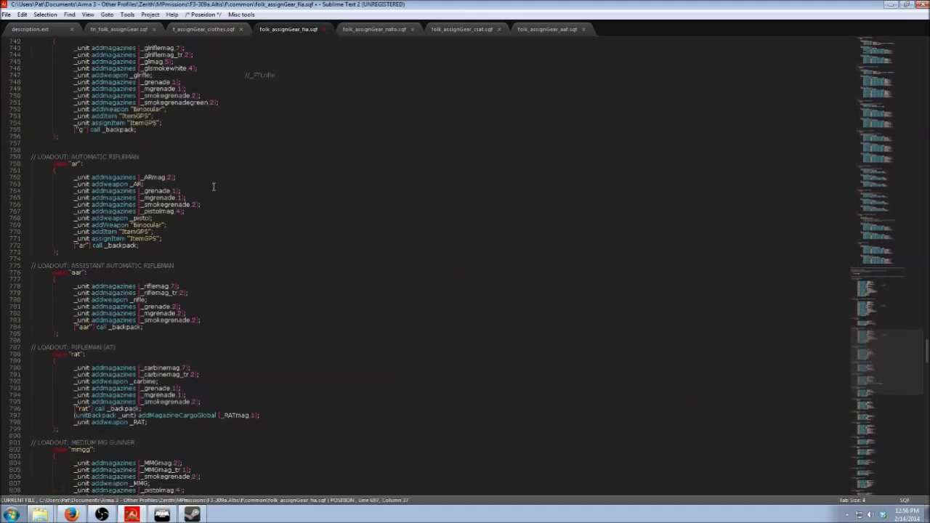
{"action": "scroll", "scroll_direction": "down", "scroll_amount": 3}
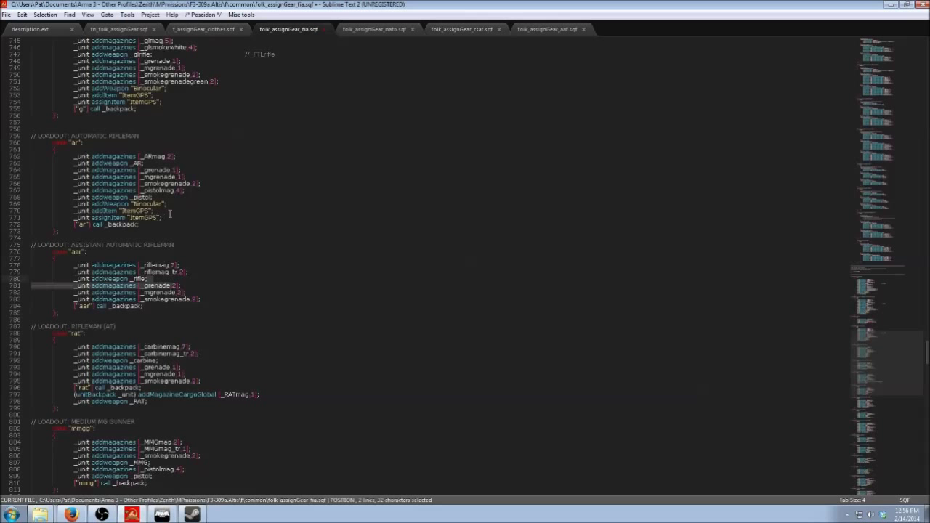
{"action": "scroll", "scroll_direction": "down", "scroll_amount": 3}
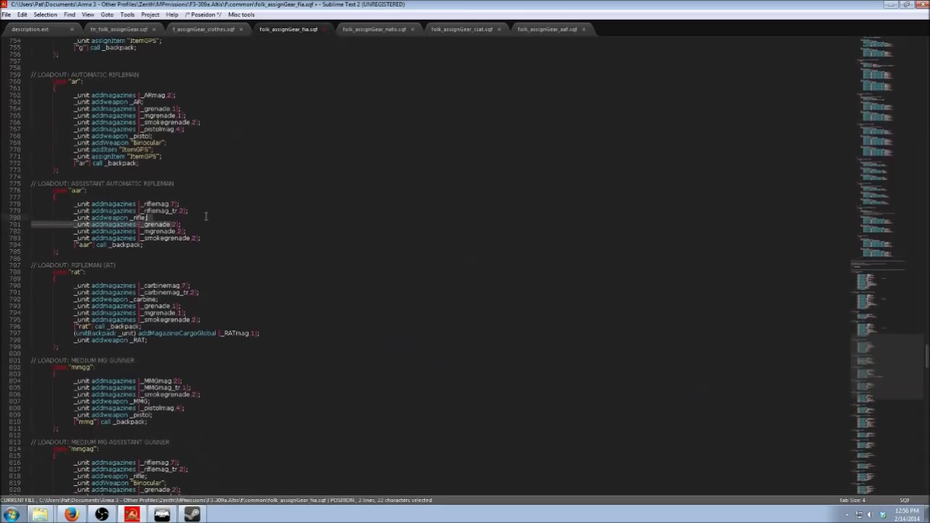
{"action": "scroll", "scroll_direction": "down", "scroll_amount": 3}
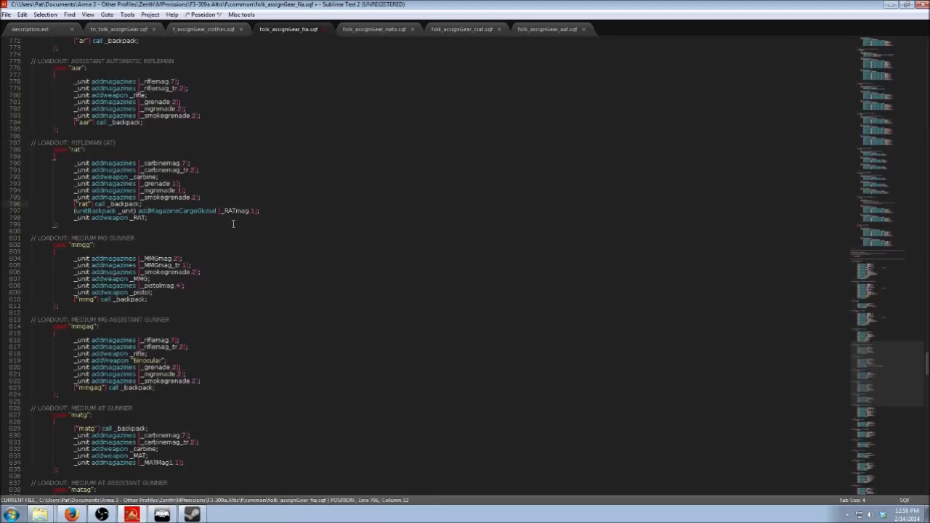
{"action": "scroll", "scroll_direction": "down", "scroll_amount": 3}
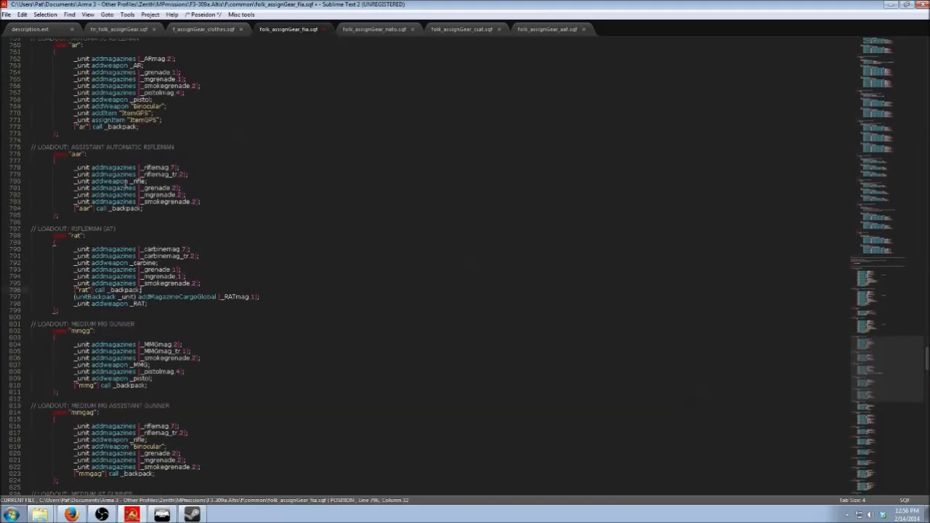
{"action": "scroll", "scroll_direction": "up", "scroll_amount": 3}
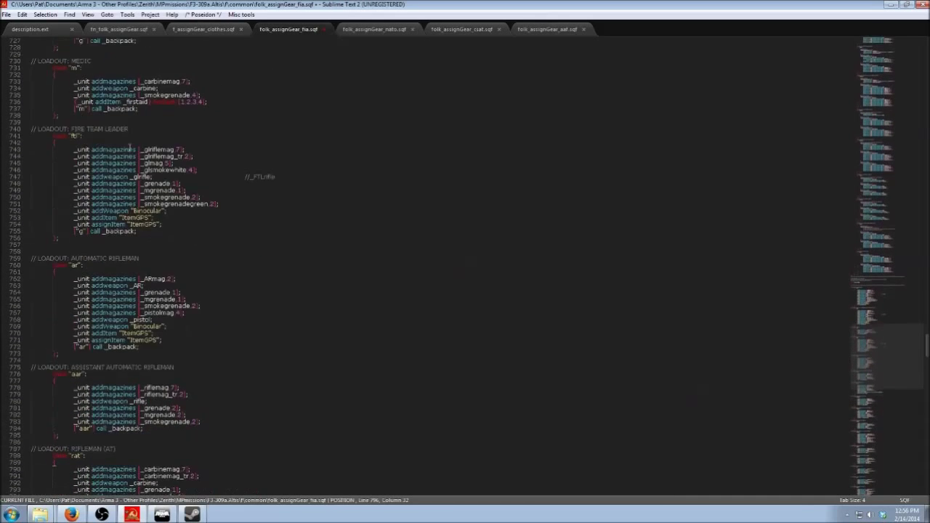
{"action": "scroll", "scroll_direction": "down", "scroll_amount": 3}
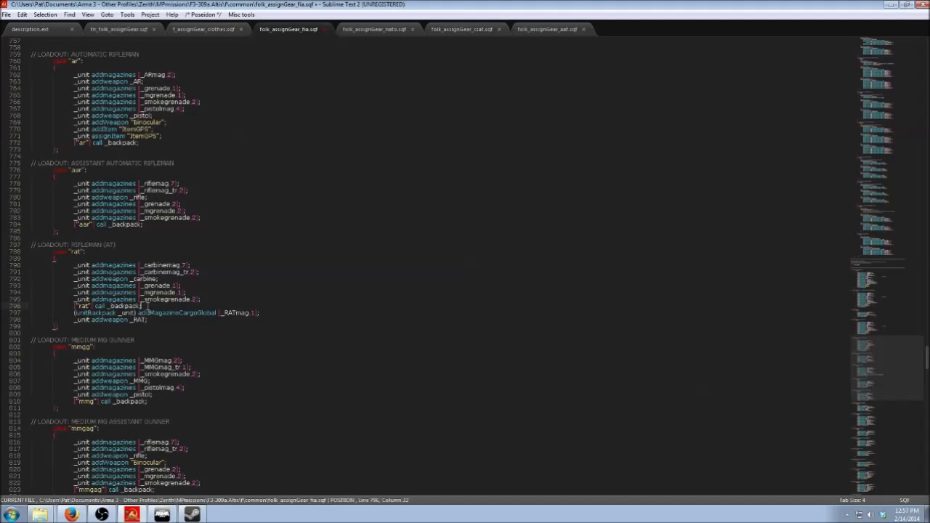
{"action": "mouse_move", "coordinate": [142, 313]}
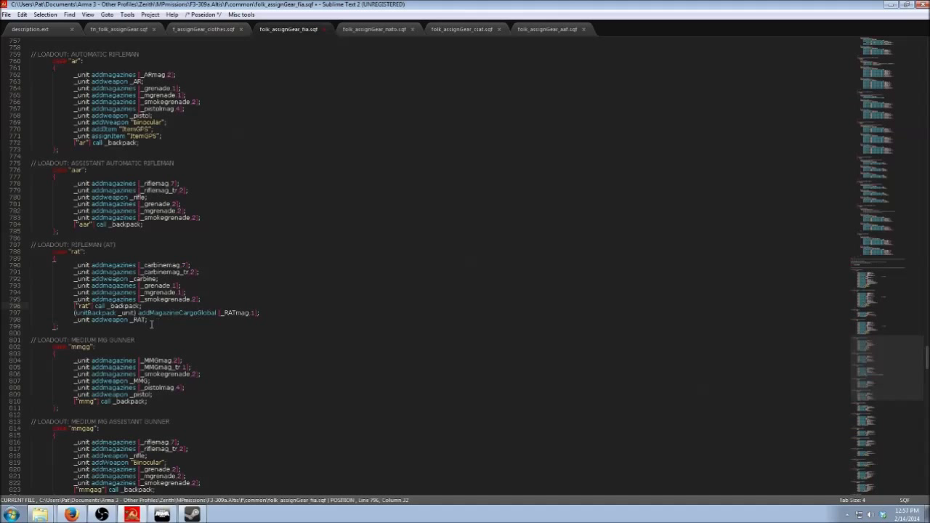
{"action": "scroll", "scroll_direction": "down", "scroll_amount": 3}
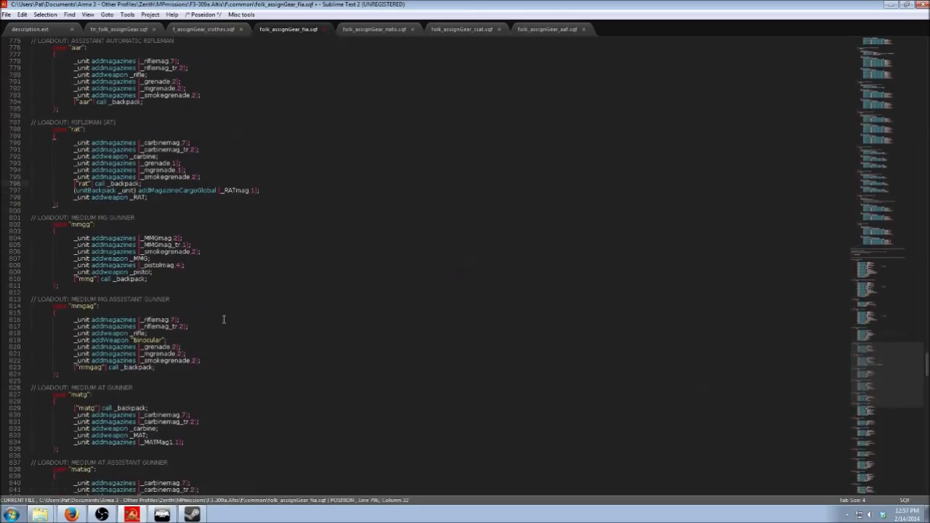
{"action": "scroll", "scroll_direction": "down", "scroll_amount": 3}
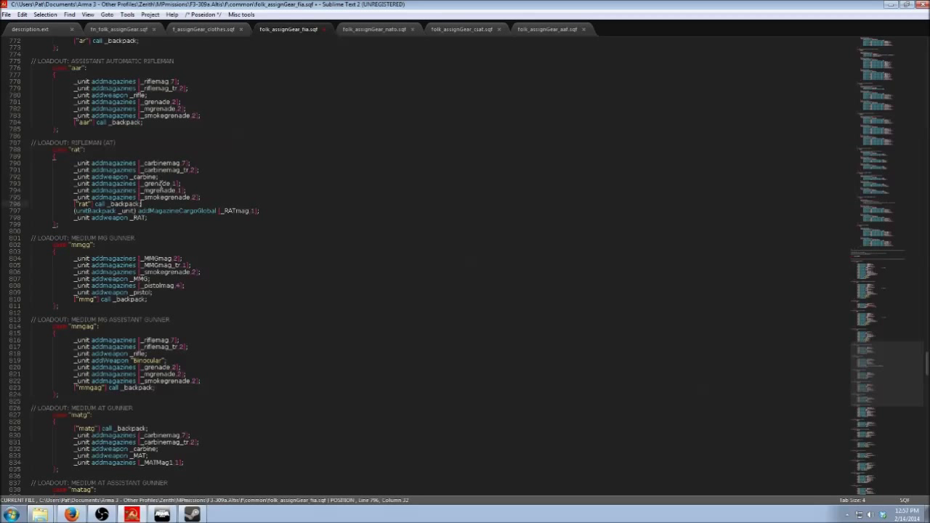
{"action": "scroll", "scroll_direction": "down", "scroll_amount": 3}
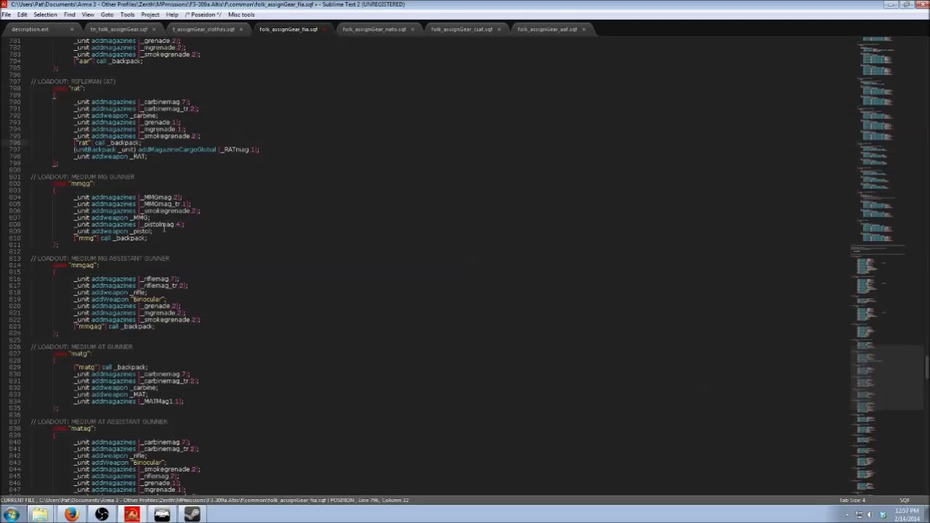
{"action": "scroll", "scroll_direction": "down", "scroll_amount": 3}
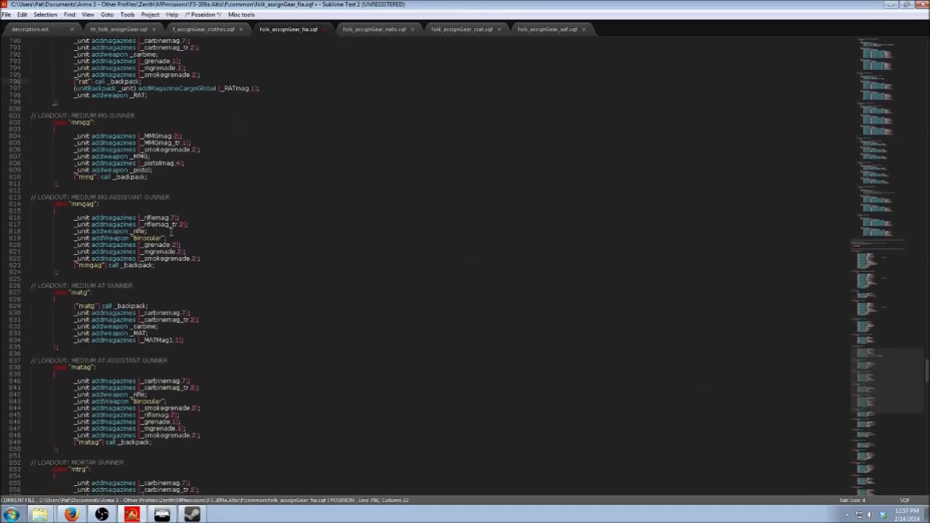
{"action": "scroll", "scroll_direction": "down", "scroll_amount": 3}
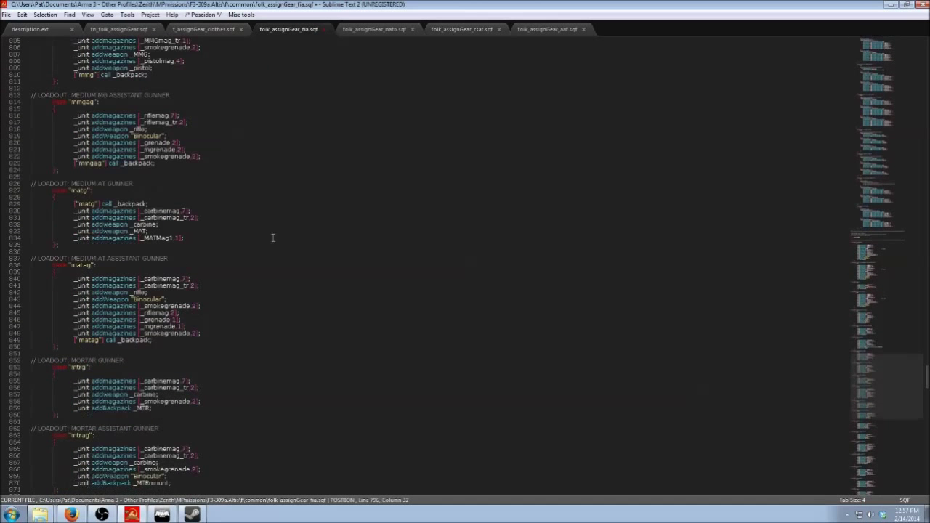
{"action": "scroll", "scroll_direction": "down", "scroll_amount": 3}
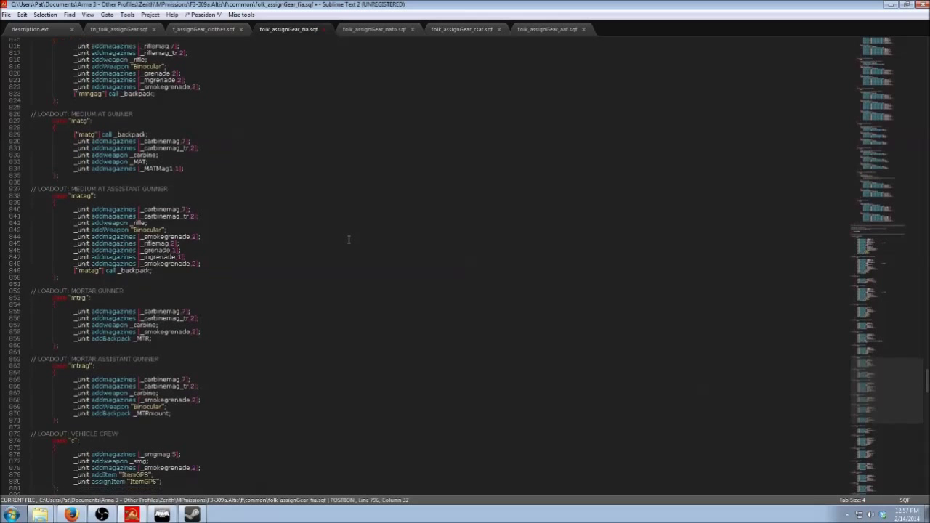
{"action": "scroll", "scroll_direction": "down", "scroll_amount": 3}
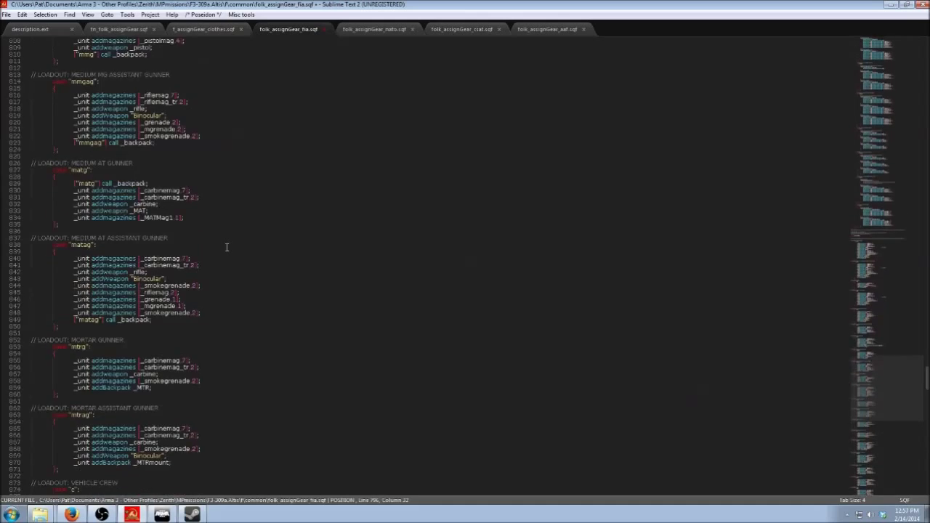
{"action": "scroll", "scroll_direction": "up", "scroll_amount": 3}
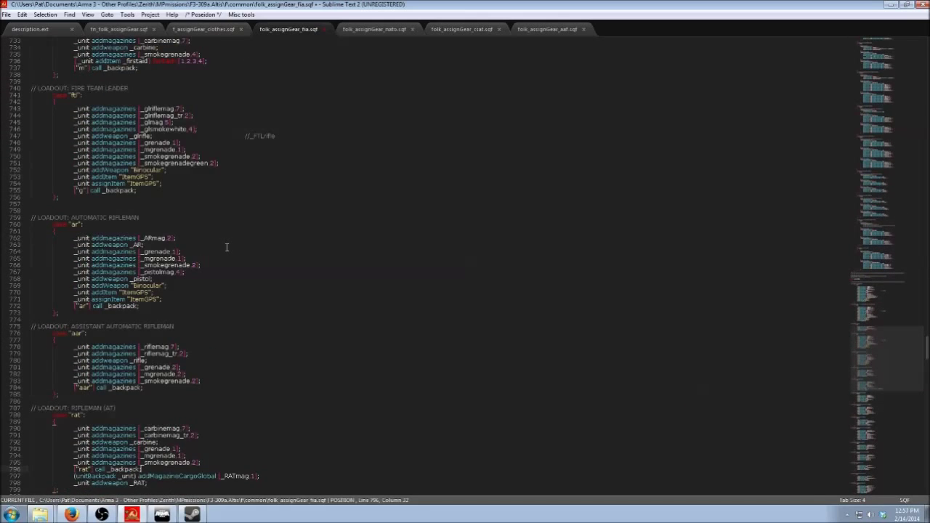
{"action": "scroll", "scroll_direction": "up", "scroll_amount": 3}
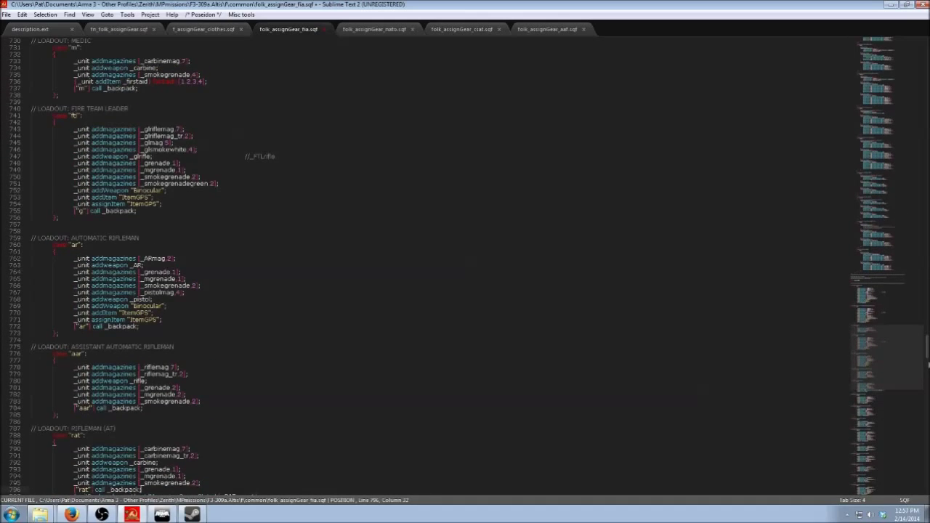
Step: Scroll through the NATO and CSAT gear scripts to compare their equipment definitions
{"action": "left_click", "coordinate": [373, 29]}
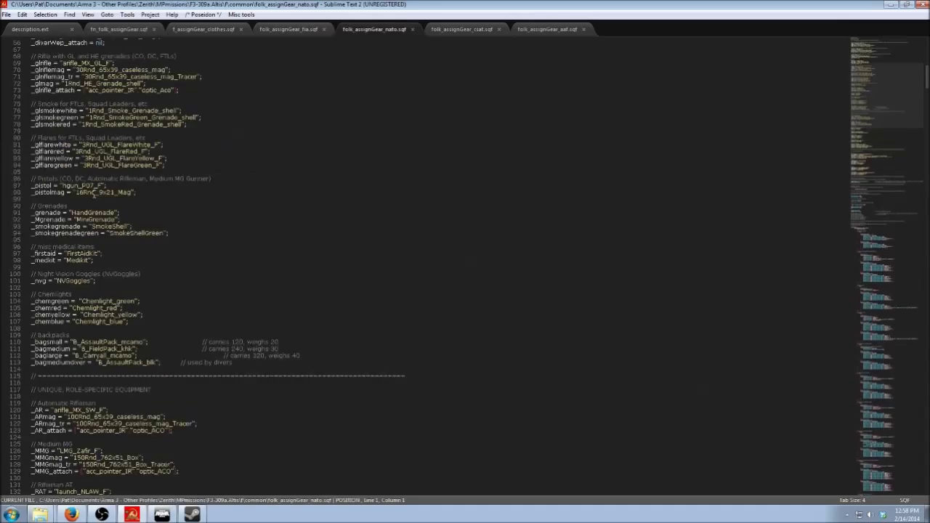
{"action": "scroll", "scroll_direction": "down", "scroll_amount": 3}
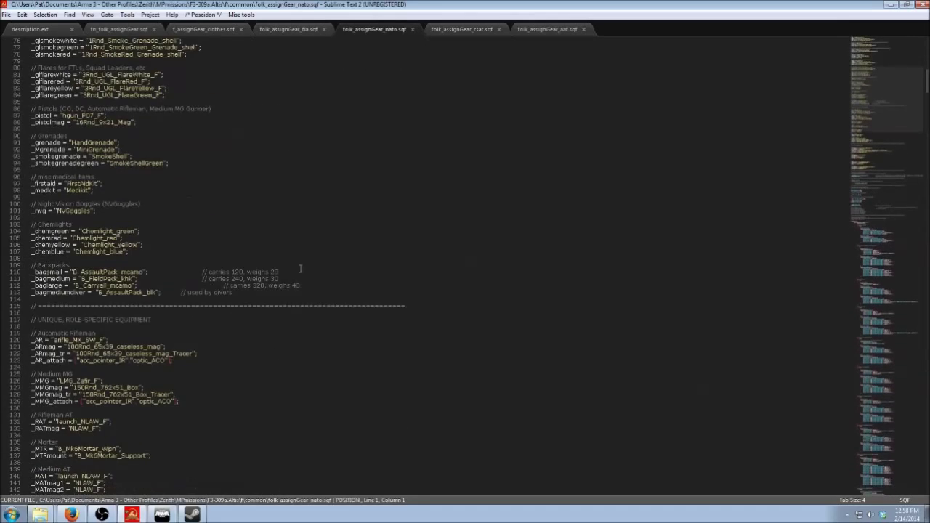
{"action": "left_click", "coordinate": [462, 29]}
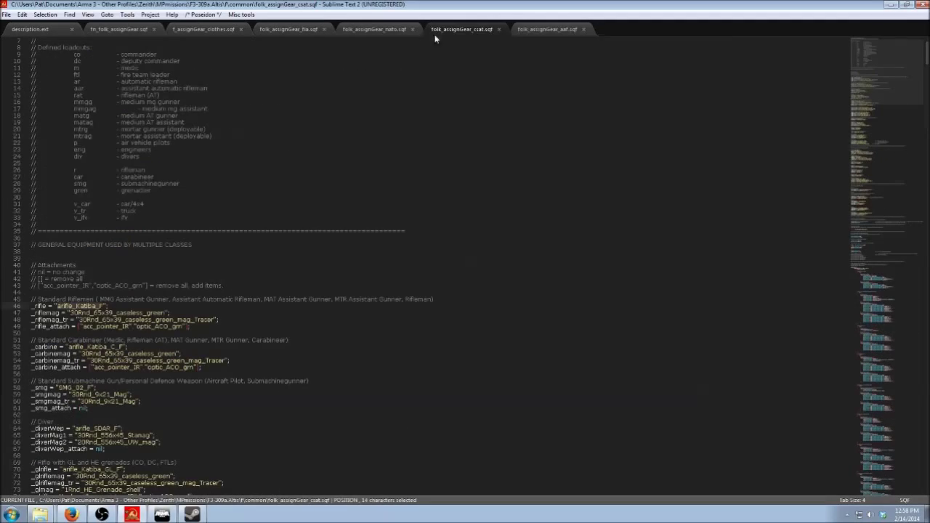
{"action": "scroll", "scroll_direction": "down", "scroll_amount": 3}
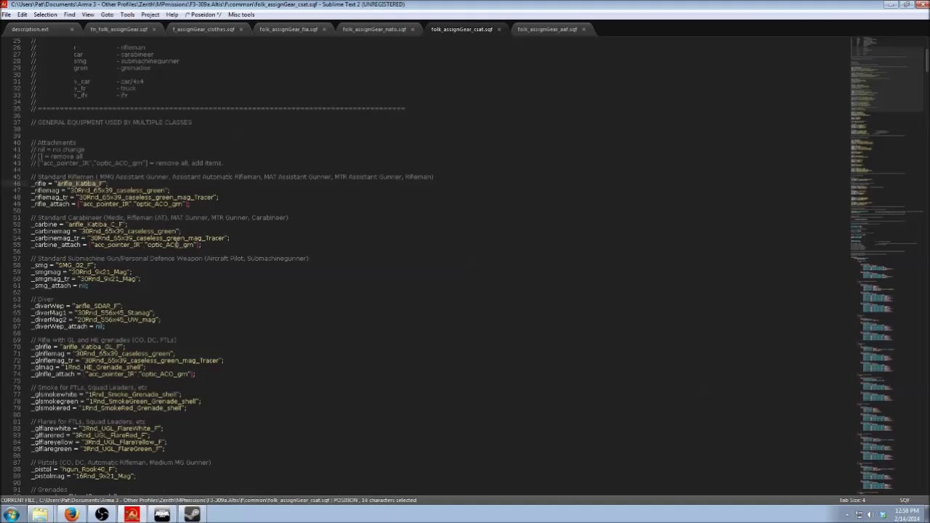
{"action": "left_click", "coordinate": [64, 183]}
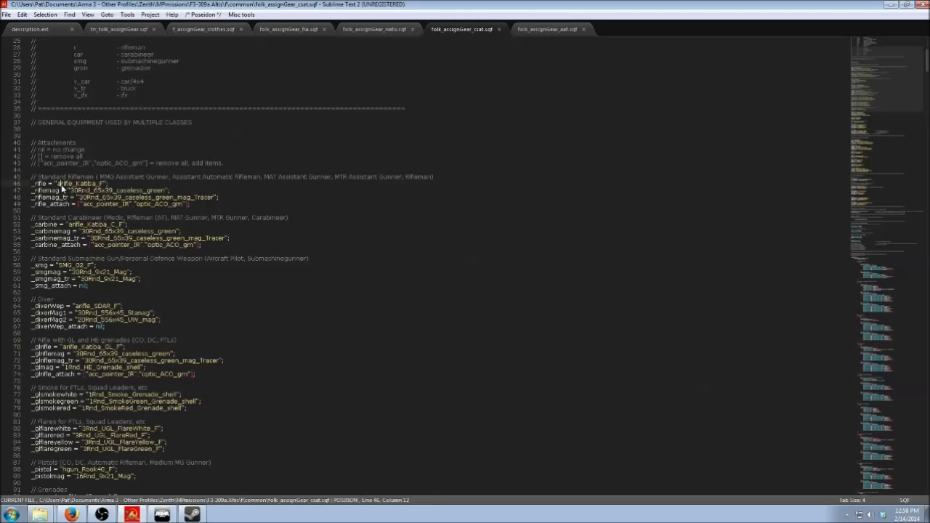
Step: Review the NATO script's MX-rifle equipment definitions, ending back at its header
{"action": "left_click", "coordinate": [376, 29]}
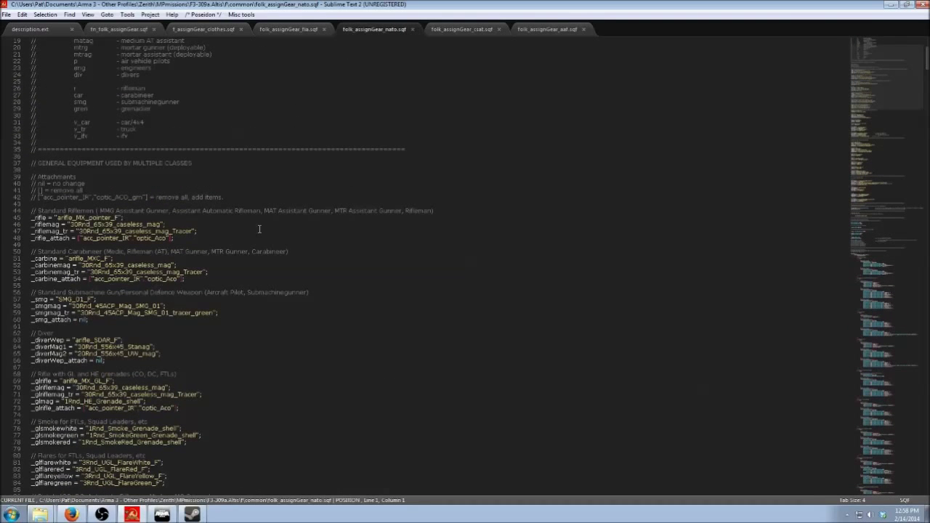
{"action": "scroll", "scroll_direction": "down", "scroll_amount": 3}
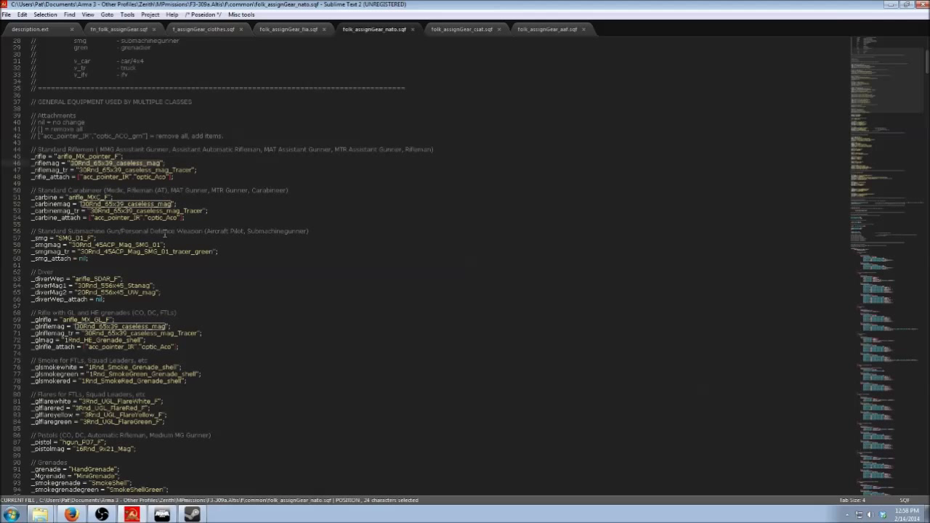
{"action": "mouse_move", "coordinate": [397, 263]}
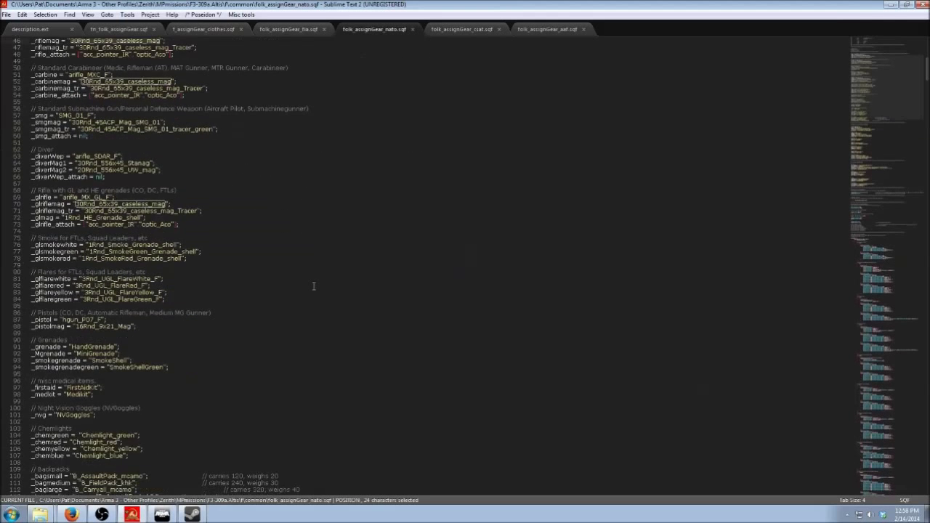
{"action": "scroll", "scroll_direction": "down", "scroll_amount": 3}
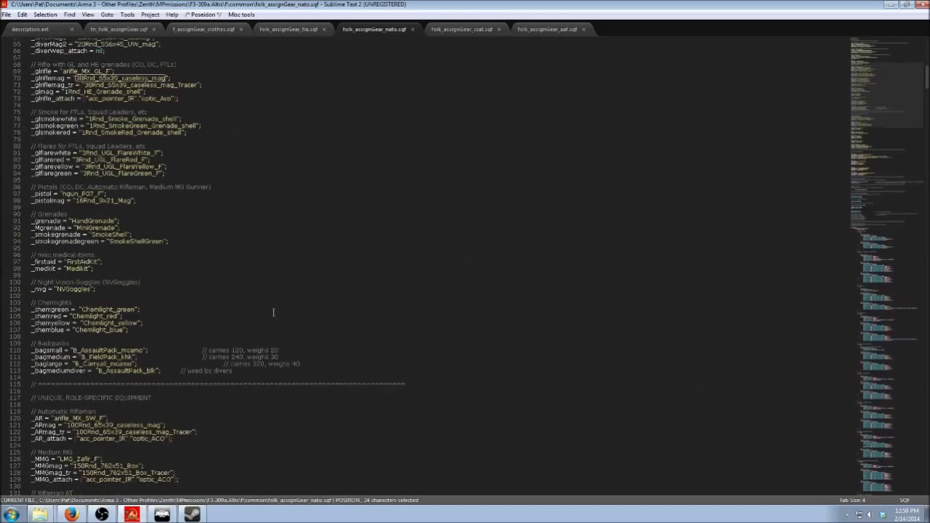
{"action": "scroll", "scroll_direction": "up", "scroll_amount": 3}
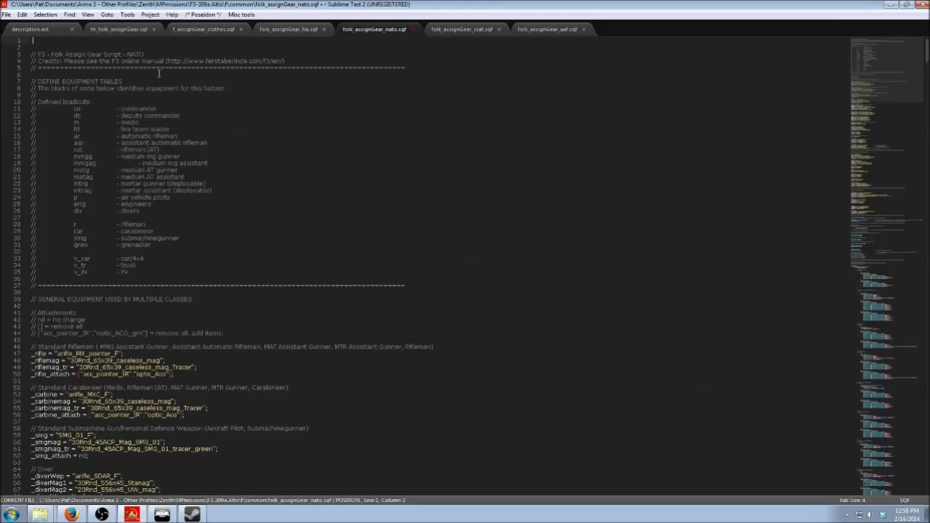
Step: Add 'showscripterrors' as a new first line of folk_assignGear_nato.sqf
{"action": "type", "text": "shd"}
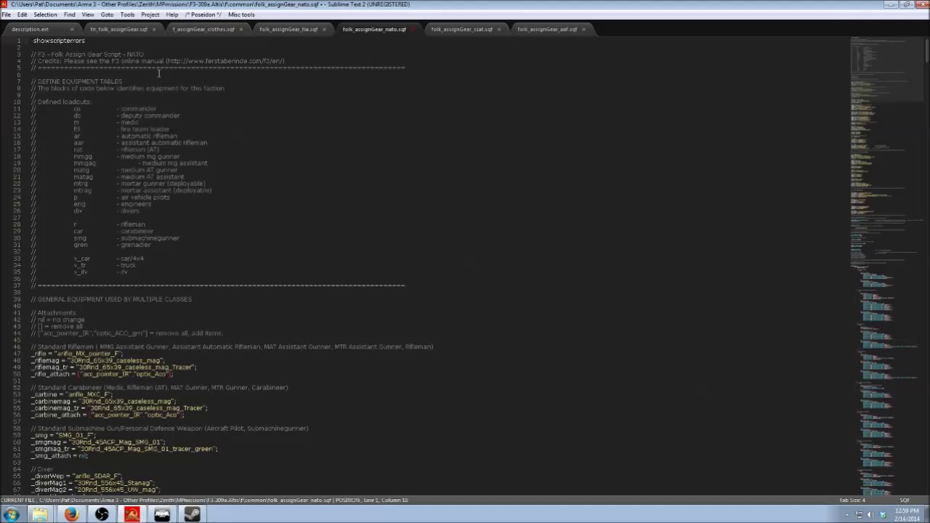
{"action": "scroll", "scroll_direction": "down", "scroll_amount": 3}
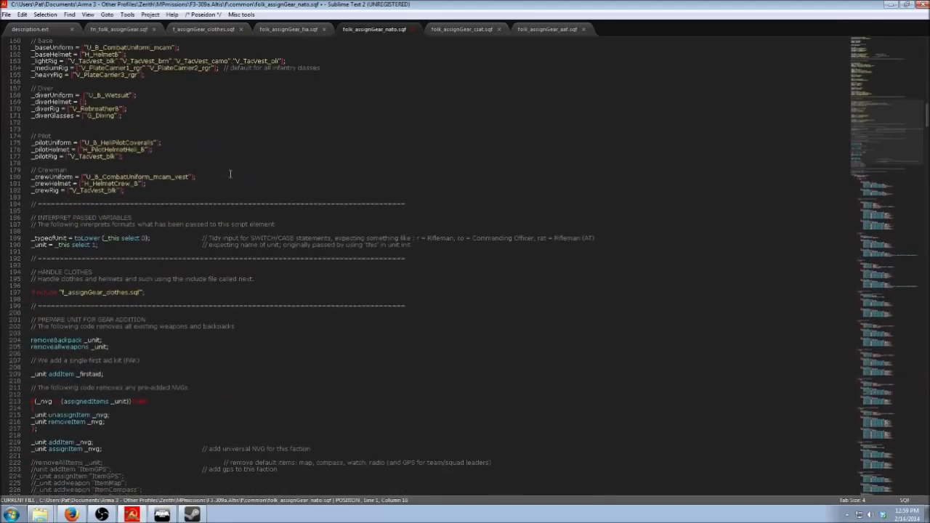
{"action": "scroll", "scroll_direction": "down", "scroll_amount": 3}
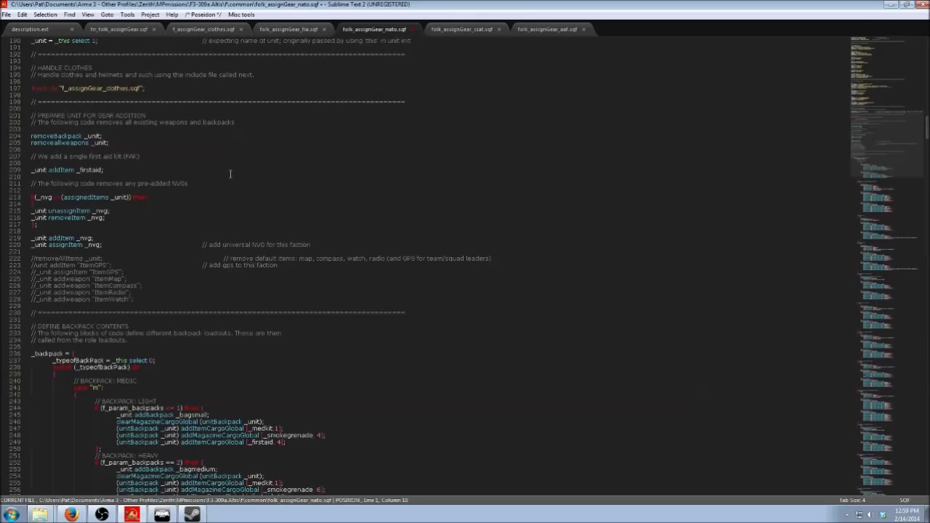
{"action": "scroll", "scroll_direction": "down", "scroll_amount": 3}
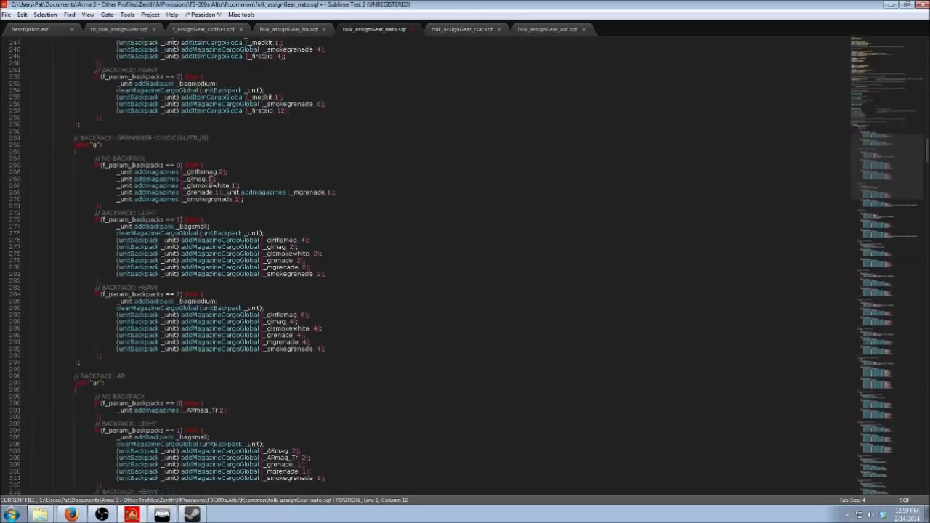
{"action": "scroll", "scroll_direction": "down", "scroll_amount": 3}
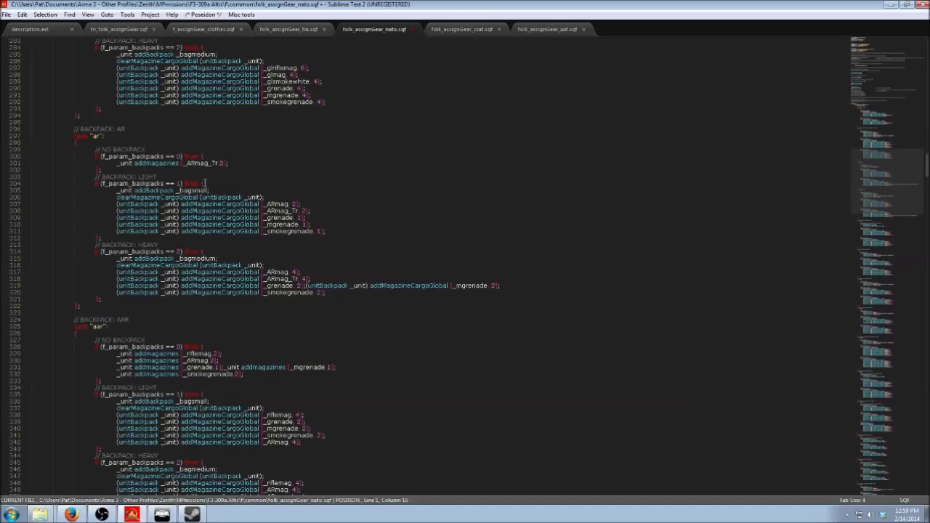
{"action": "scroll", "scroll_direction": "down", "scroll_amount": 3}
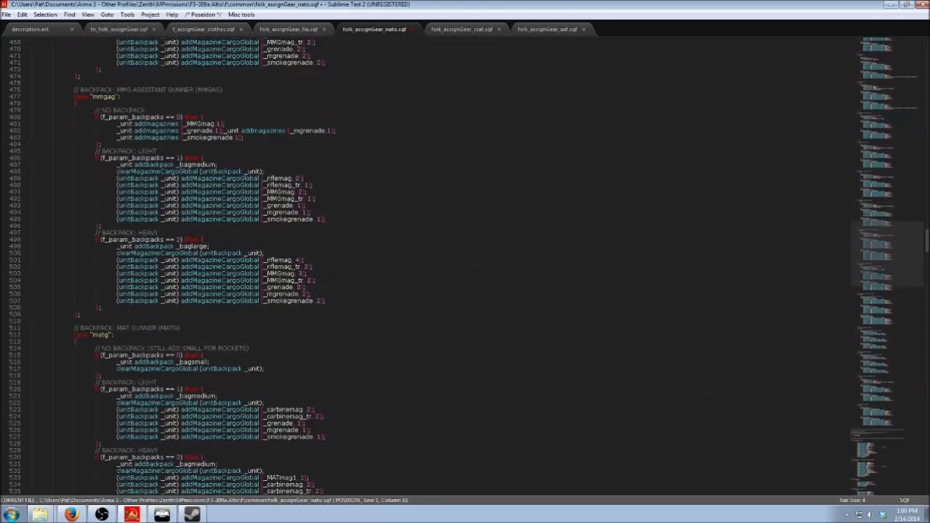
{"action": "scroll", "scroll_direction": "down", "scroll_amount": 3}
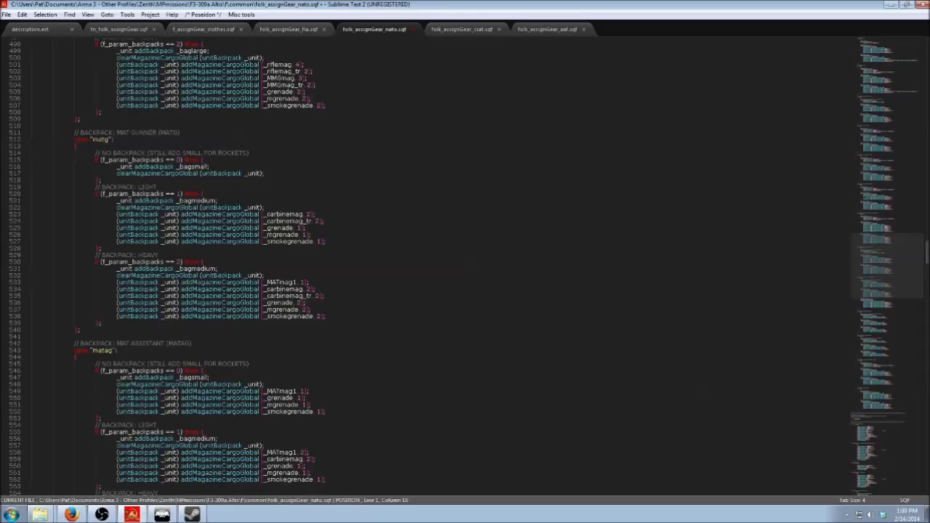
{"action": "scroll", "scroll_direction": "down", "scroll_amount": 3}
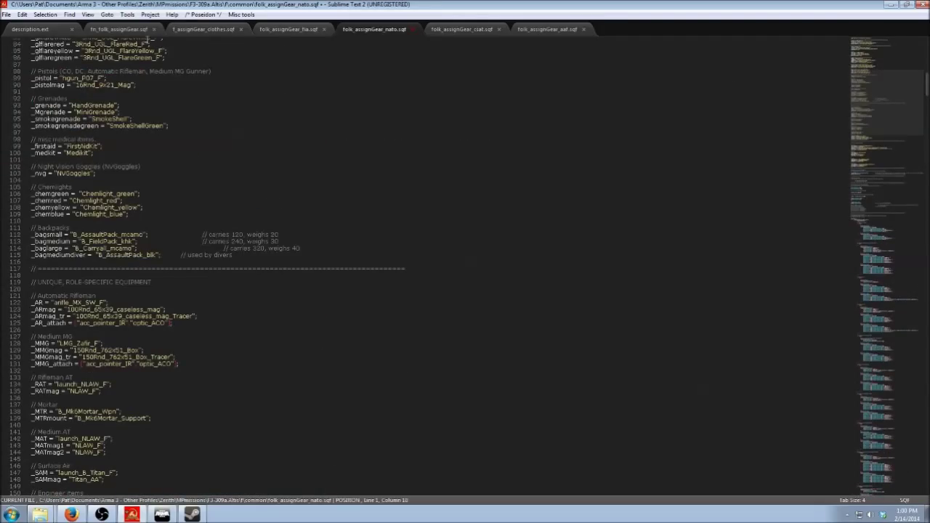
Step: Inspect f_assignGear_clothes.sqf's pilot, crew and diver clothing cases
{"action": "left_click", "coordinate": [203, 29]}
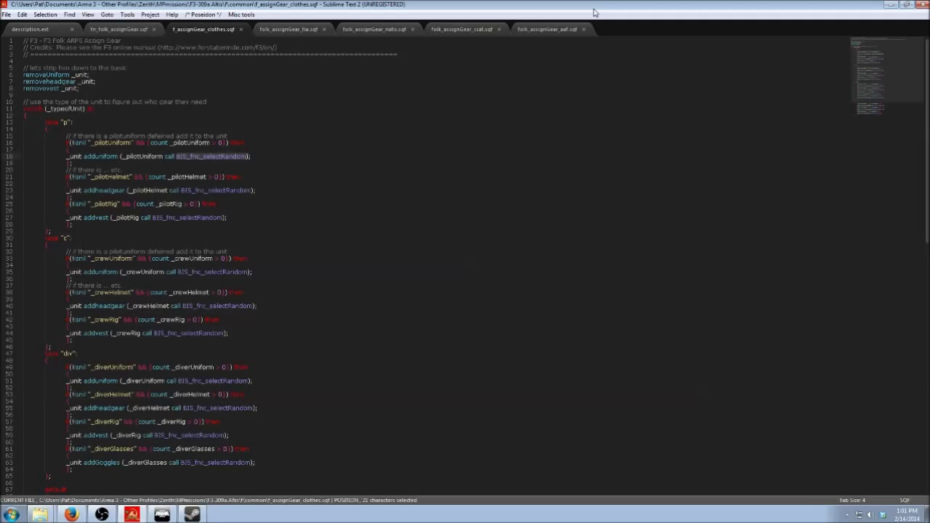
{"action": "left_click", "coordinate": [248, 156]}
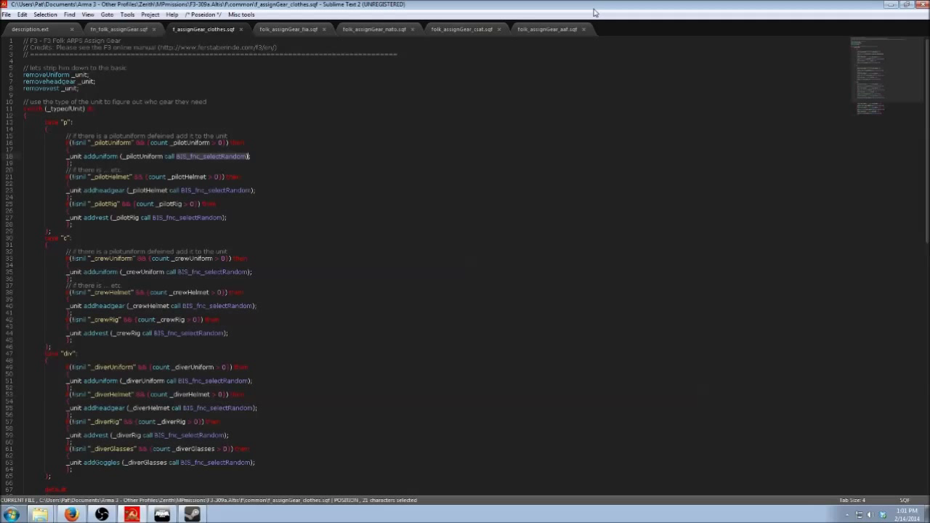